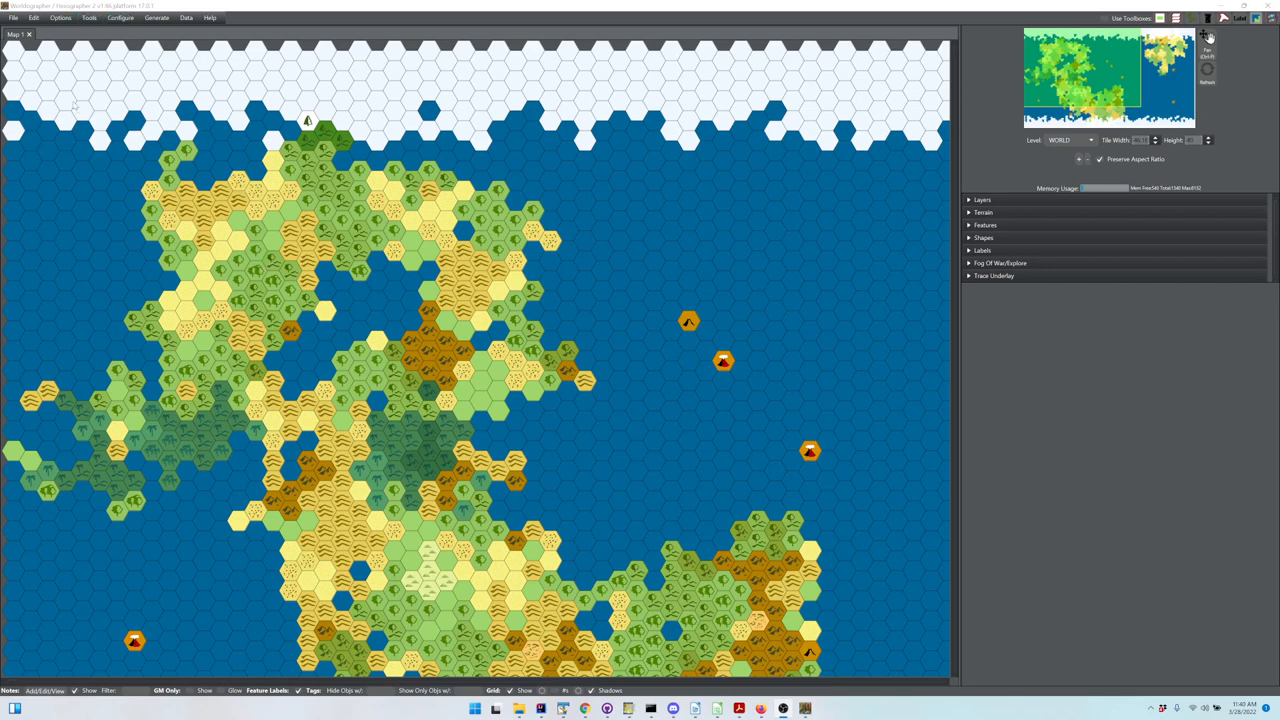
Step: Browse the File and Edit menus without choosing anything, then return to the map
left_click(12, 16)
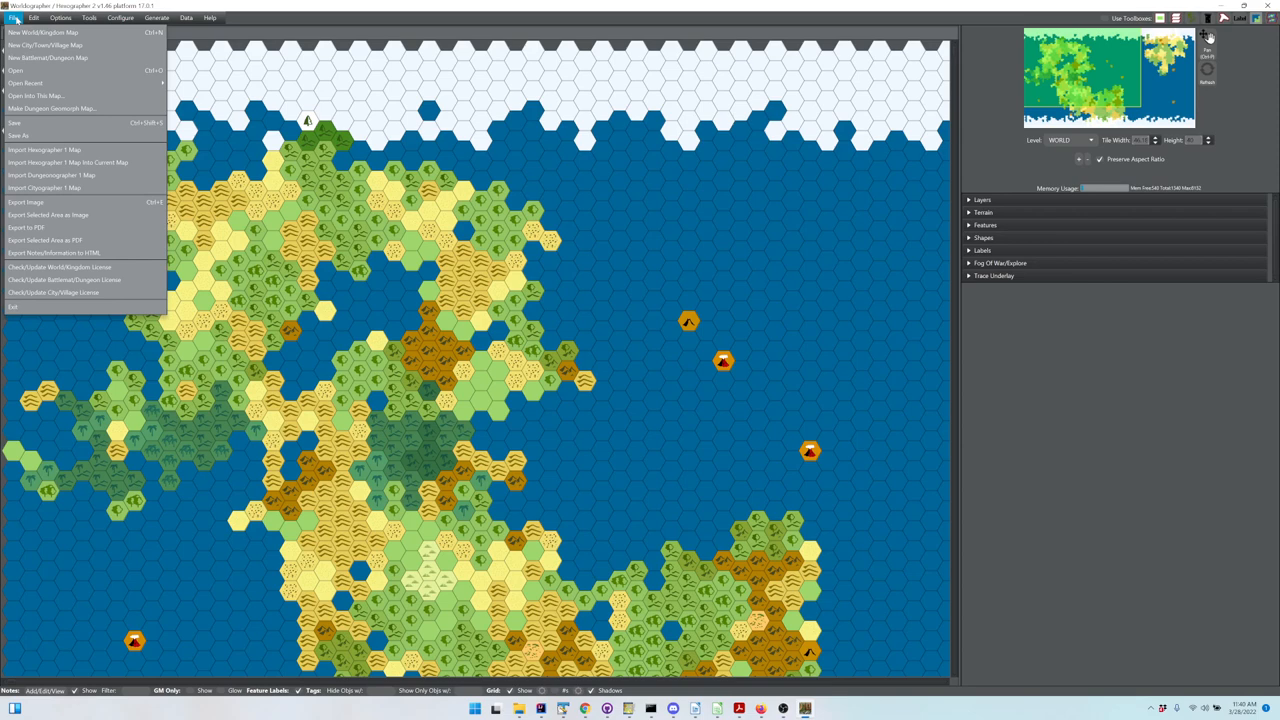
left_click(34, 18)
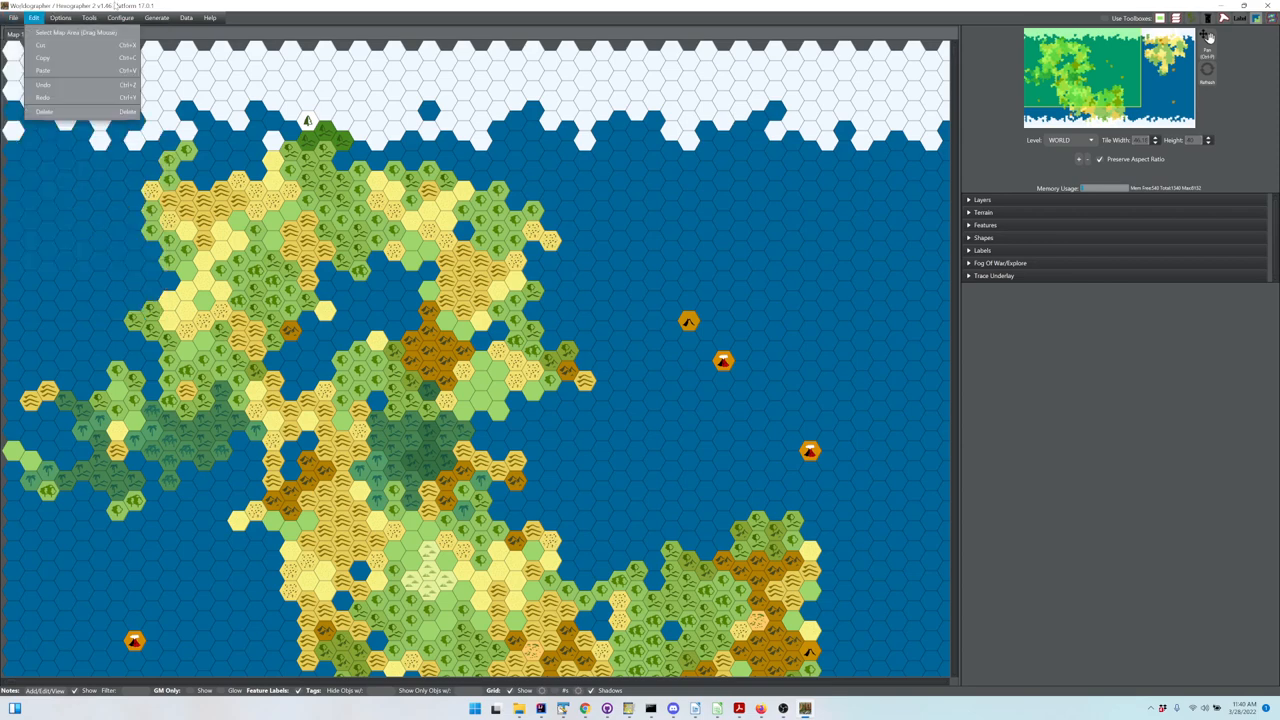
left_click(788, 280)
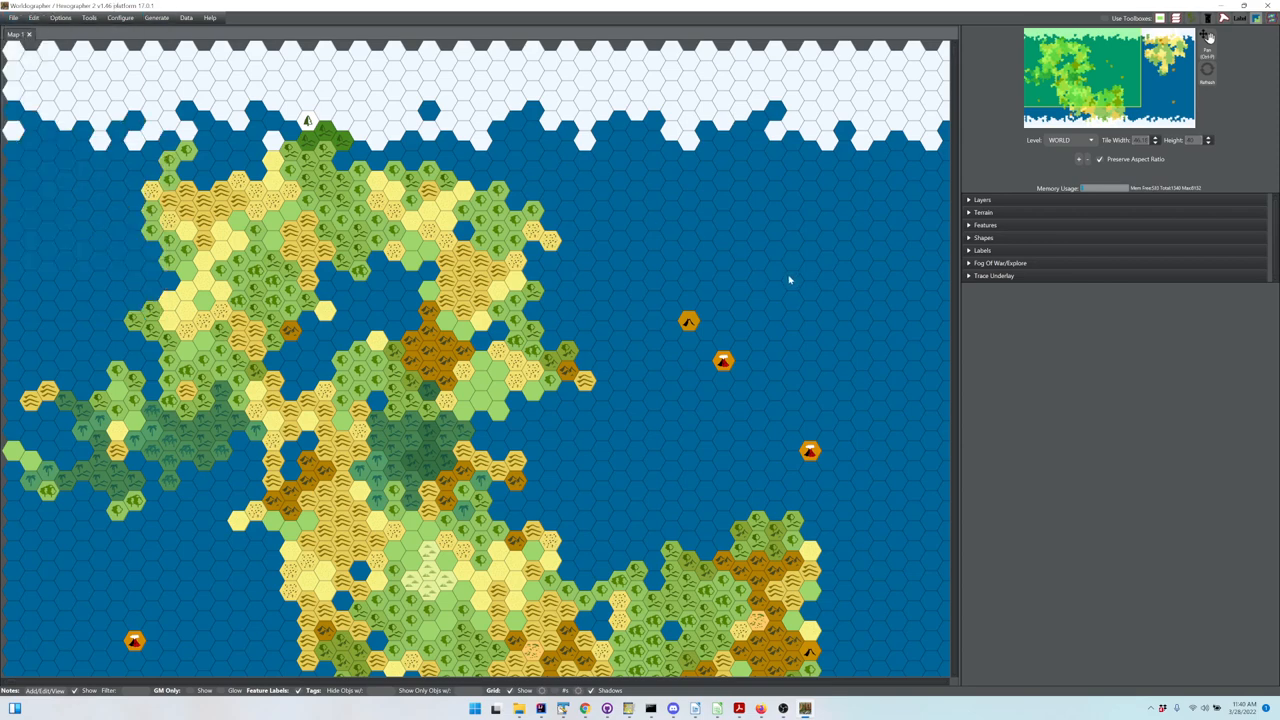
mouse_move(776, 284)
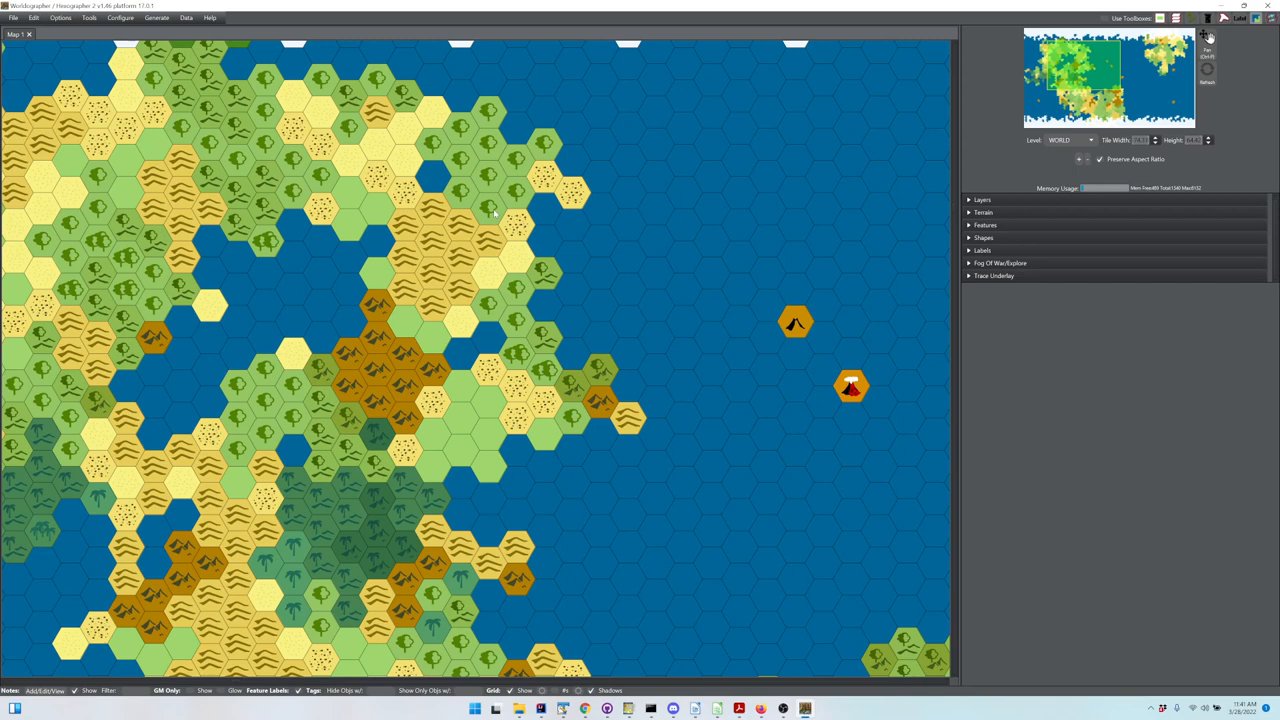
mouse_move(512, 188)
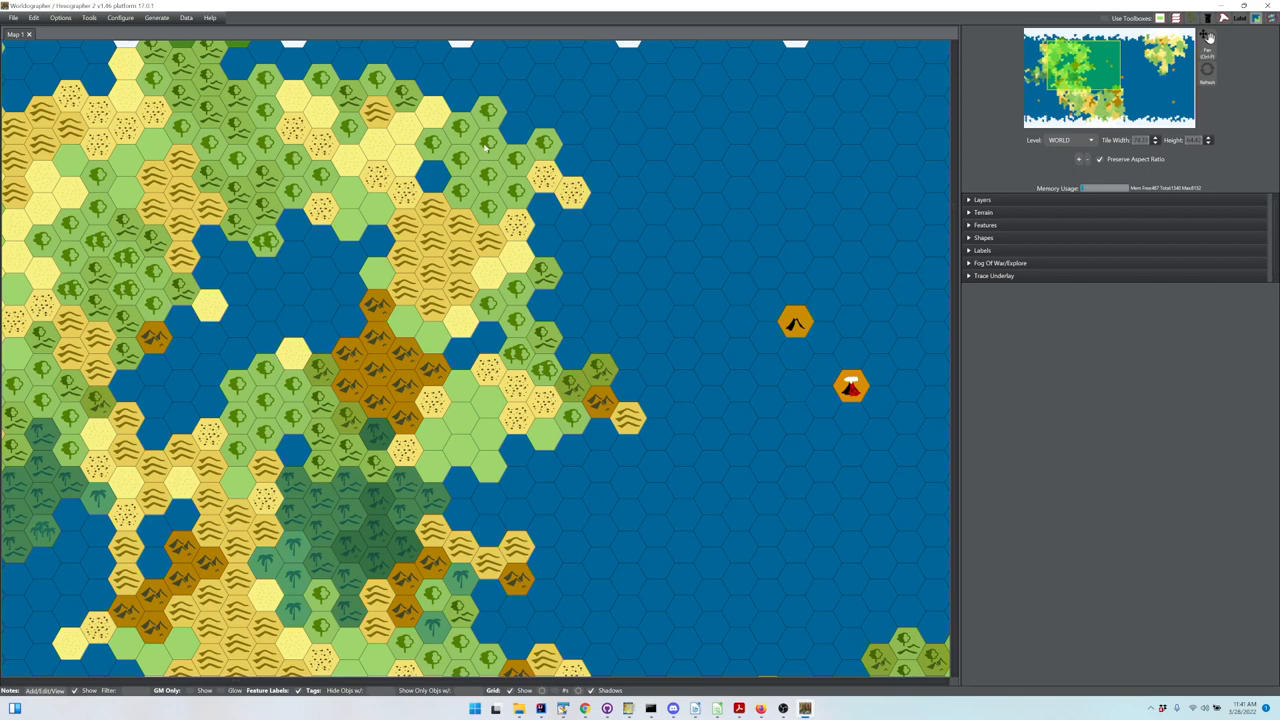
Step: Generate minor hex crawl details on a northern hex, producing a small trading-post waystation
right_click(484, 150)
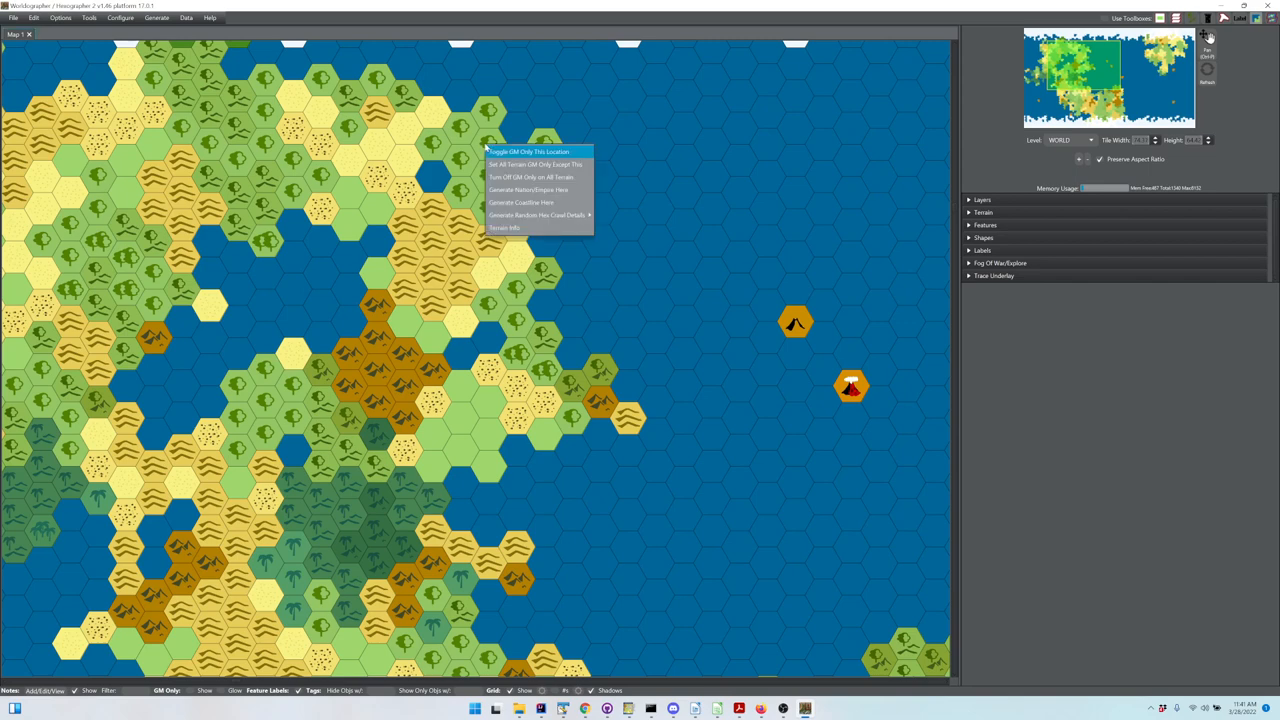
mouse_move(538, 216)
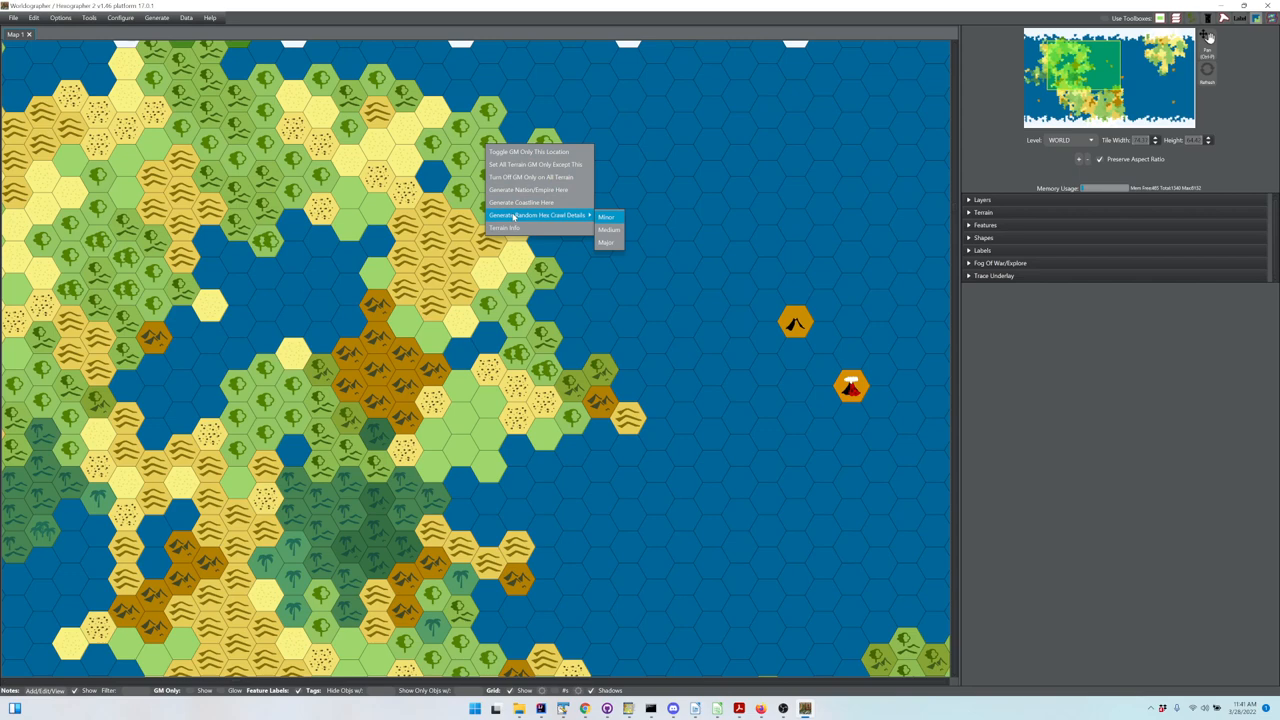
mouse_move(608, 230)
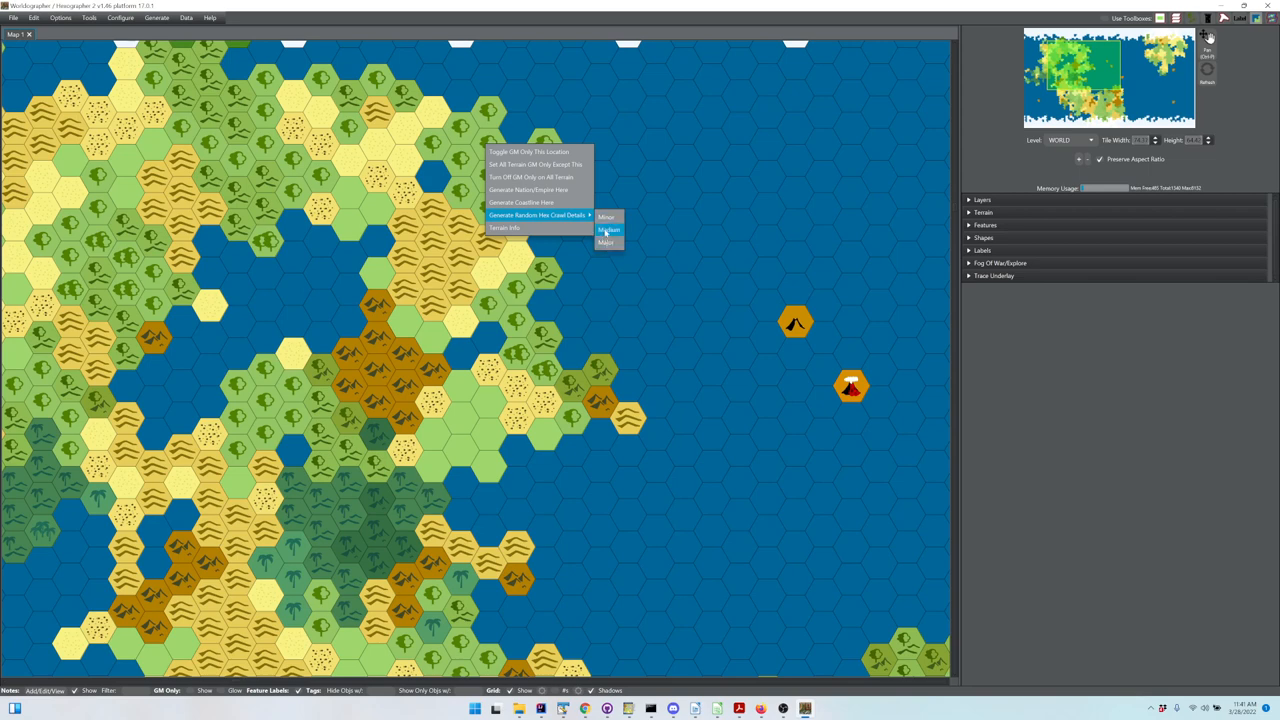
mouse_move(606, 216)
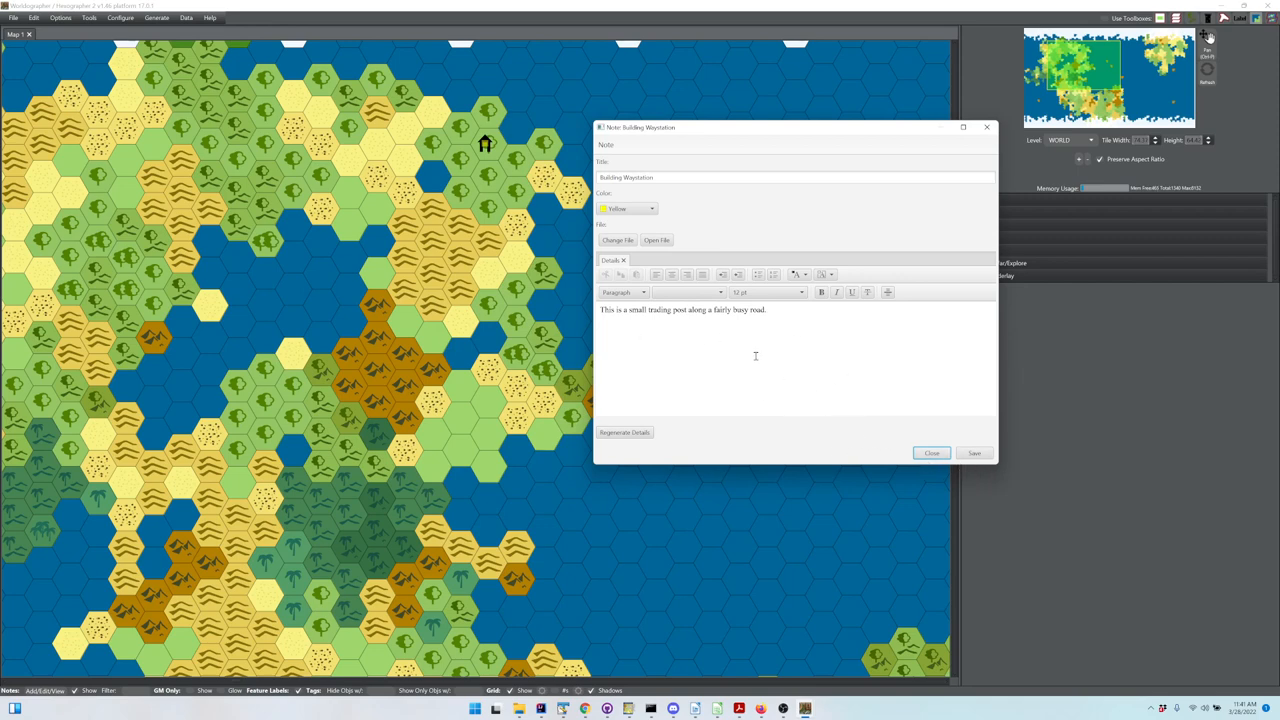
left_click(930, 452)
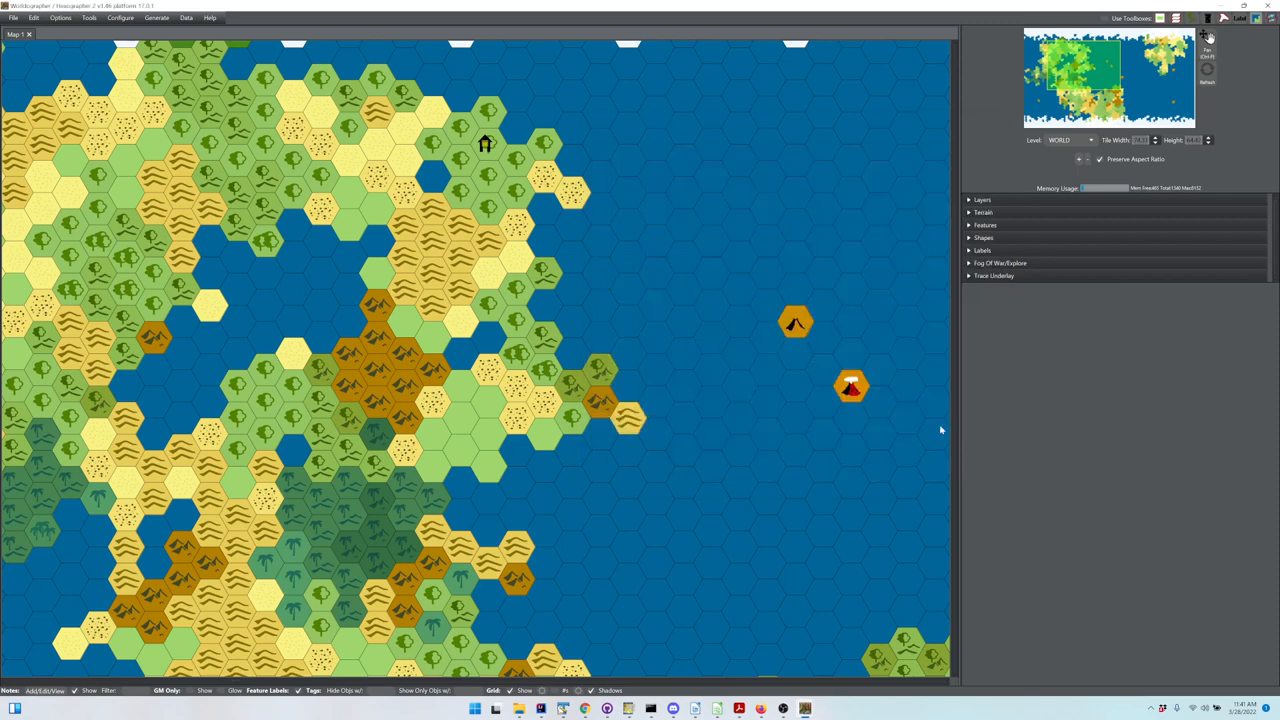
Step: Generate major hex crawl details beside the waystation, producing a monarchy city of about 900,000
right_click(504, 190)
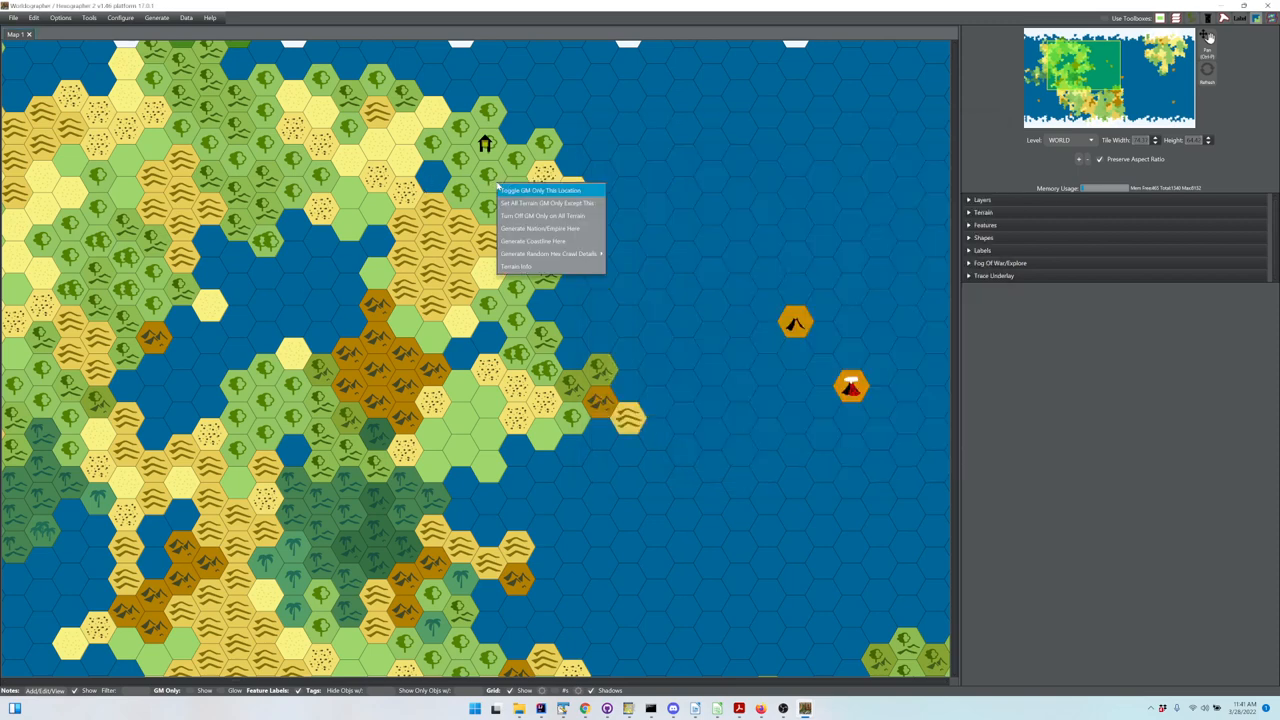
left_click(550, 252)
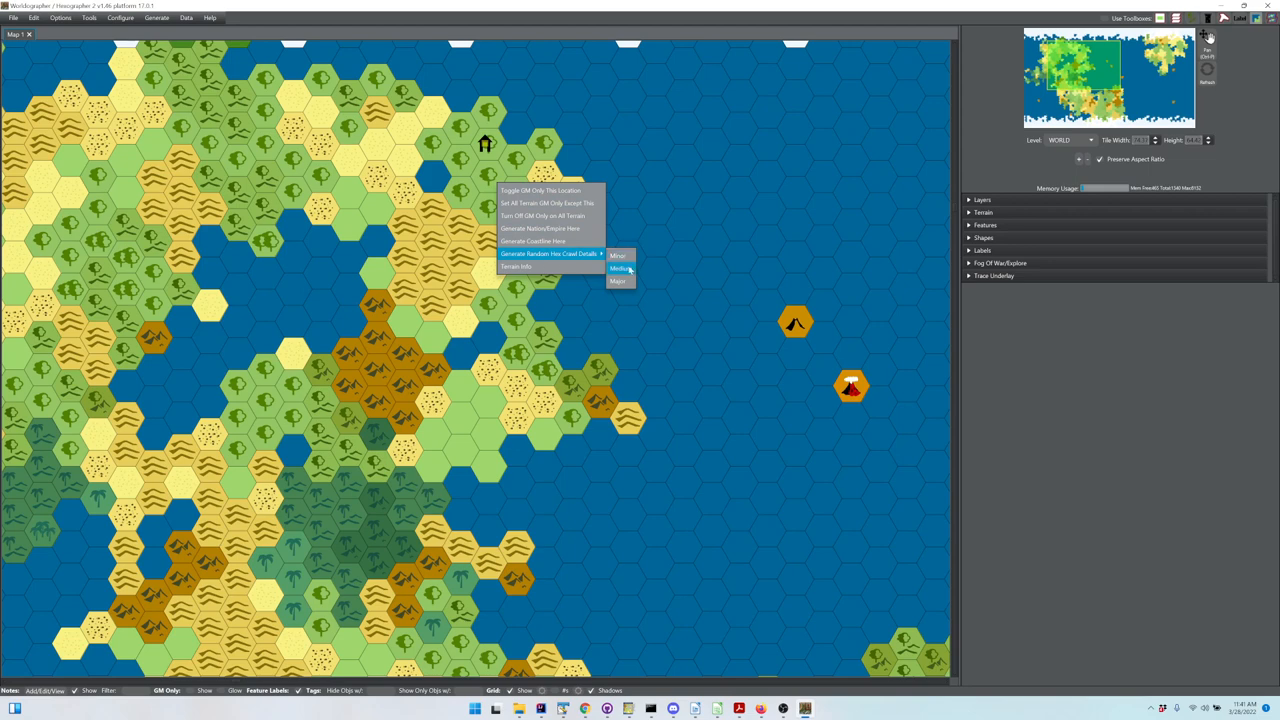
mouse_move(620, 280)
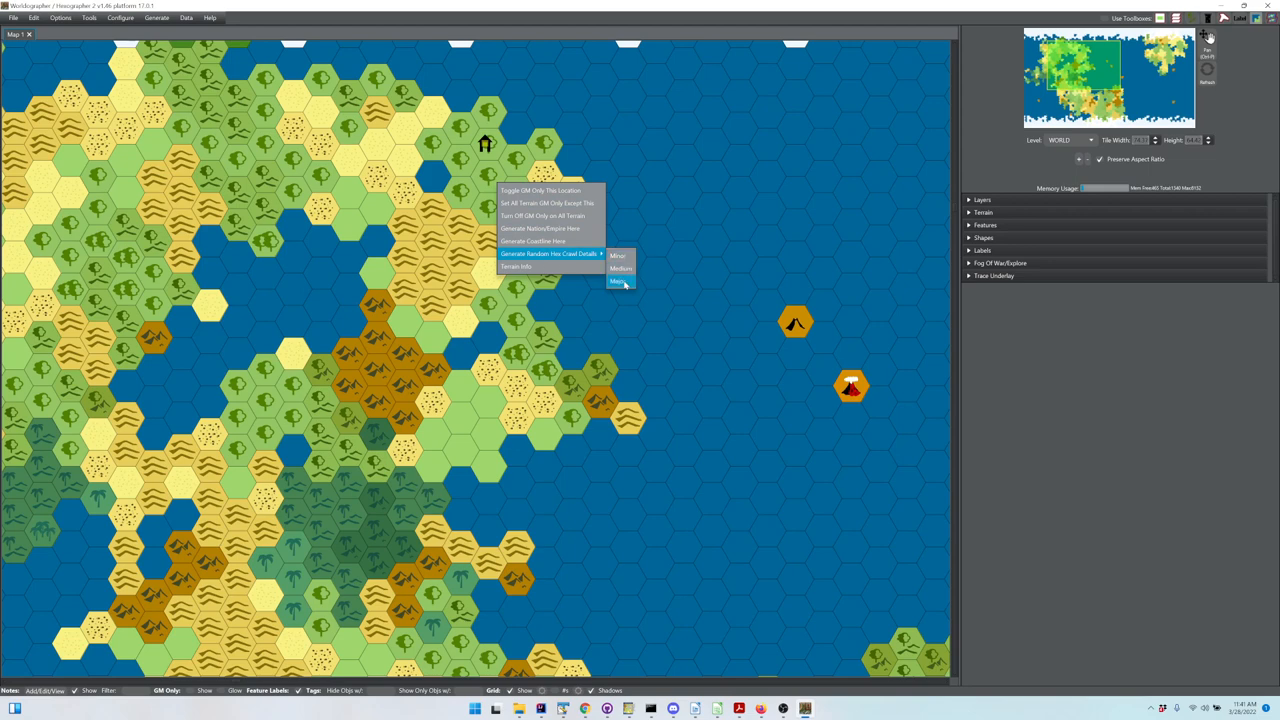
left_click(620, 280)
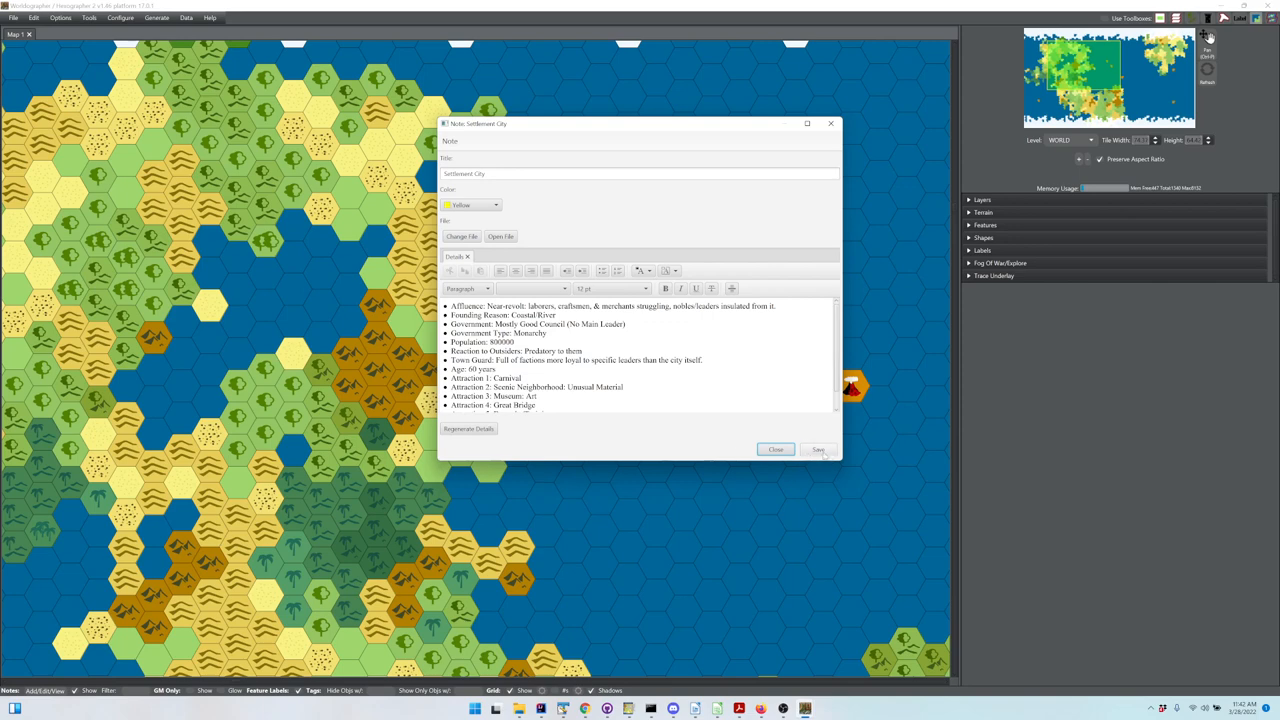
left_click(776, 448)
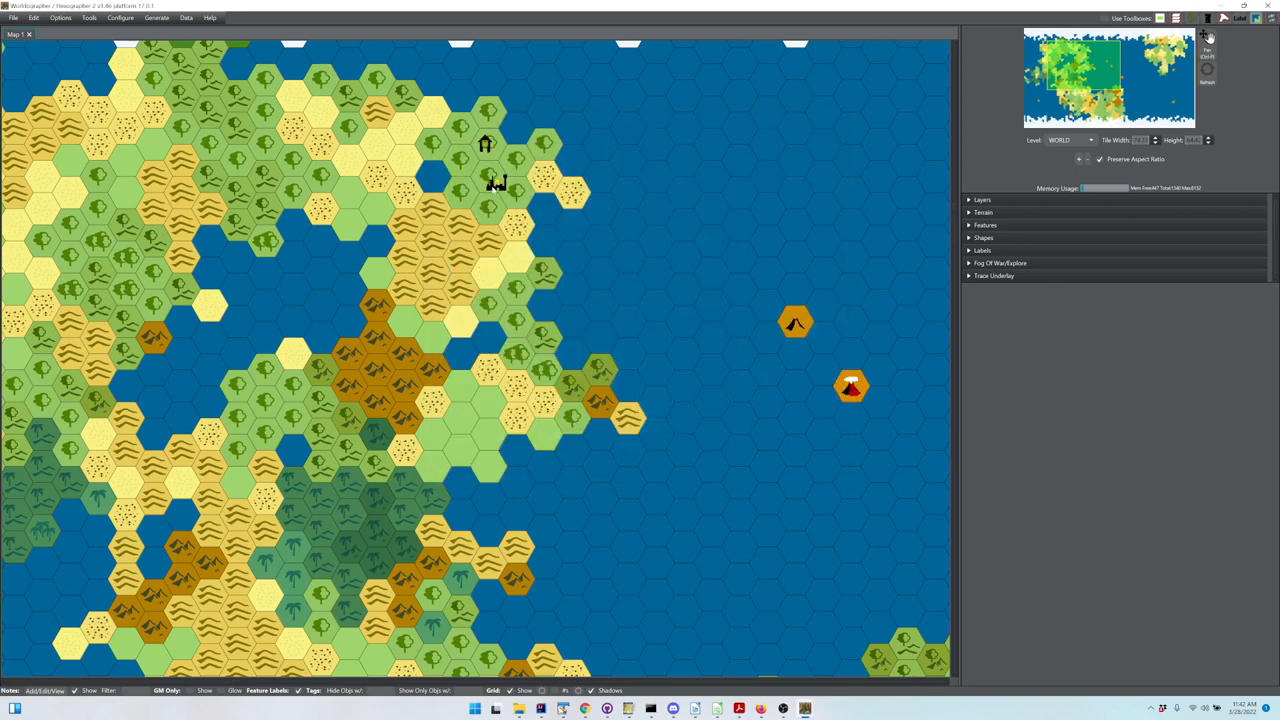
mouse_move(568, 144)
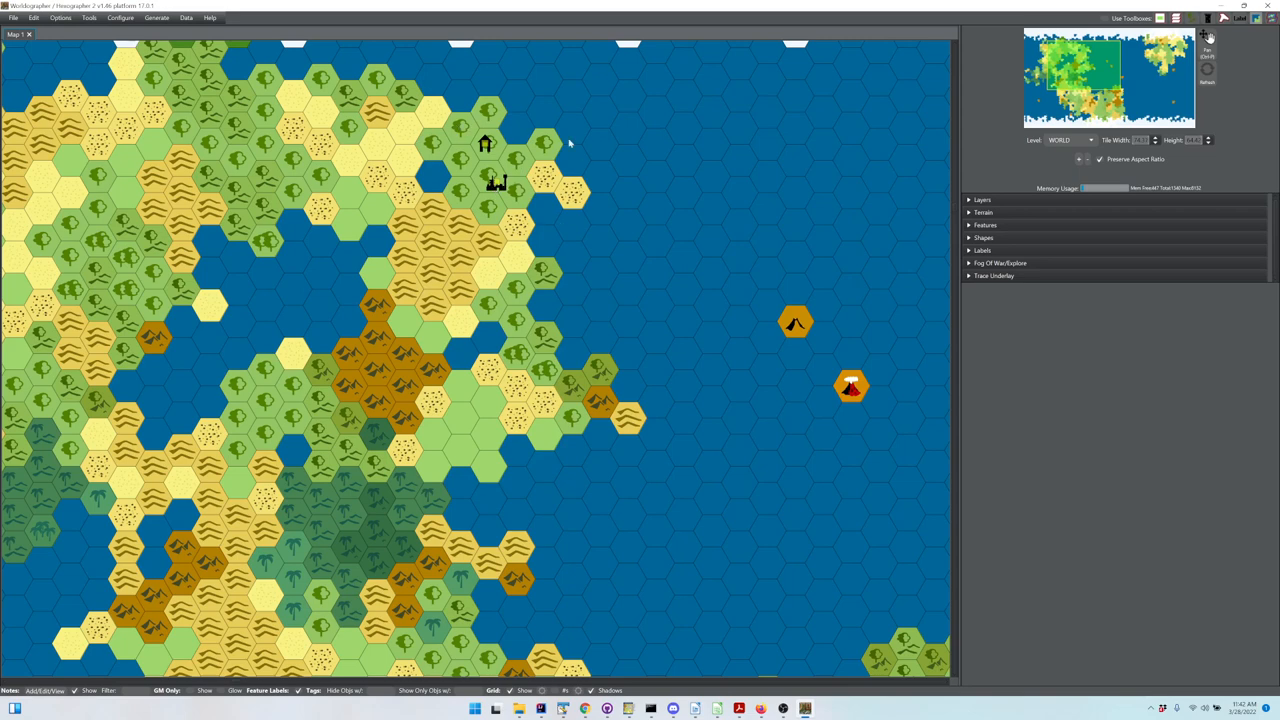
mouse_move(464, 244)
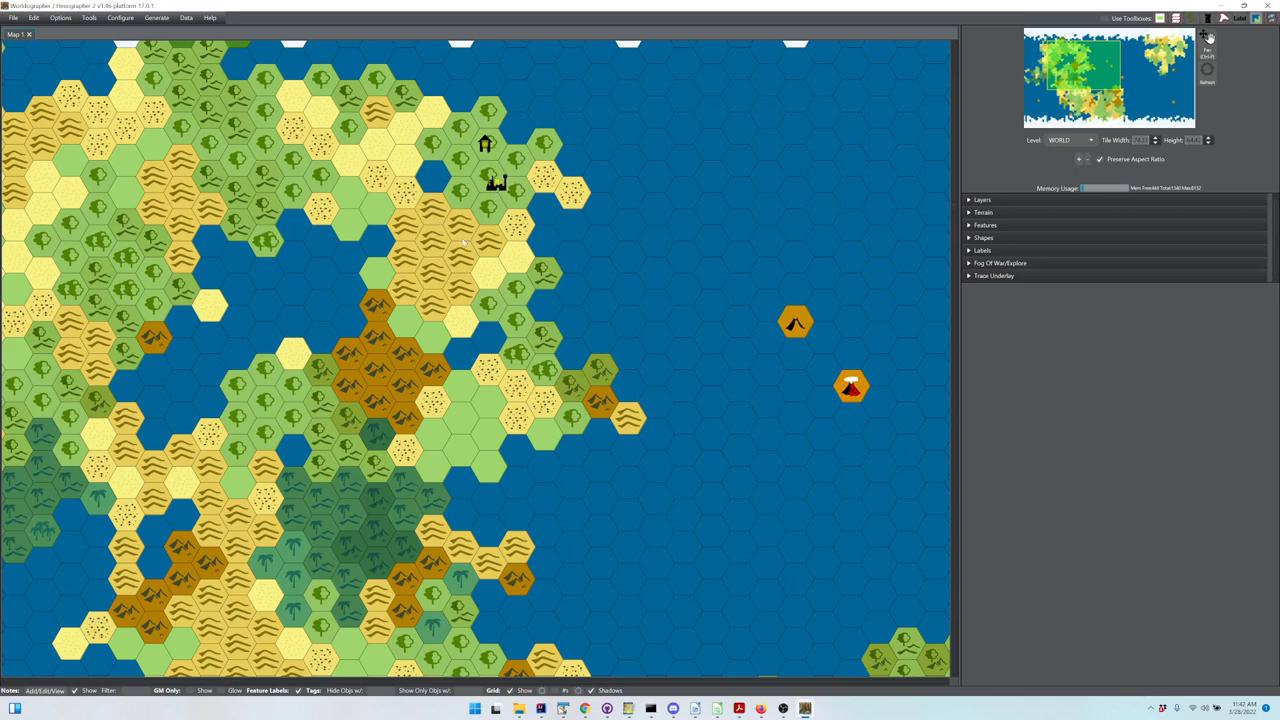
mouse_move(480, 250)
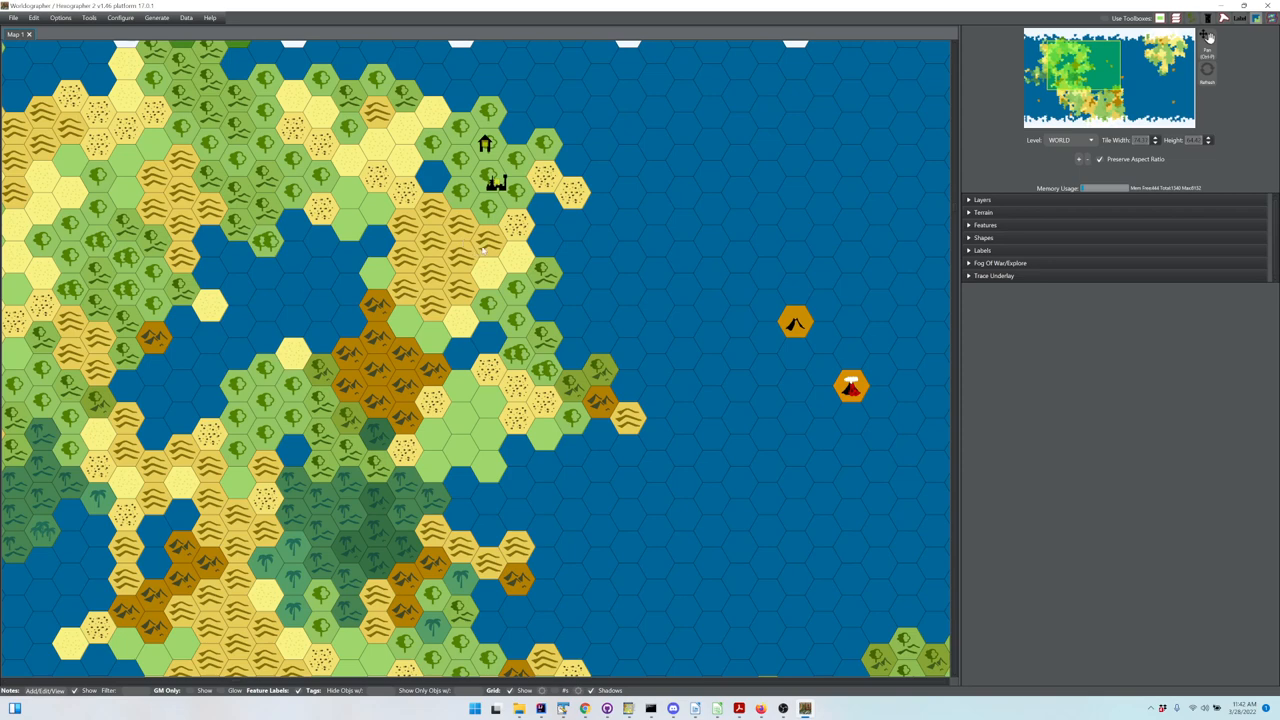
mouse_move(416, 206)
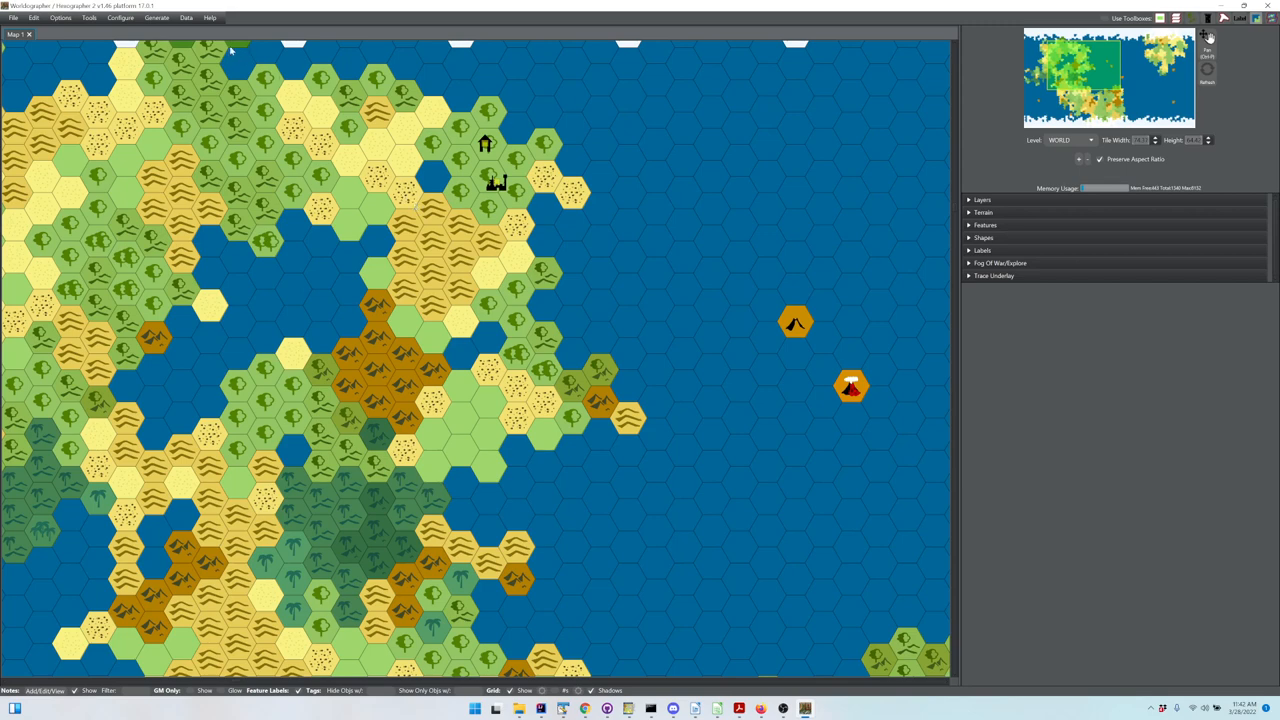
mouse_move(196, 76)
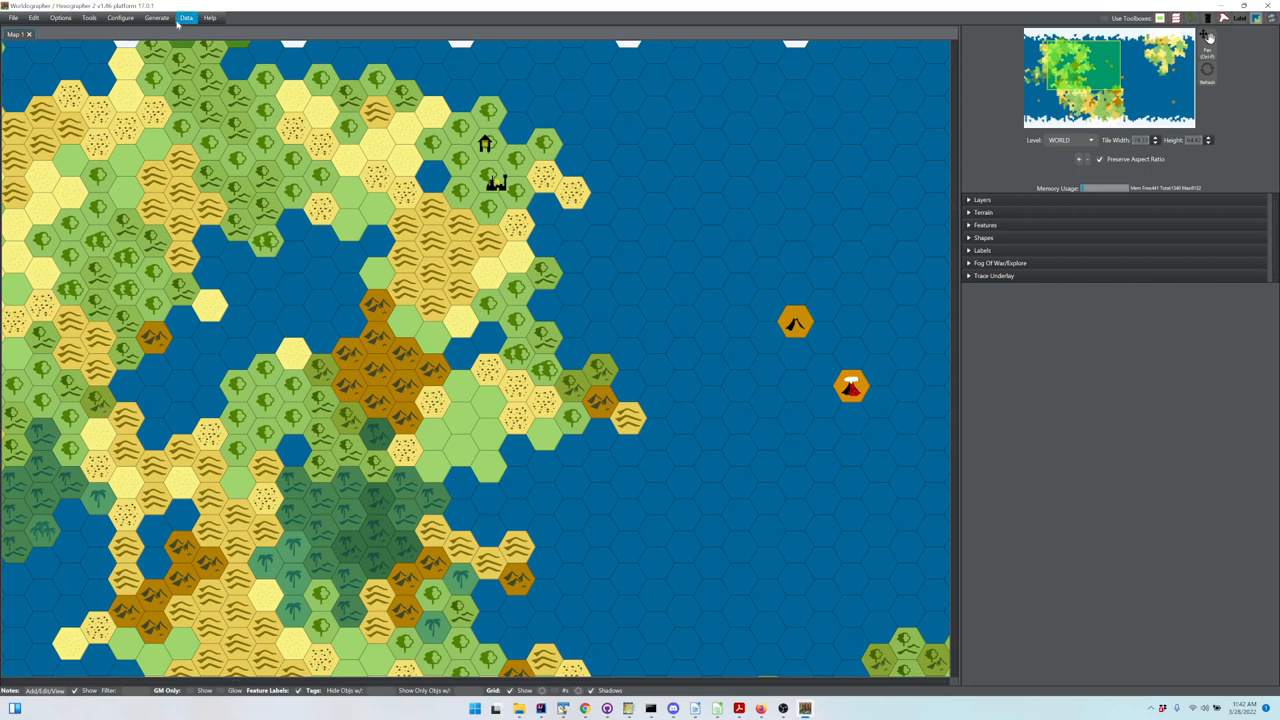
Step: Generate Nations/Empires with the default settings, adding named realms, borders and settlements
left_click(156, 18)
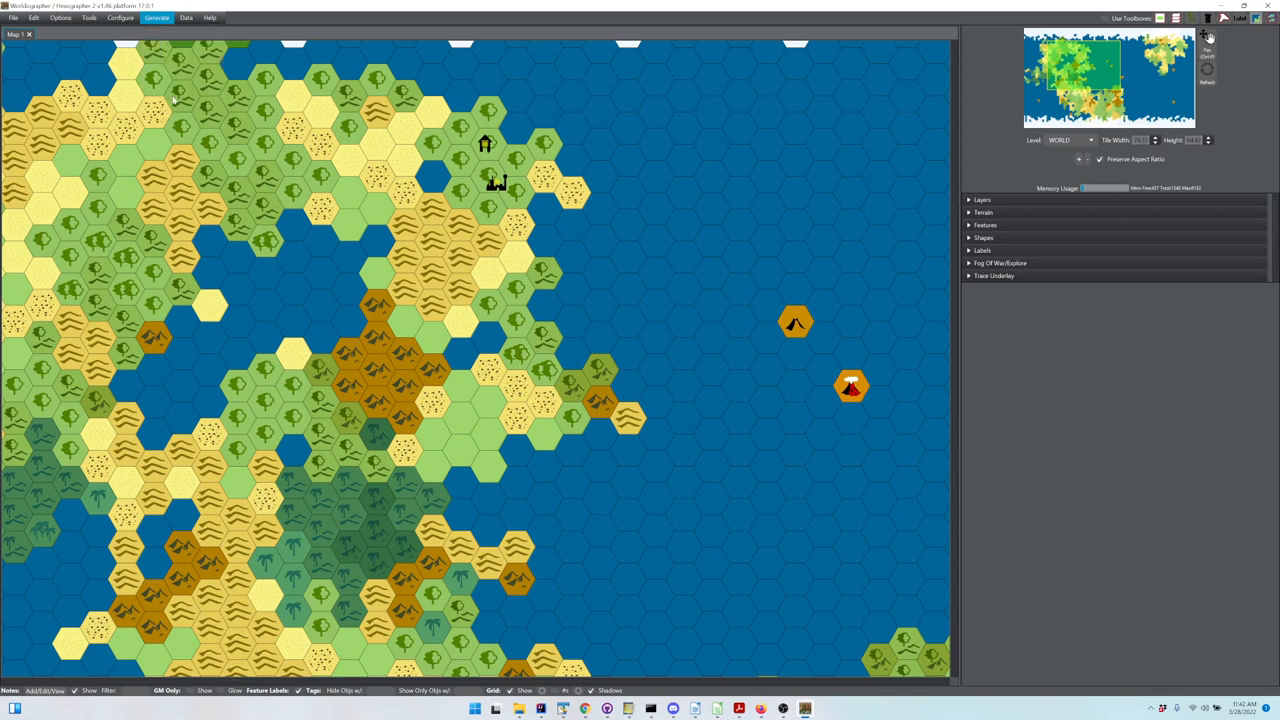
left_click(156, 18)
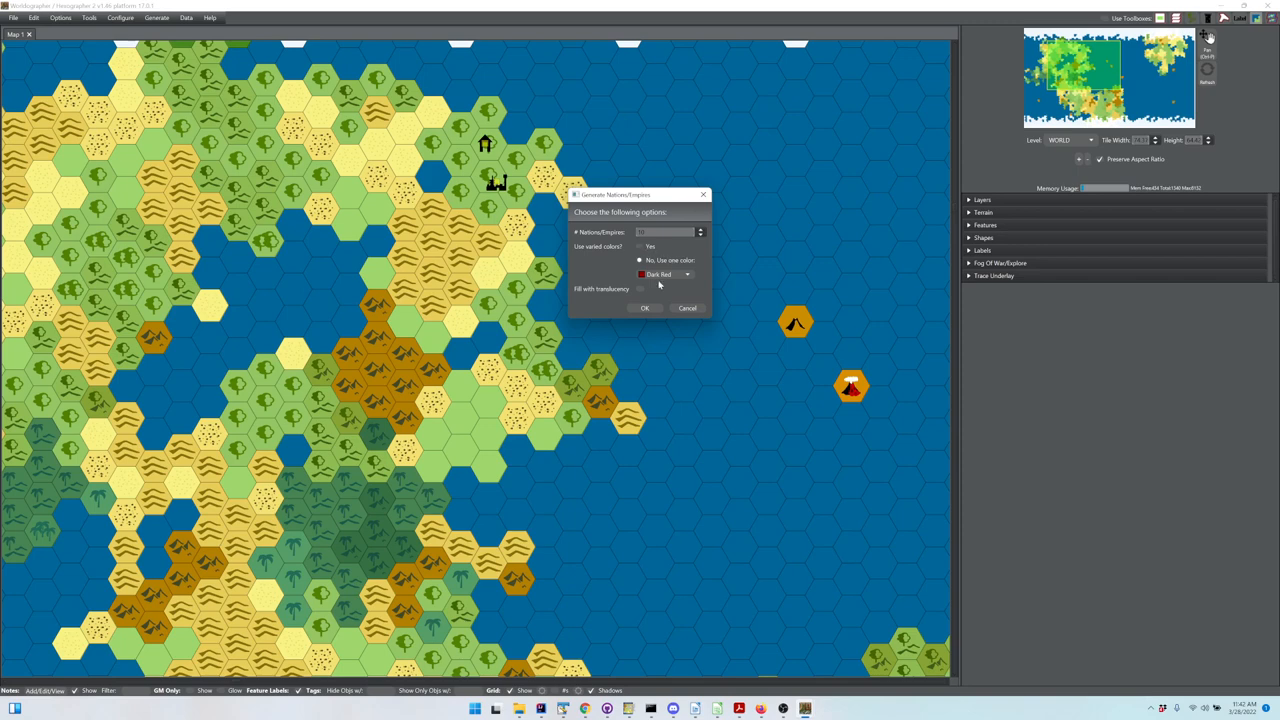
left_click(688, 308)
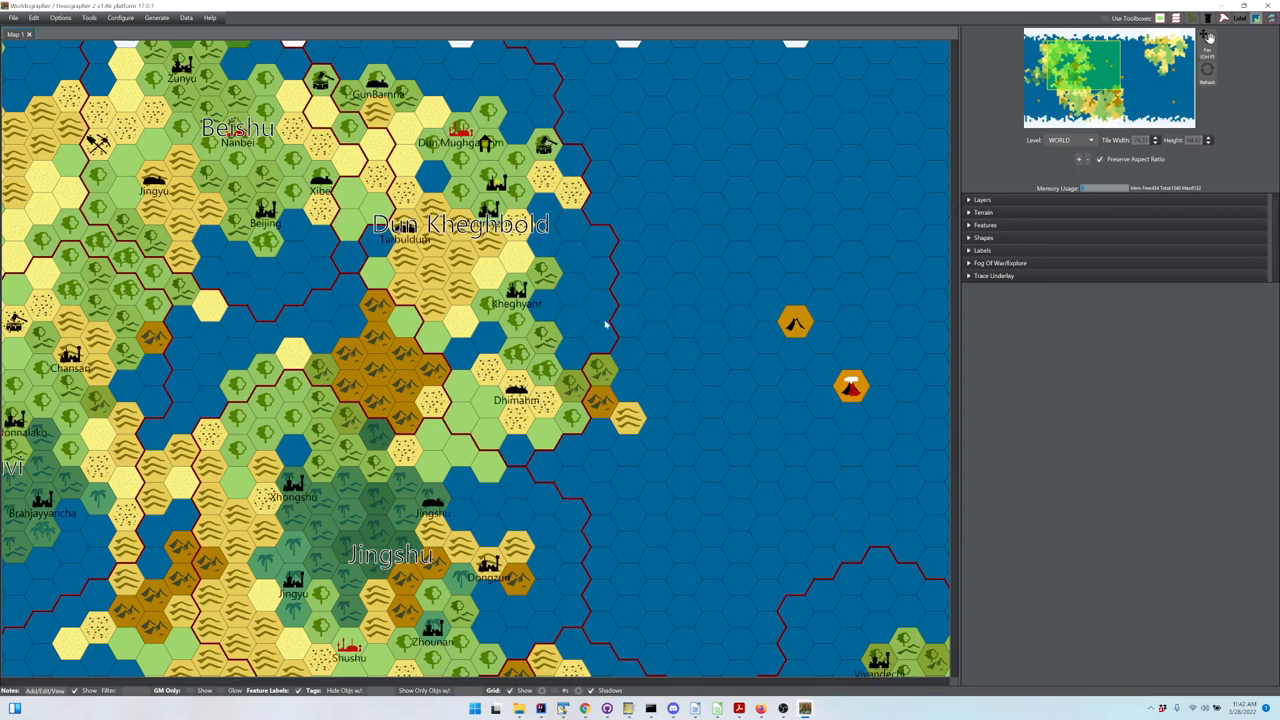
mouse_move(356, 480)
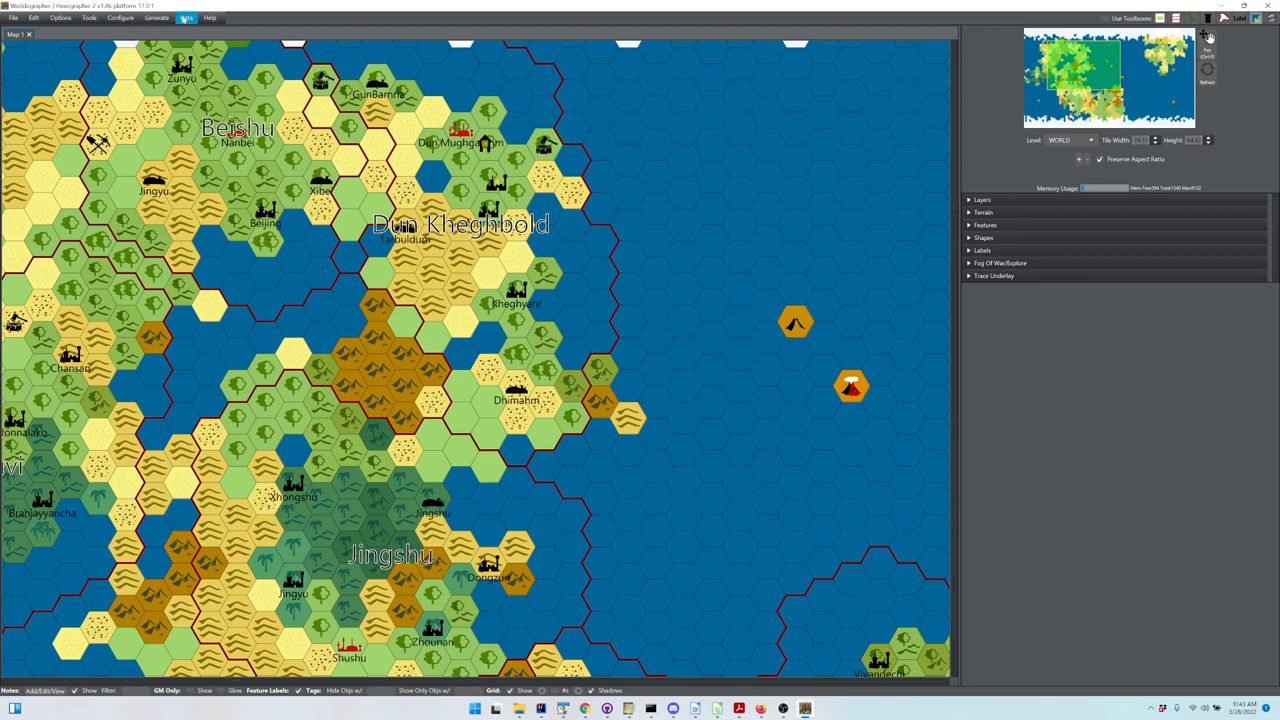
Step: Show the World Information notes and expand the nations list of generated realms
left_click(186, 18)
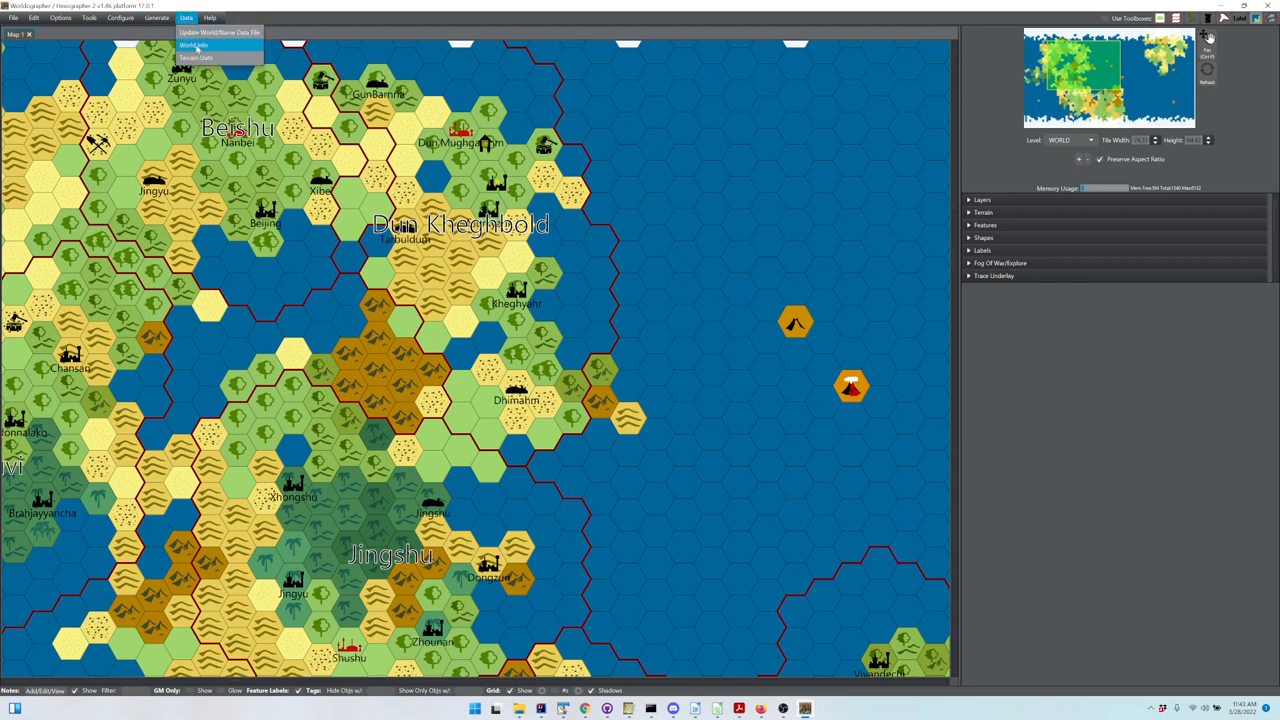
left_click(194, 44)
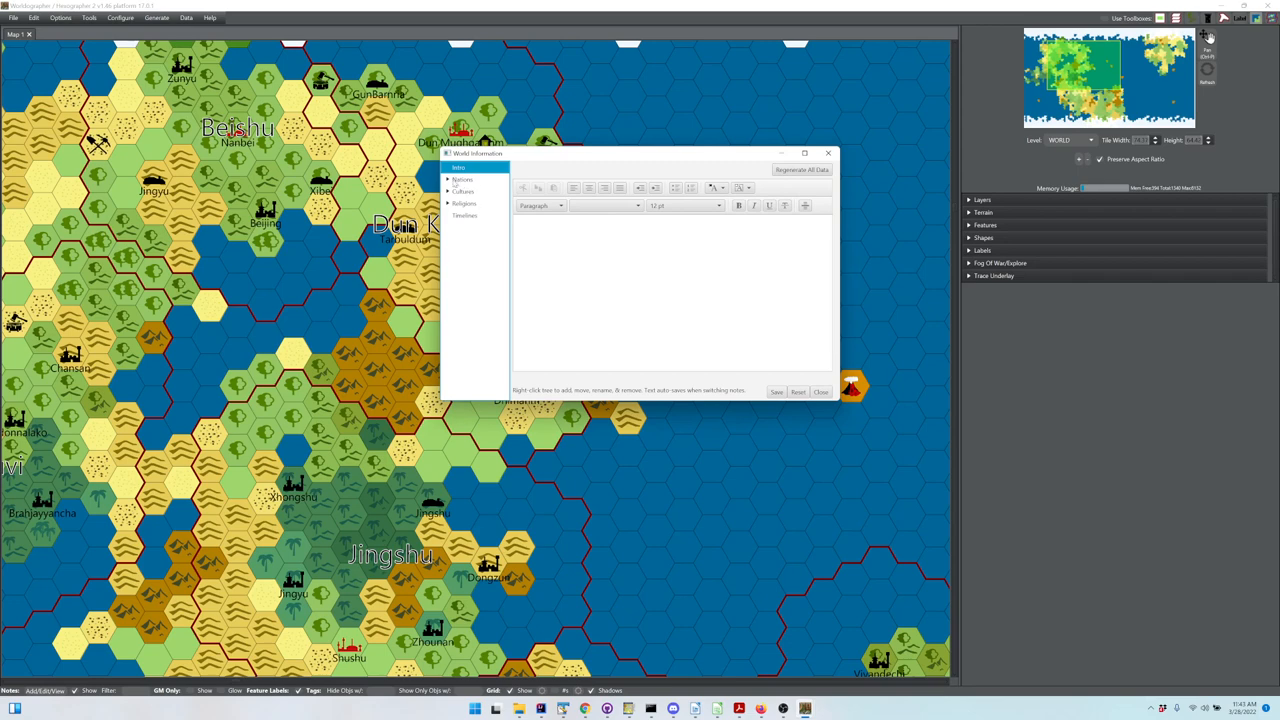
left_click(452, 180)
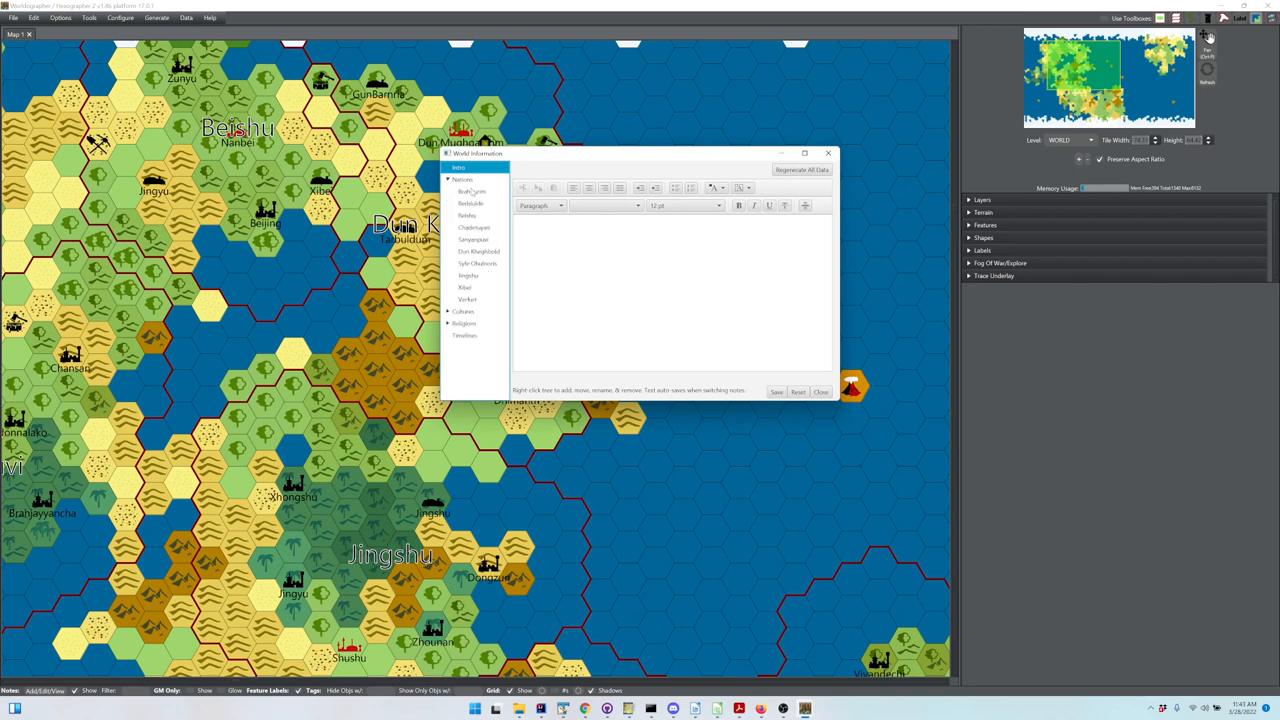
mouse_move(496, 300)
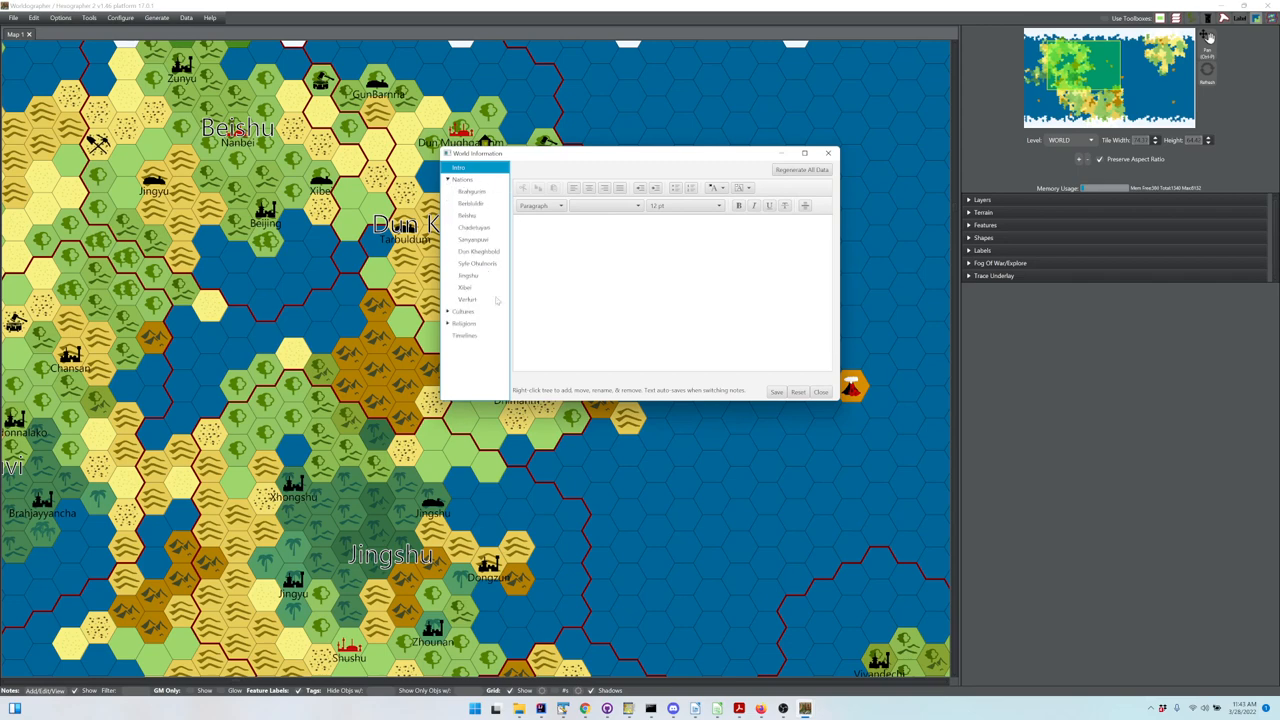
mouse_move(536, 278)
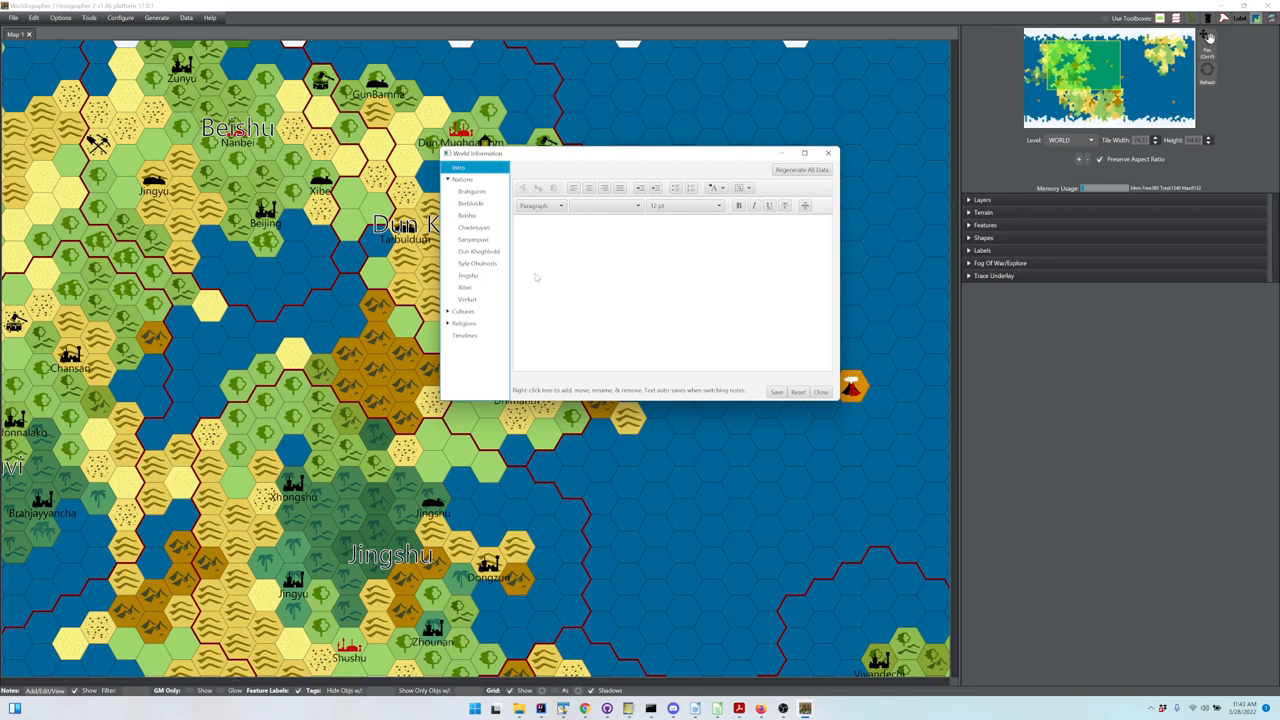
mouse_move(476, 336)
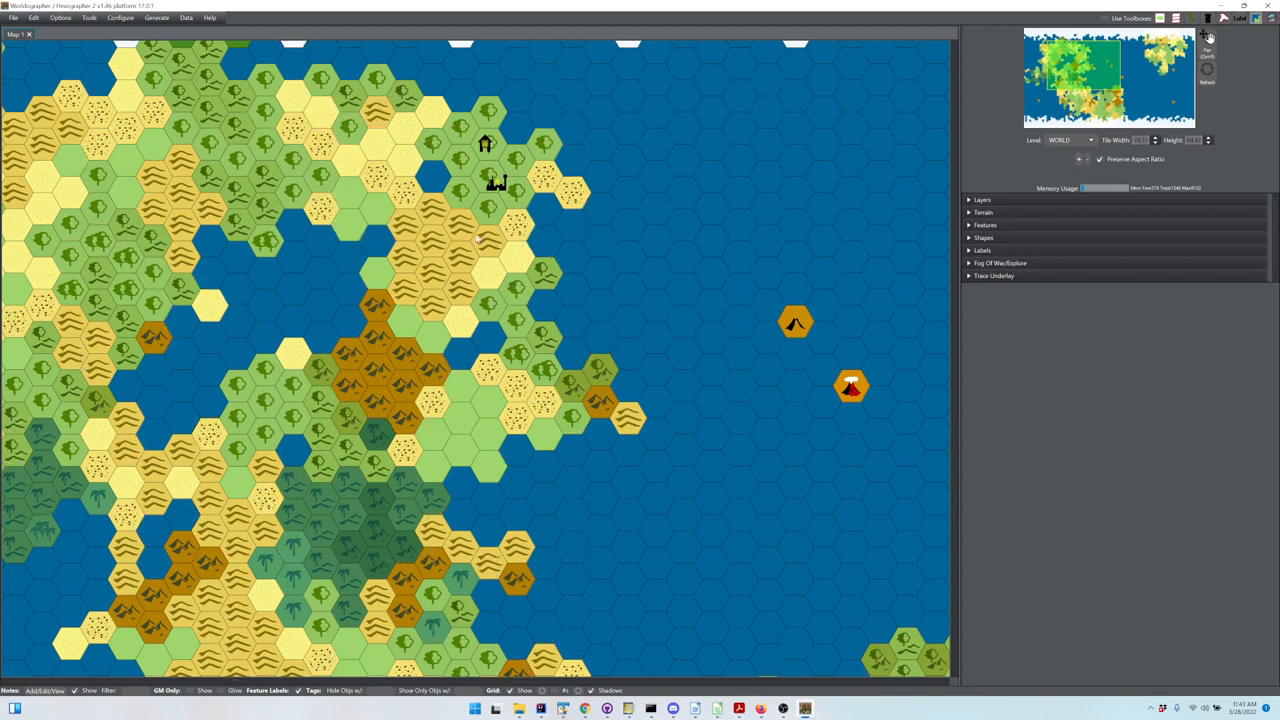
Step: Review the military camp of 200 soldiers and adjust its listed forces
right_click(496, 184)
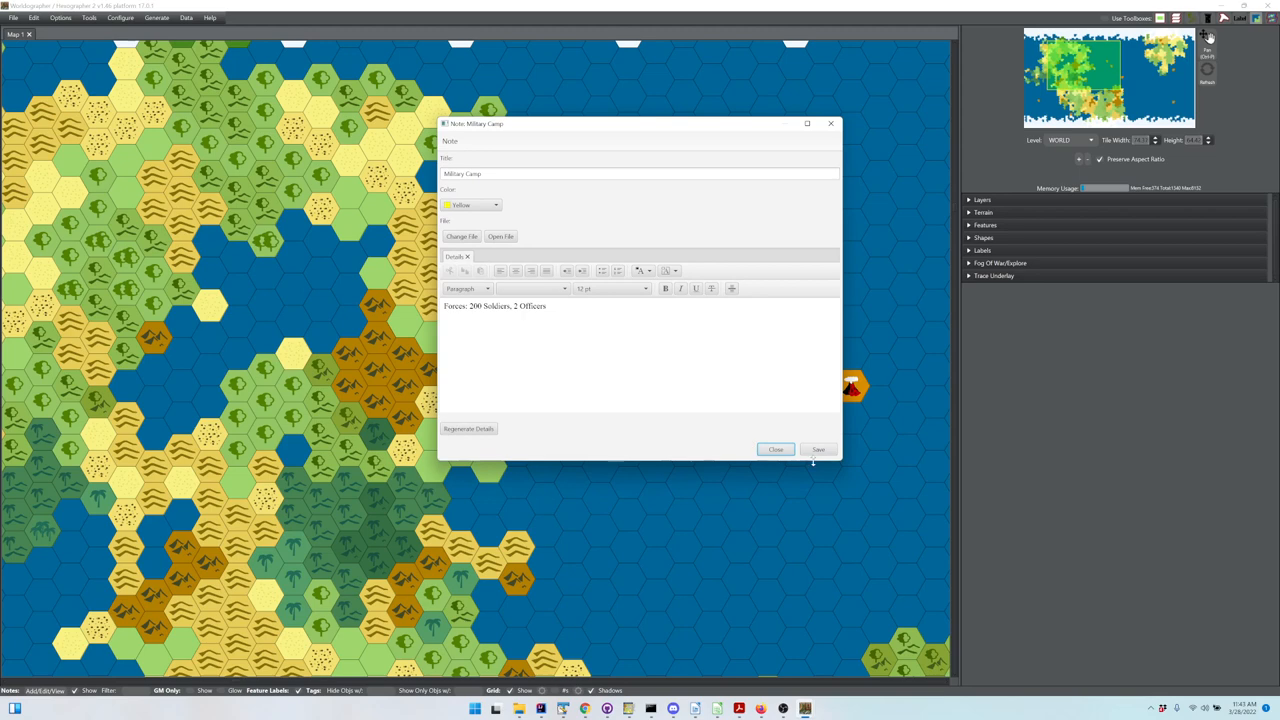
left_click(776, 448)
type("5")
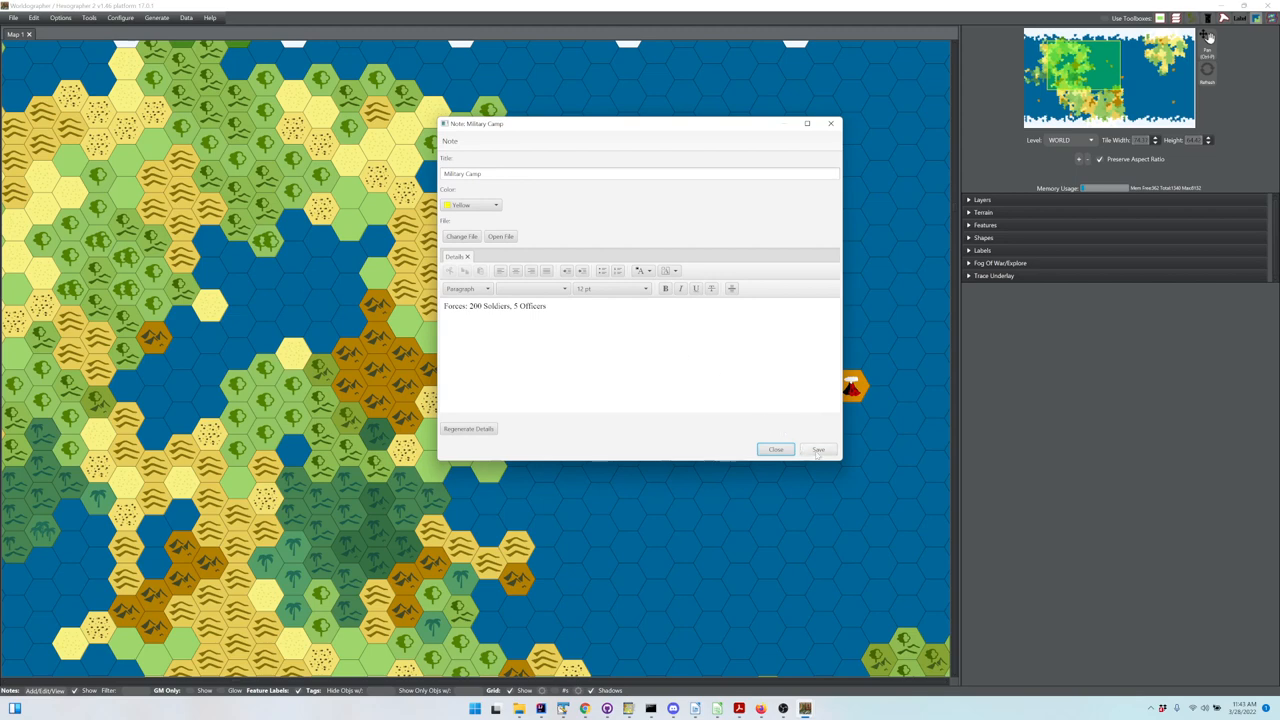
left_click(776, 448)
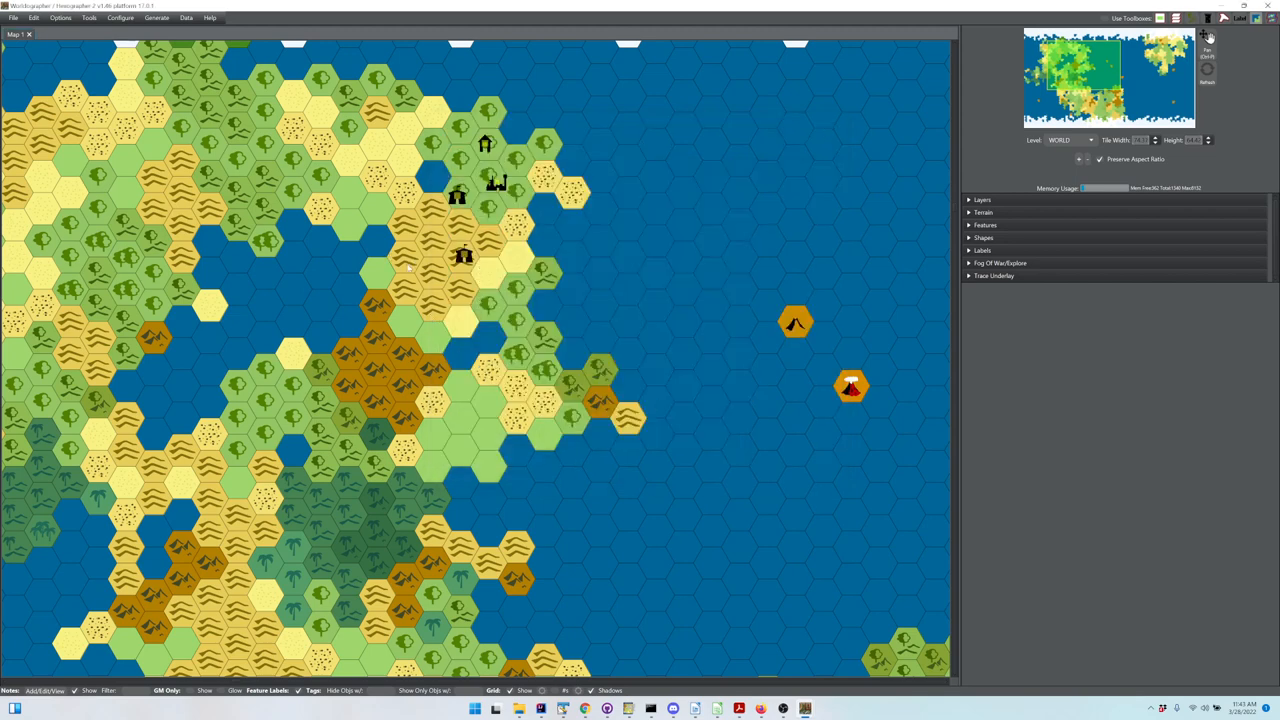
Step: Generate a random hex crawl feature on a neighbouring hex: a desolate, diseased area
right_click(464, 256)
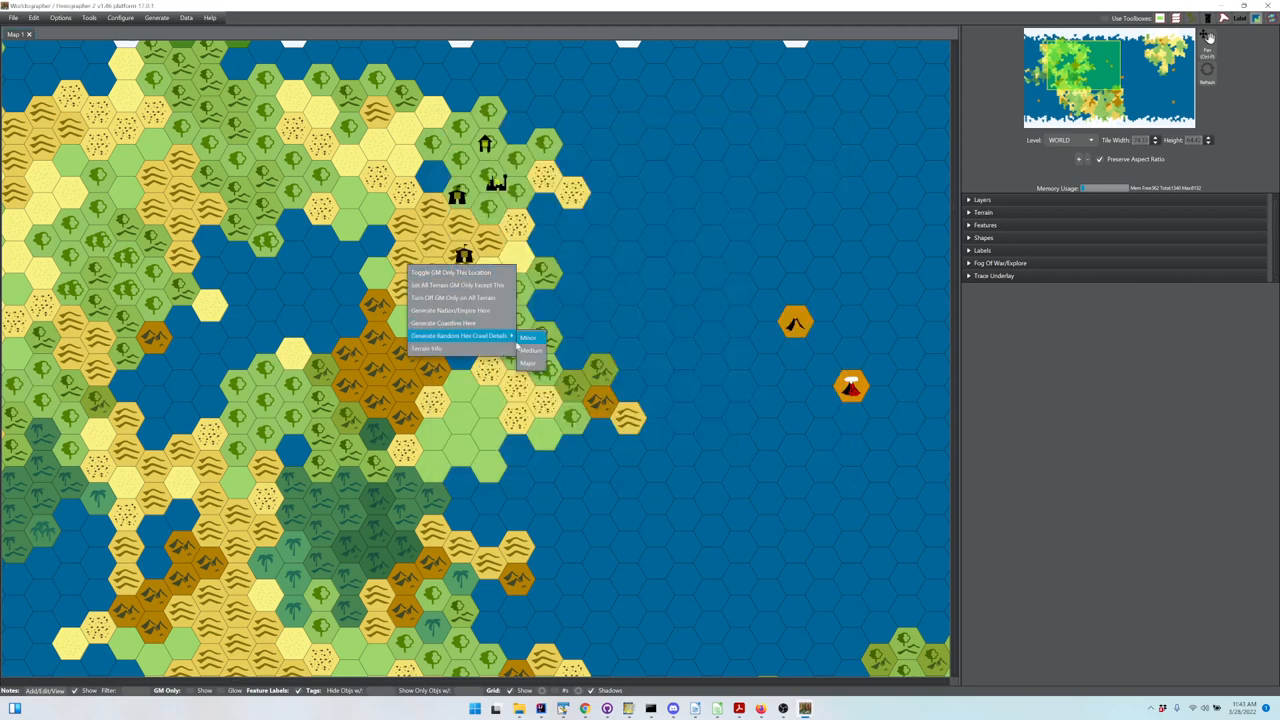
left_click(424, 348)
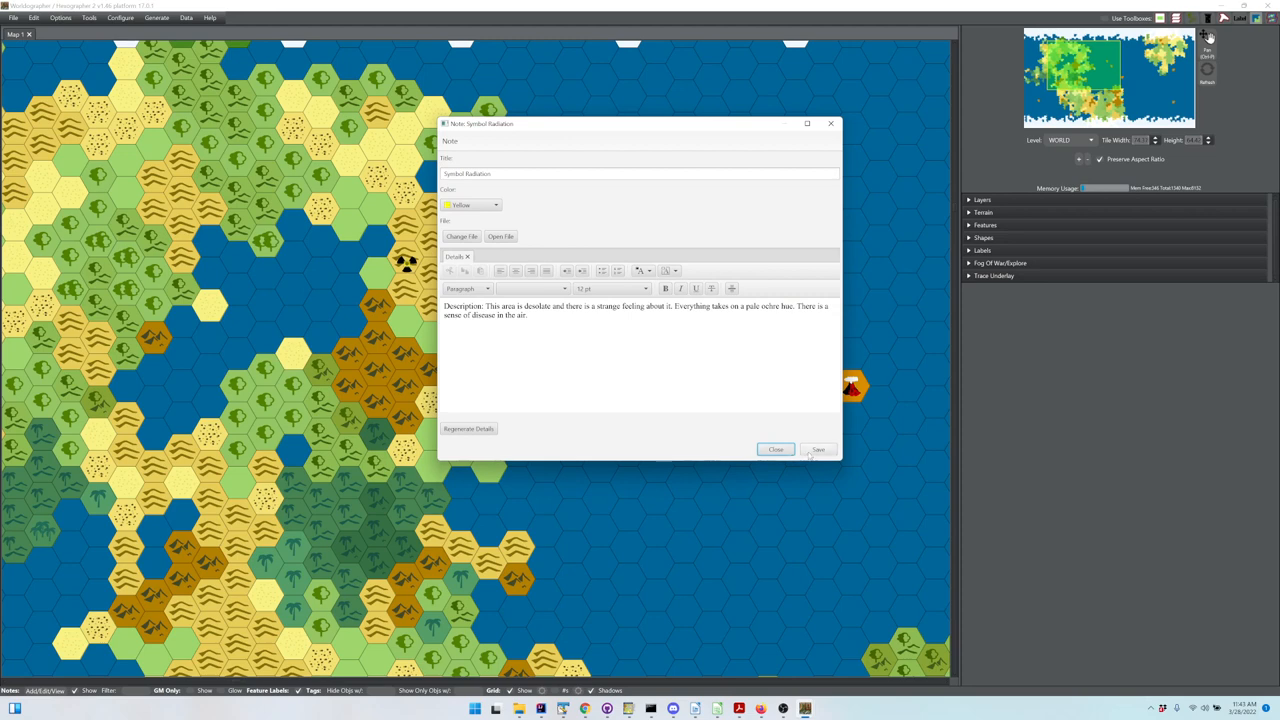
left_click(776, 448)
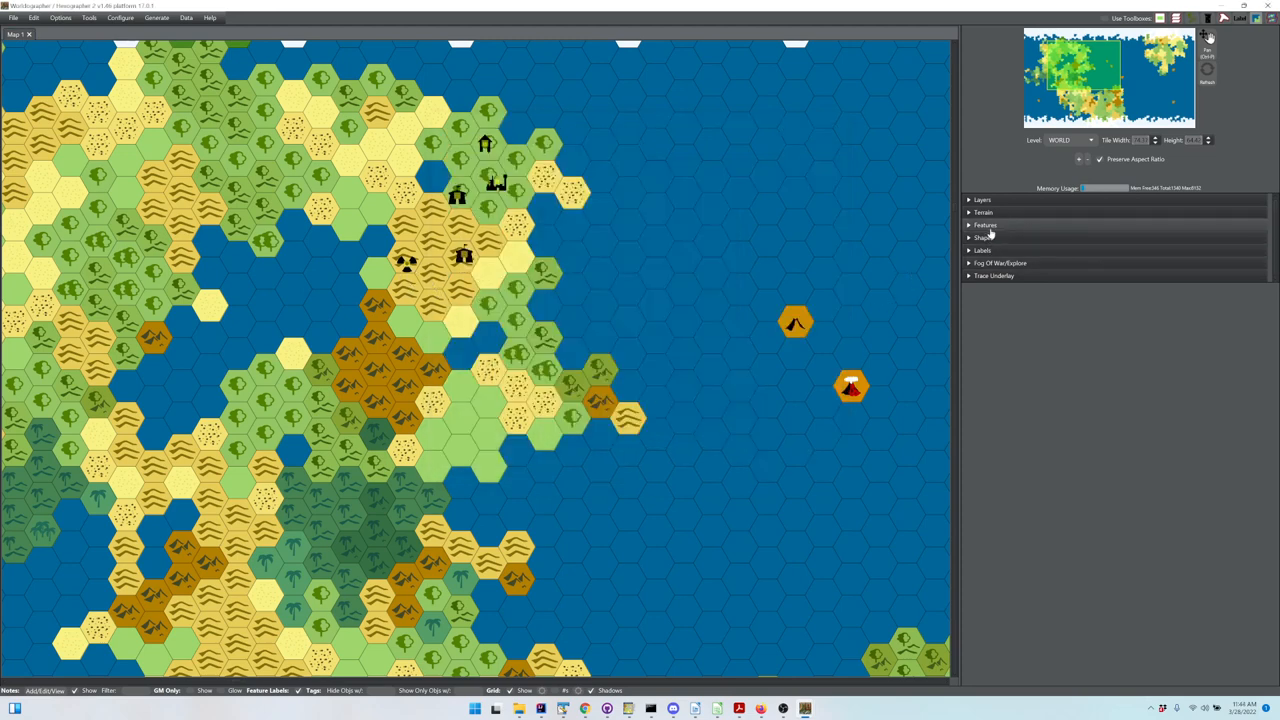
Step: Show the feature palette and revise the military camp's note to 200 soldiers and 2 officers
left_click(984, 224)
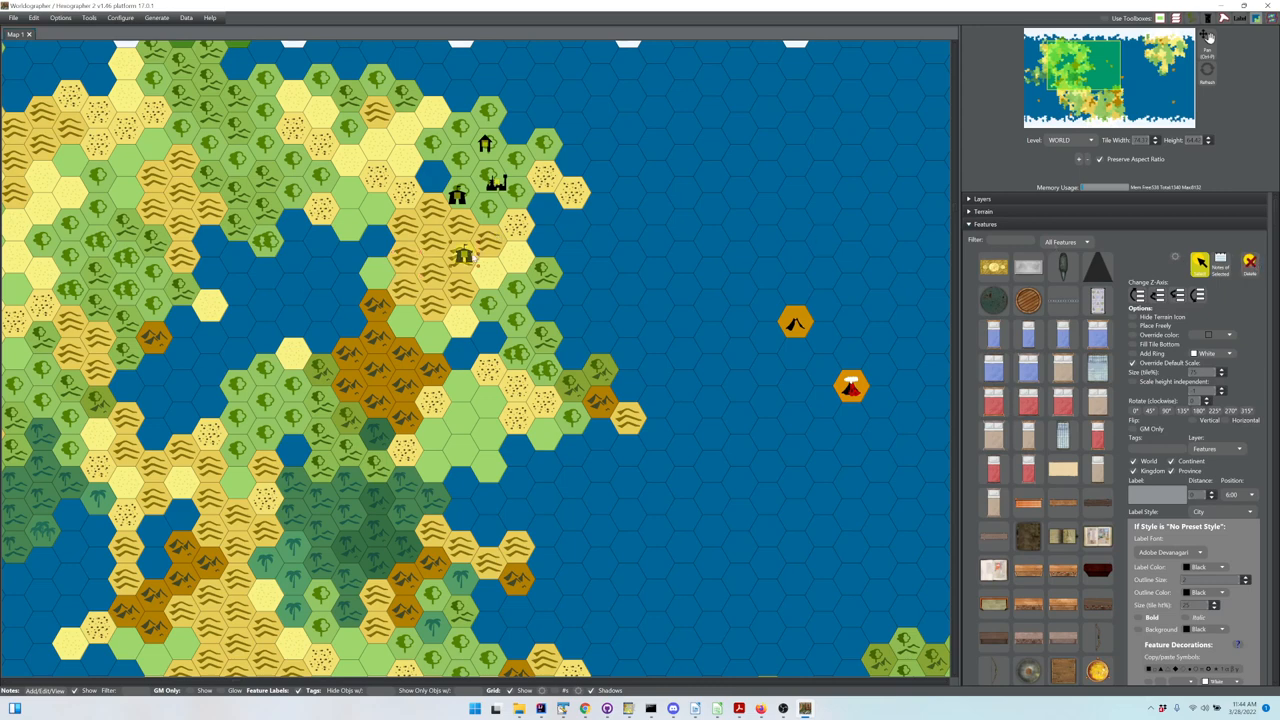
left_click(464, 256)
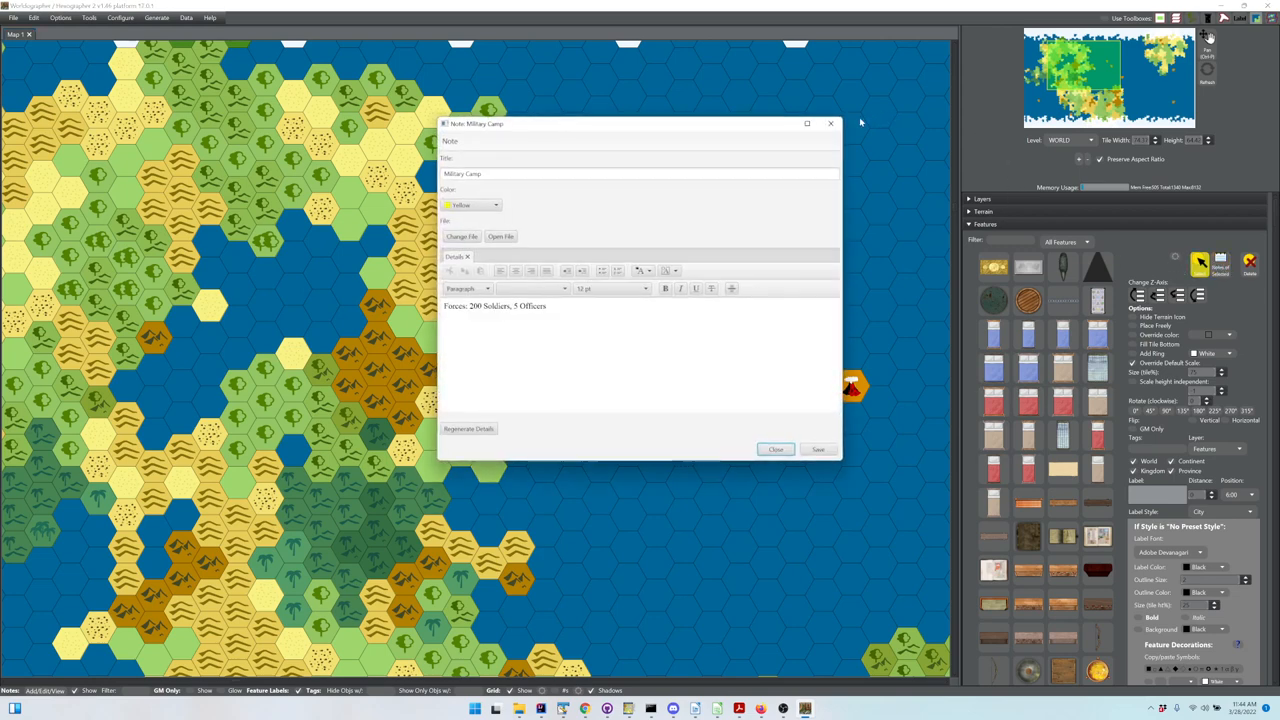
left_click(776, 448)
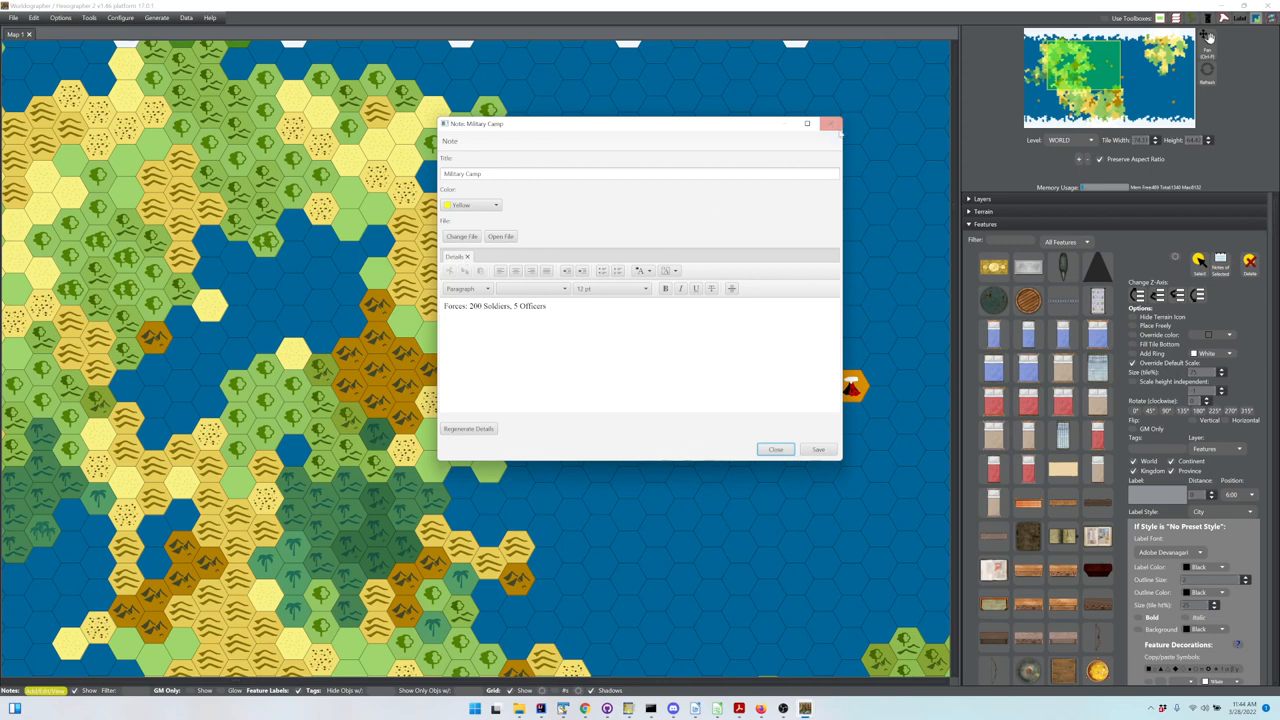
left_click(776, 448)
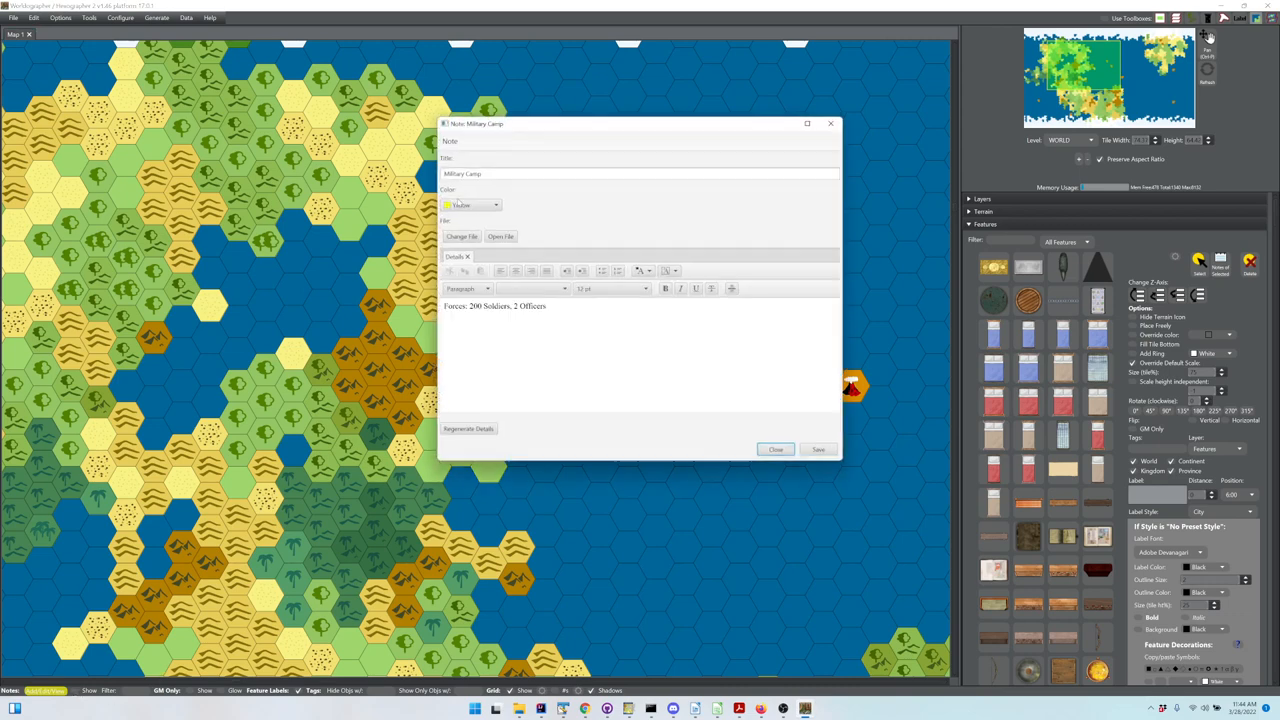
left_click(776, 448)
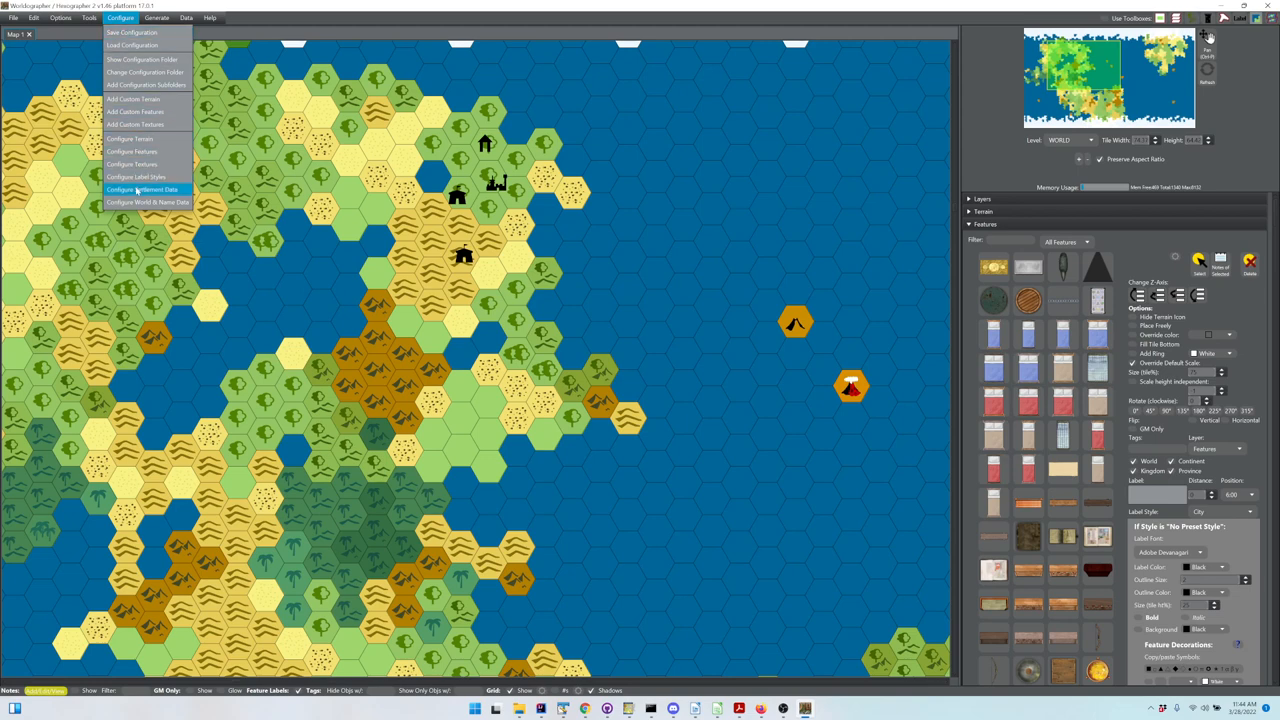
Step: In Configure World & Name Data, choose English to show its location and person naming rules
left_click(148, 202)
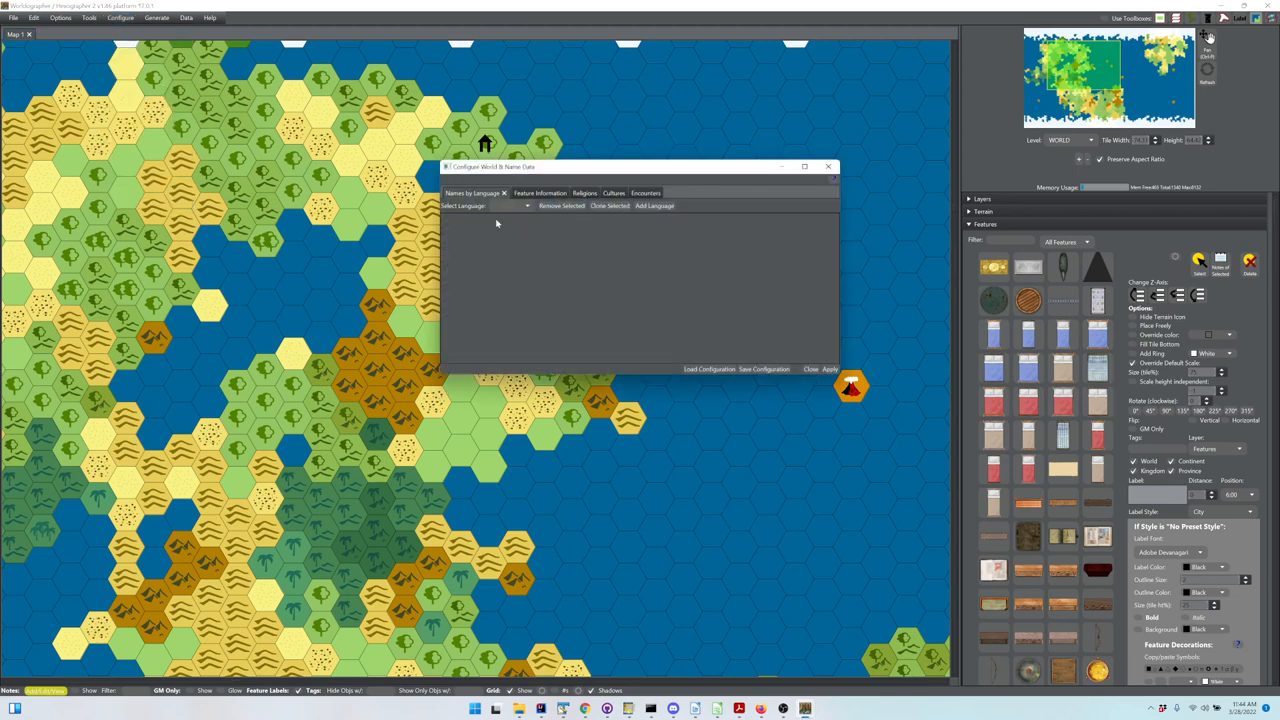
mouse_move(632, 286)
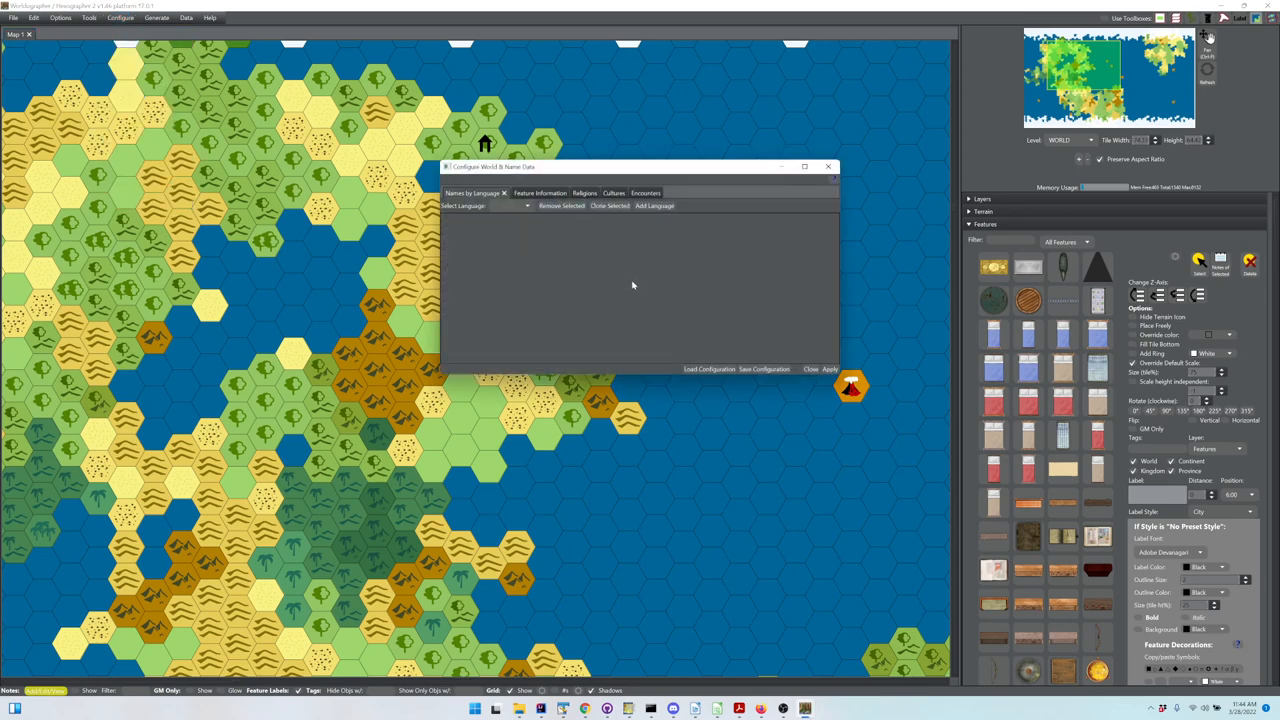
mouse_move(530, 212)
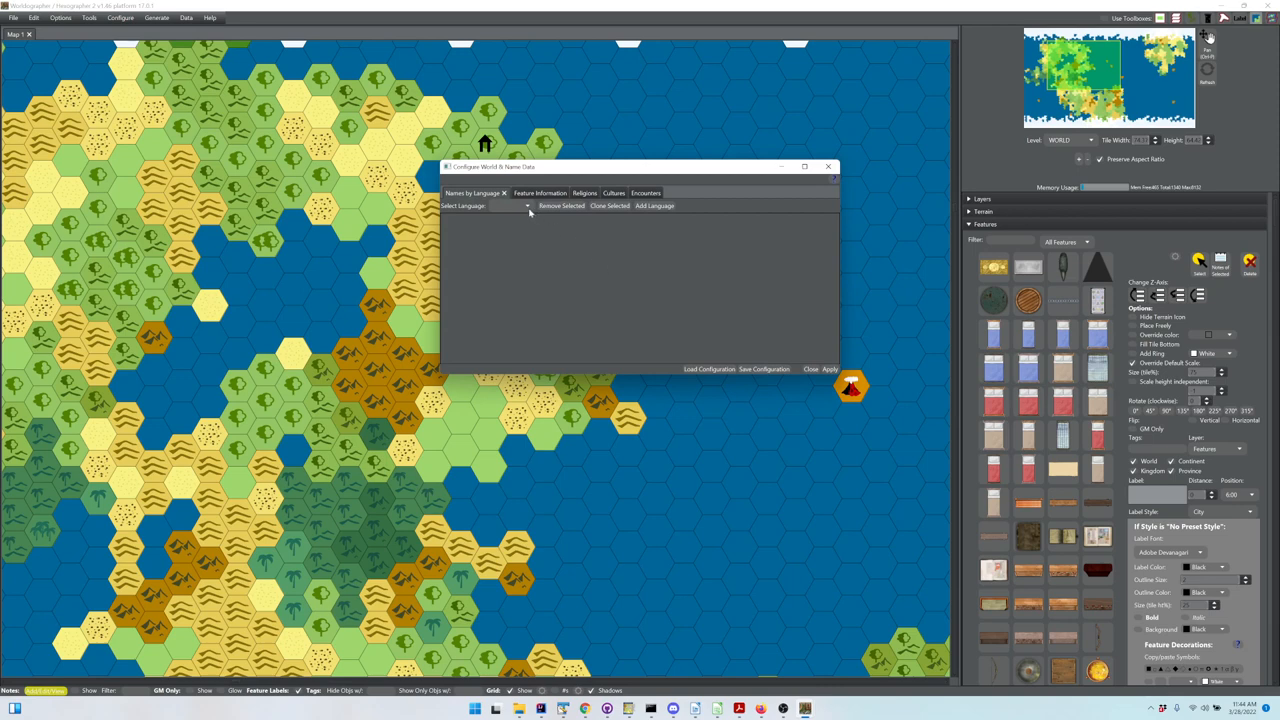
mouse_move(516, 210)
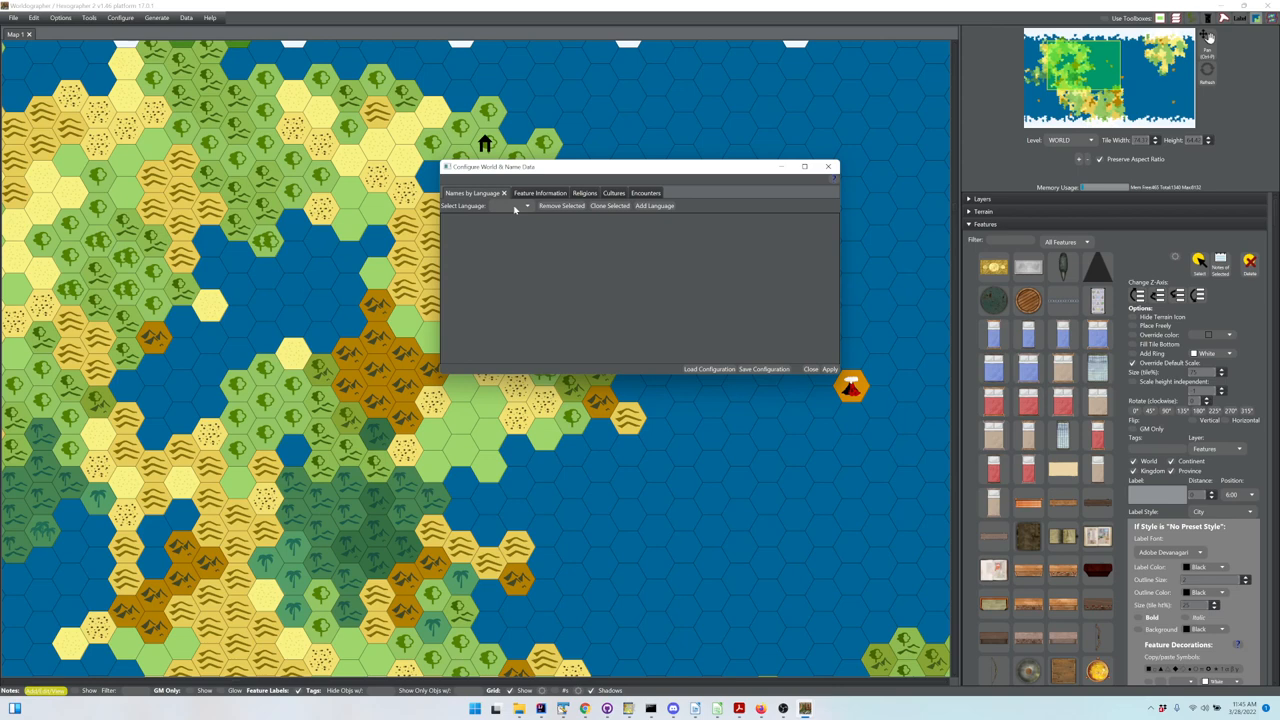
mouse_move(512, 210)
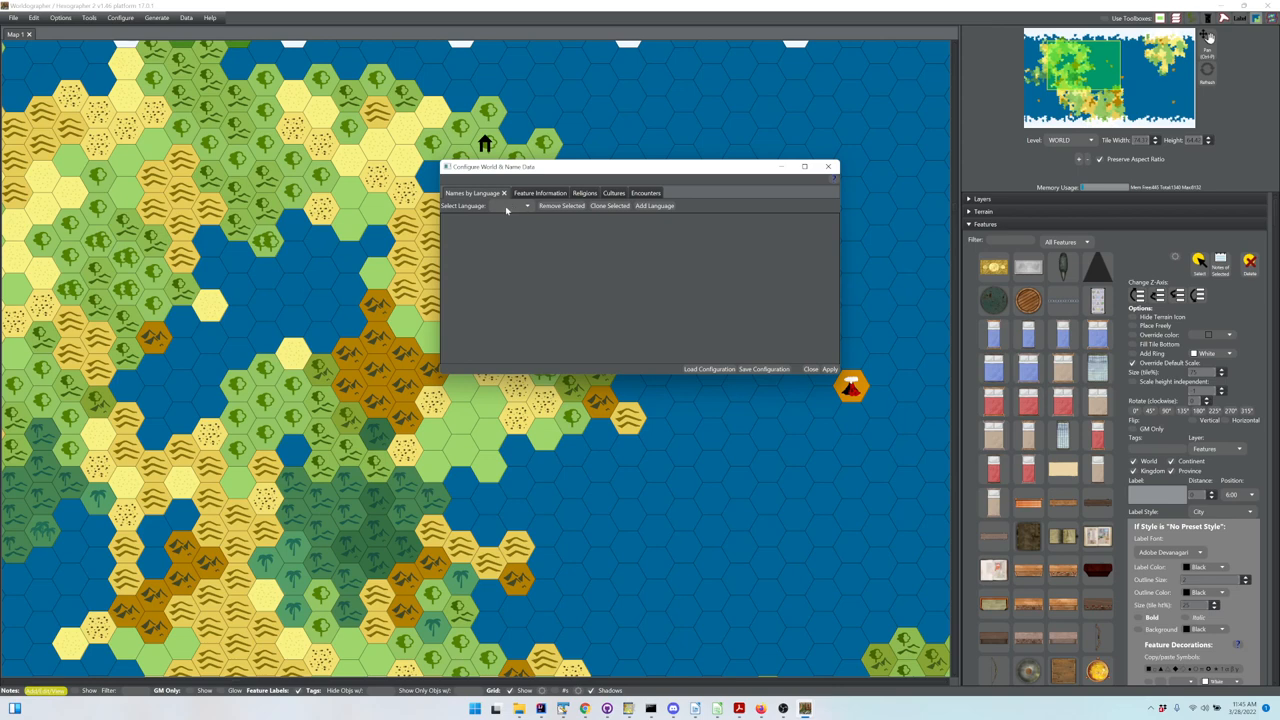
mouse_move(502, 212)
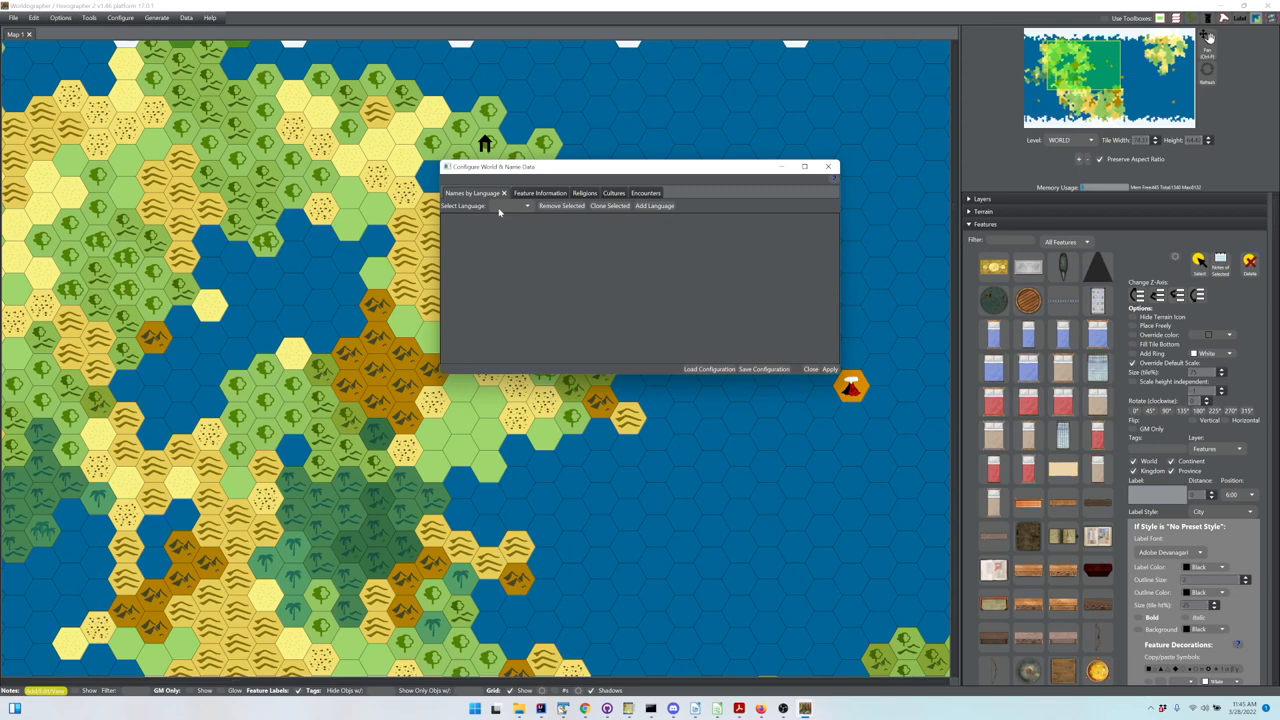
left_click(524, 206)
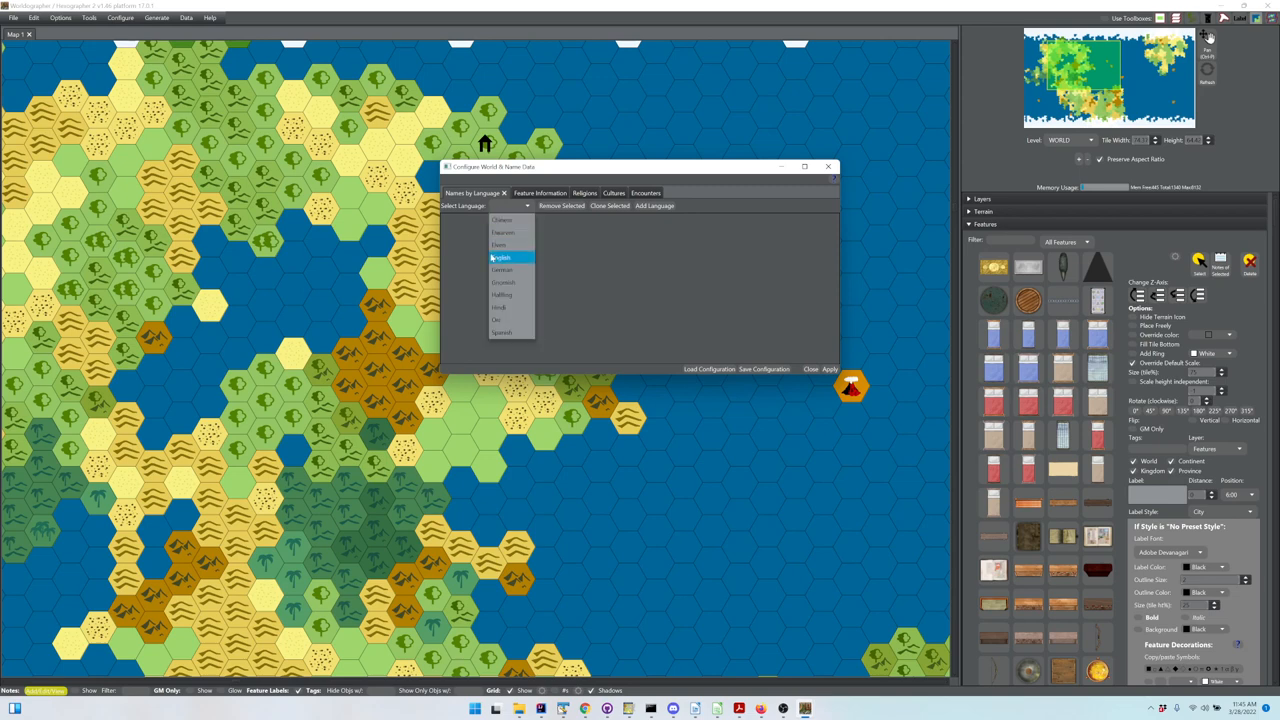
left_click(500, 256)
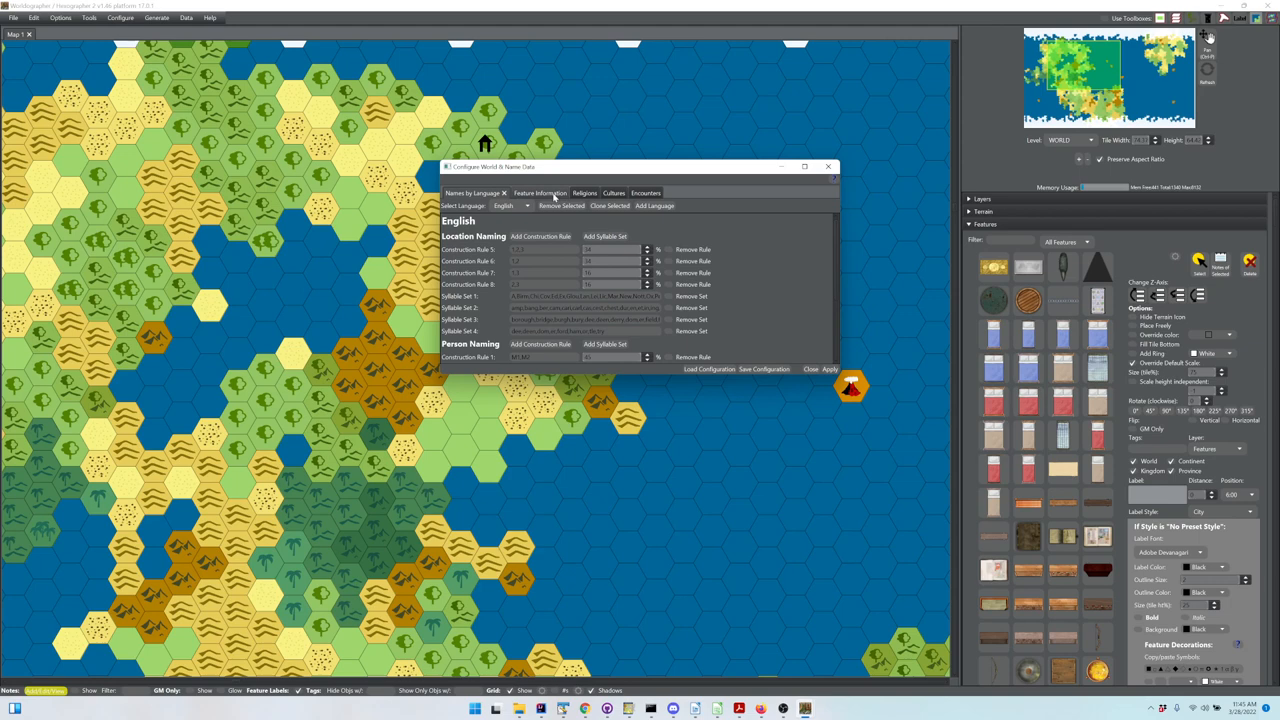
Step: Under Feature Information, select Castle to list its descriptive attribute options
left_click(532, 192)
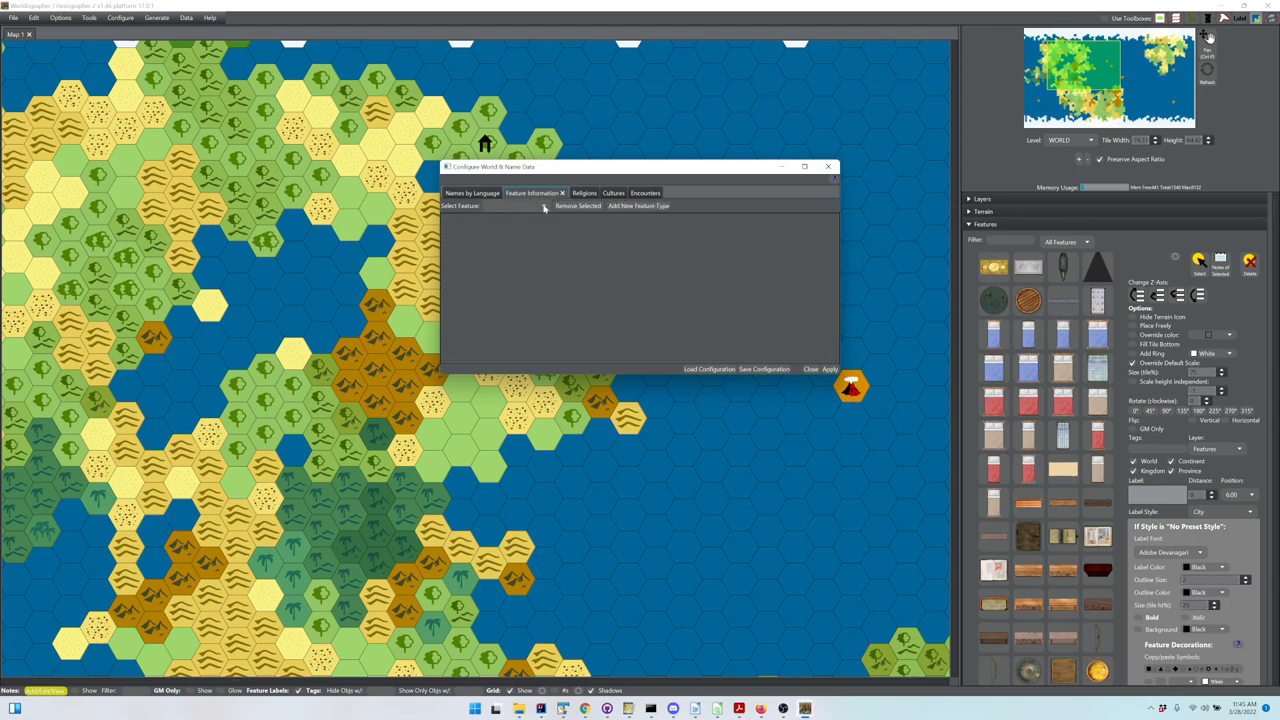
left_click(520, 204)
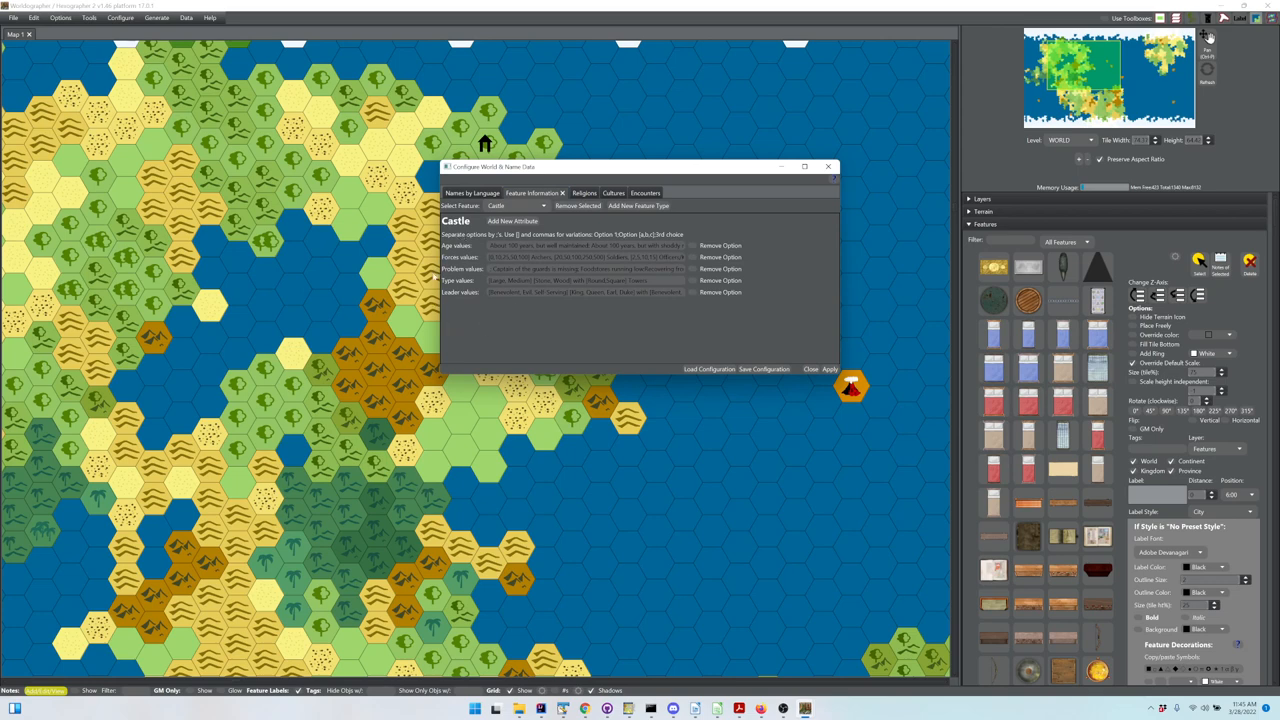
mouse_move(508, 328)
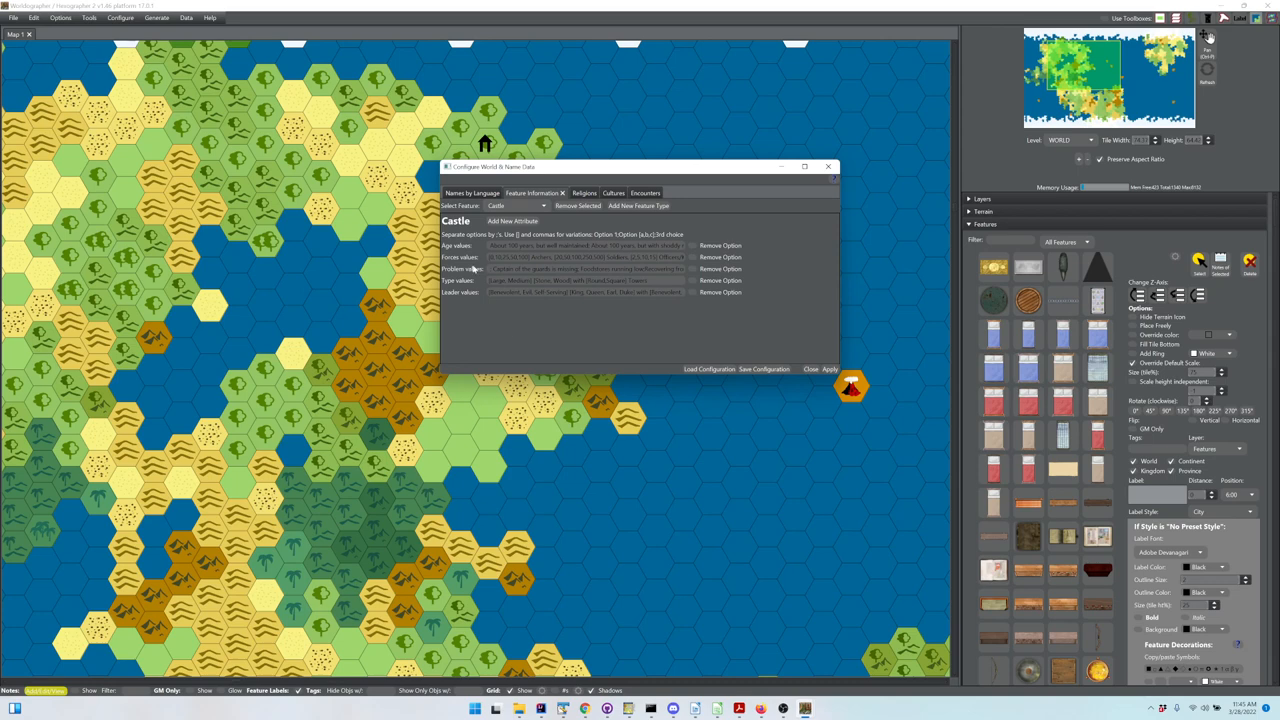
mouse_move(448, 242)
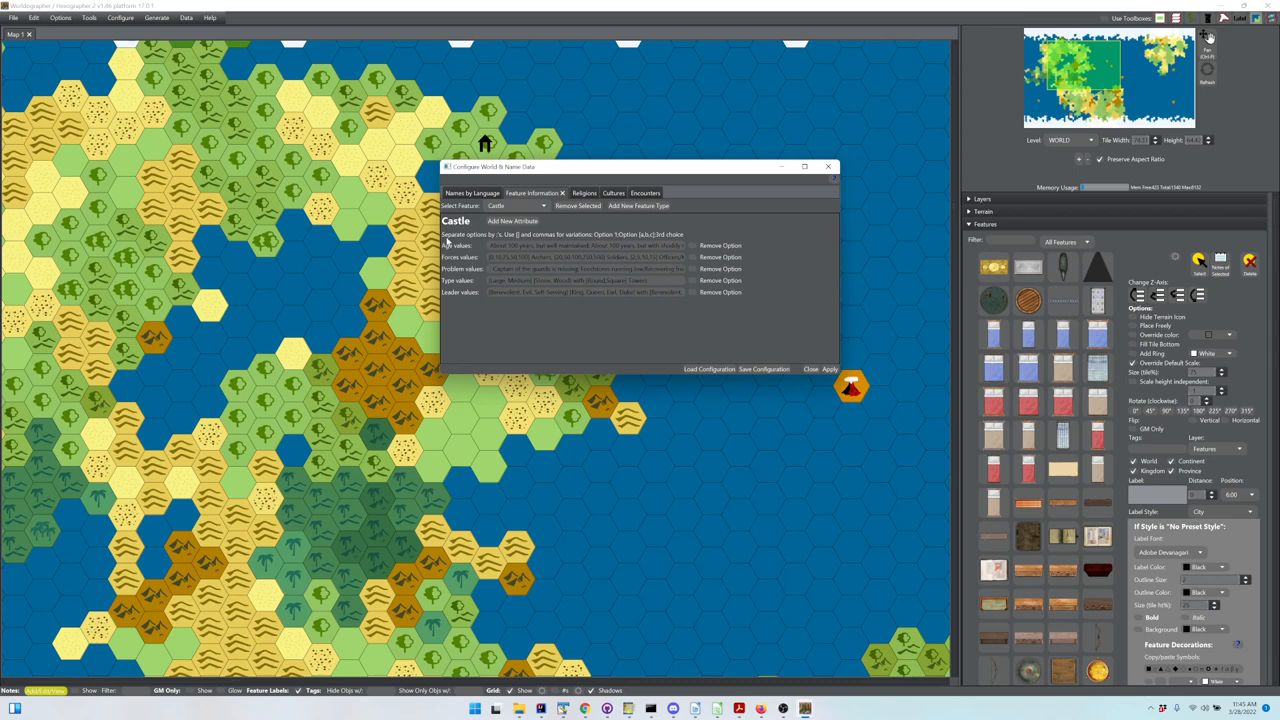
mouse_move(490, 308)
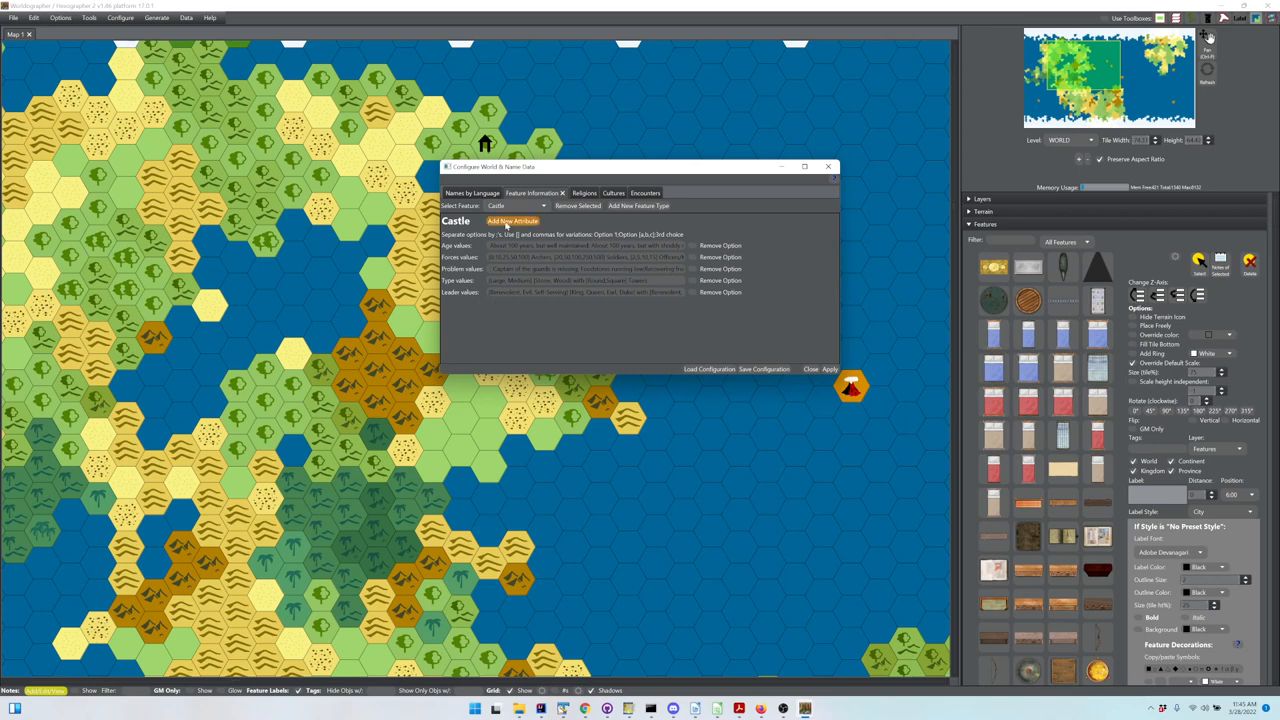
mouse_move(504, 308)
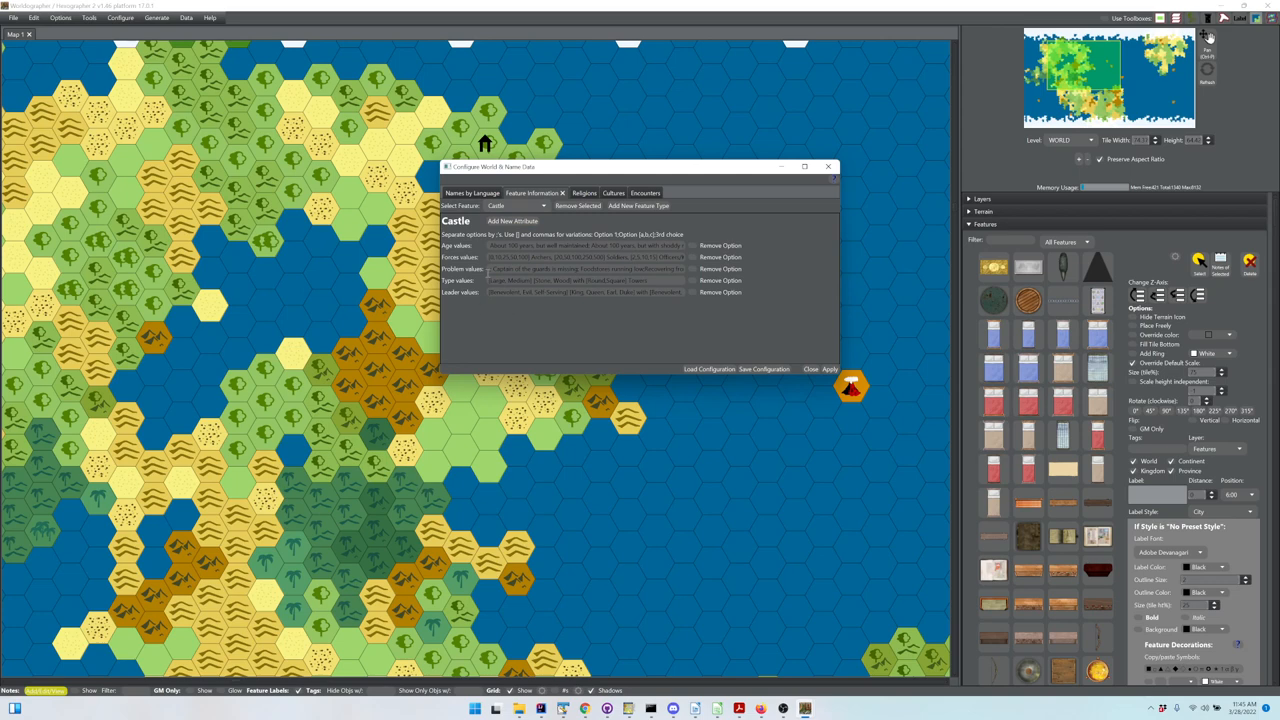
mouse_move(564, 324)
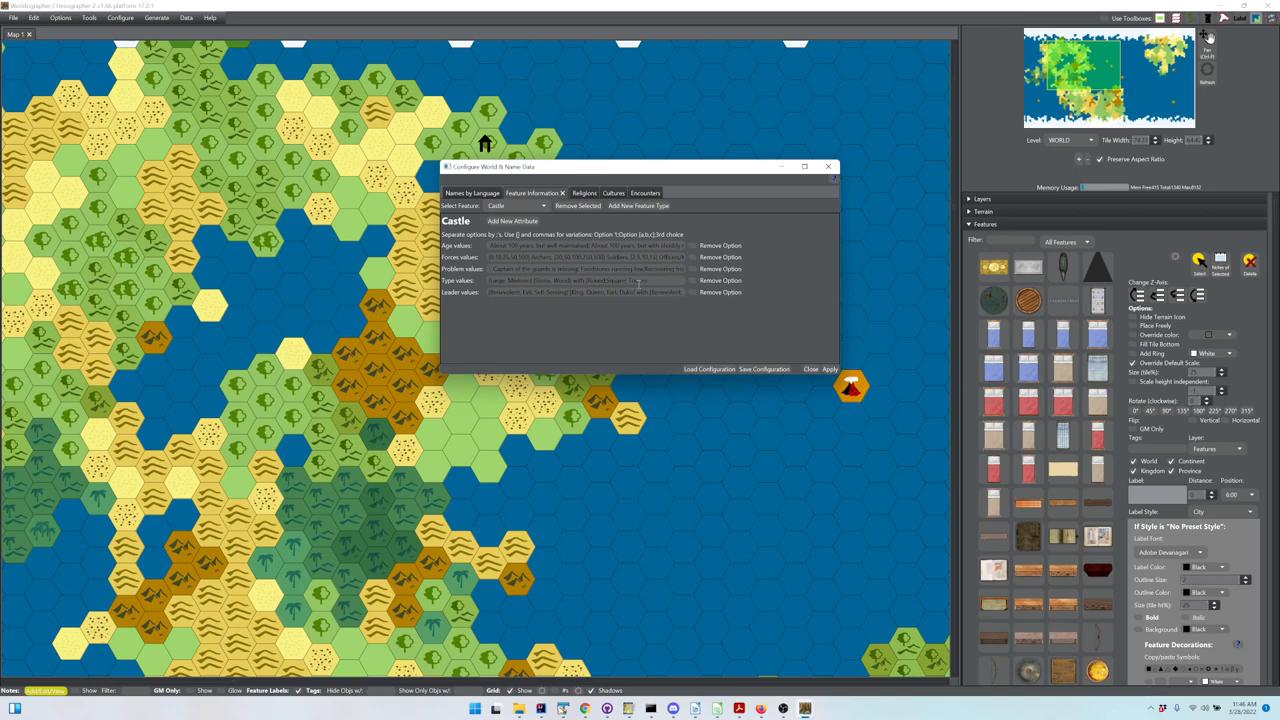
mouse_move(558, 312)
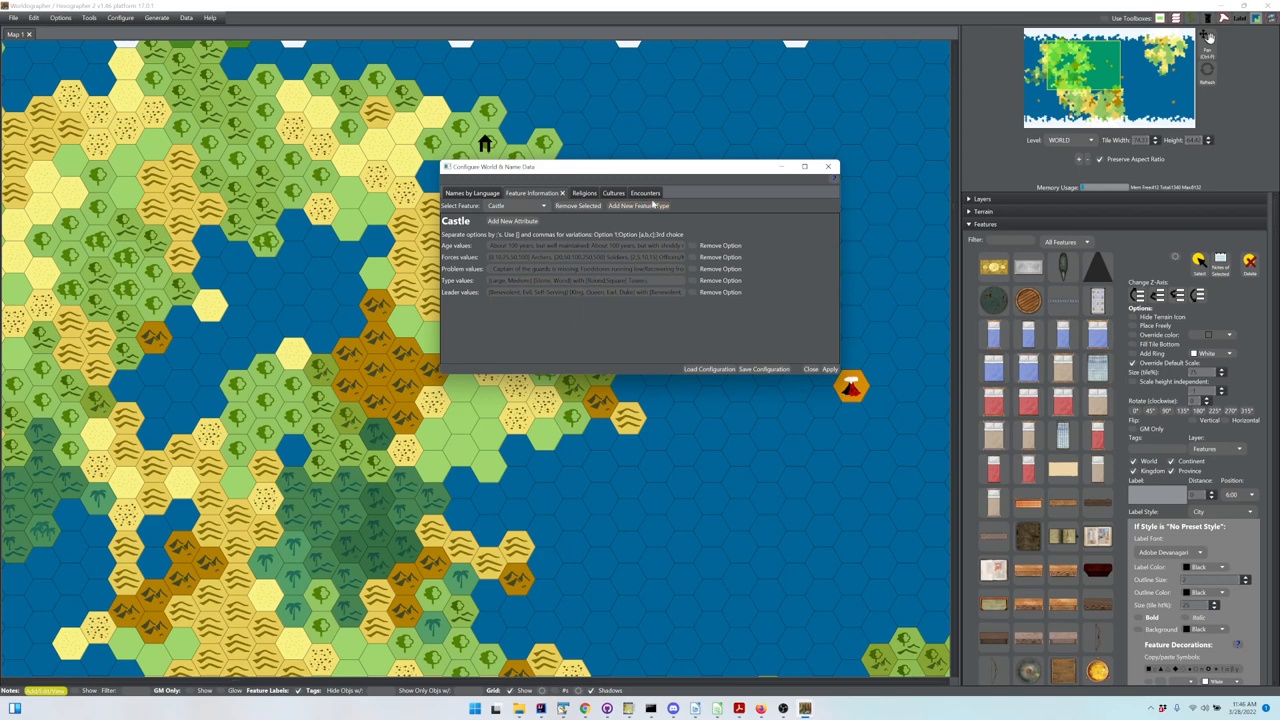
Step: Under Encounters, select Forest Deciduous to show its encounter table
left_click(644, 192)
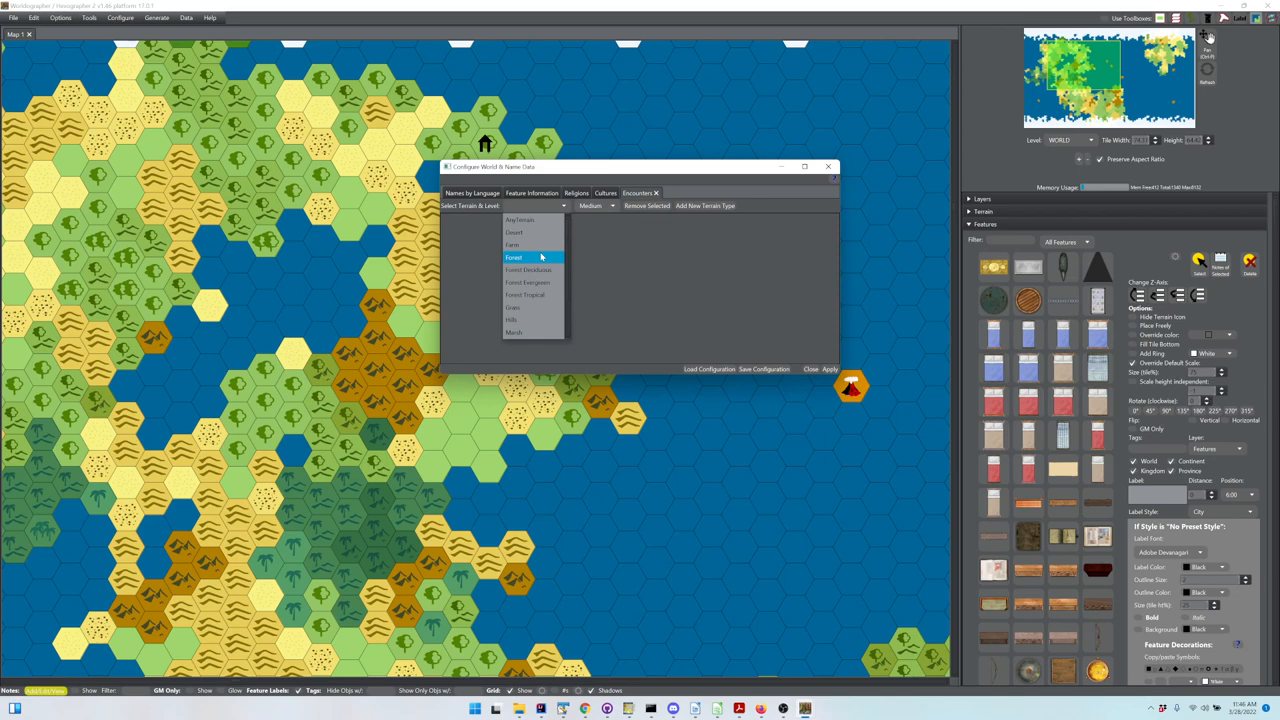
mouse_move(530, 296)
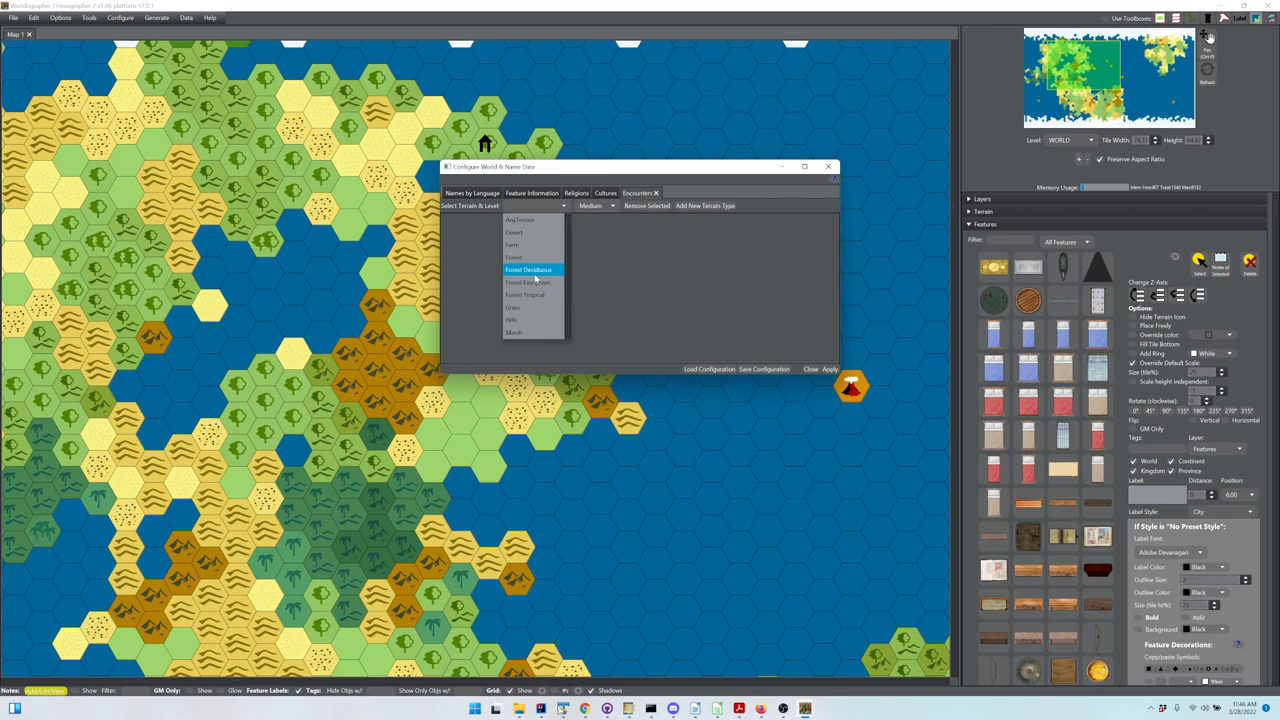
mouse_move(532, 280)
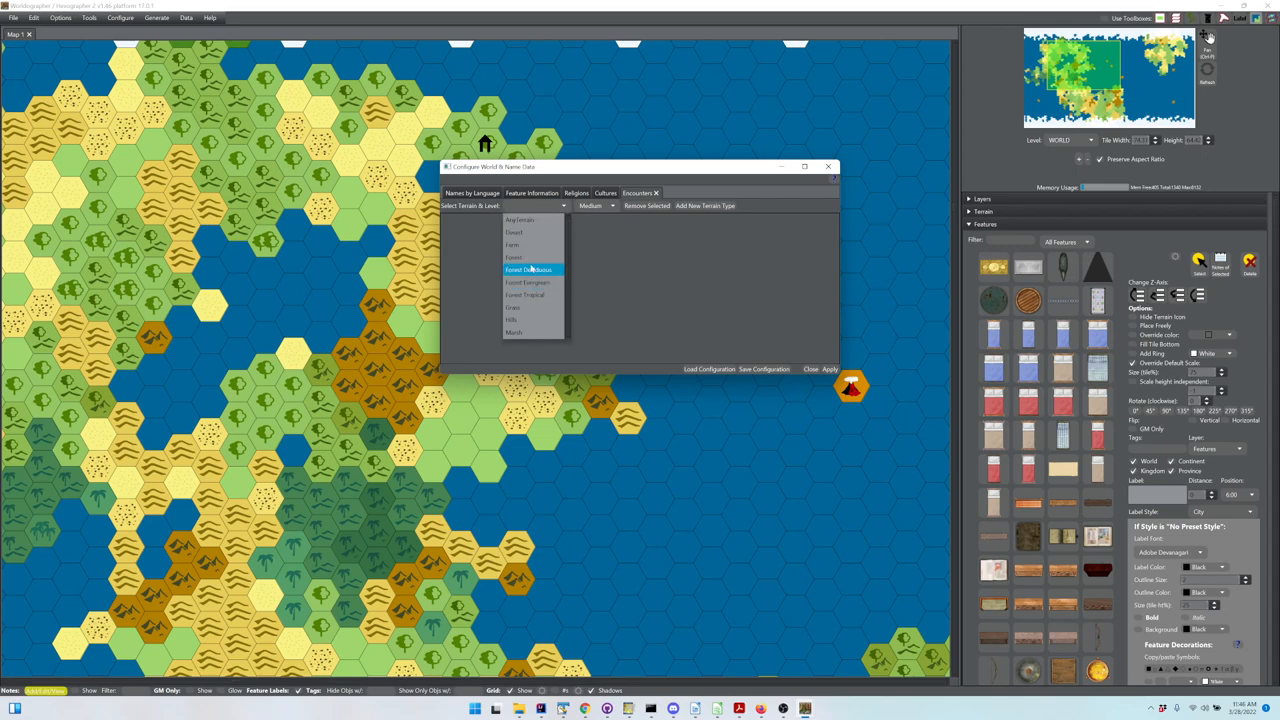
left_click(532, 268)
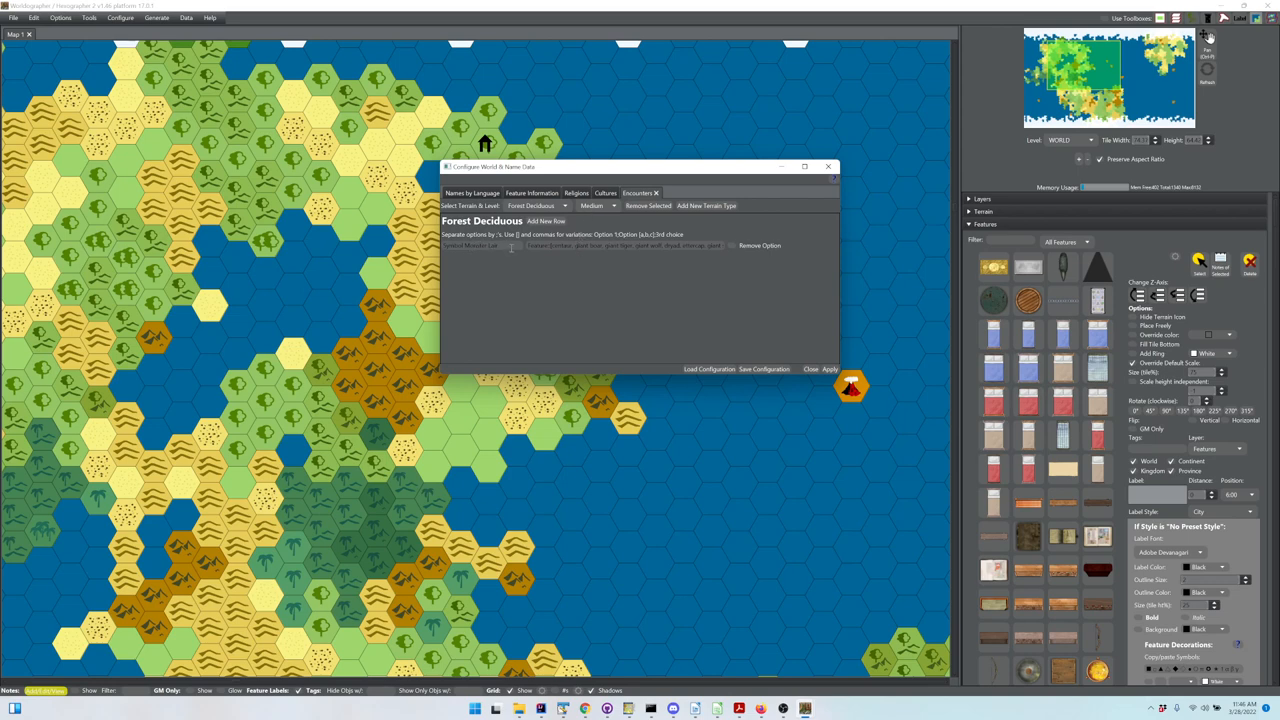
Step: Select the AnyTerrain encounter table and view its Major encounter level
left_click(564, 206)
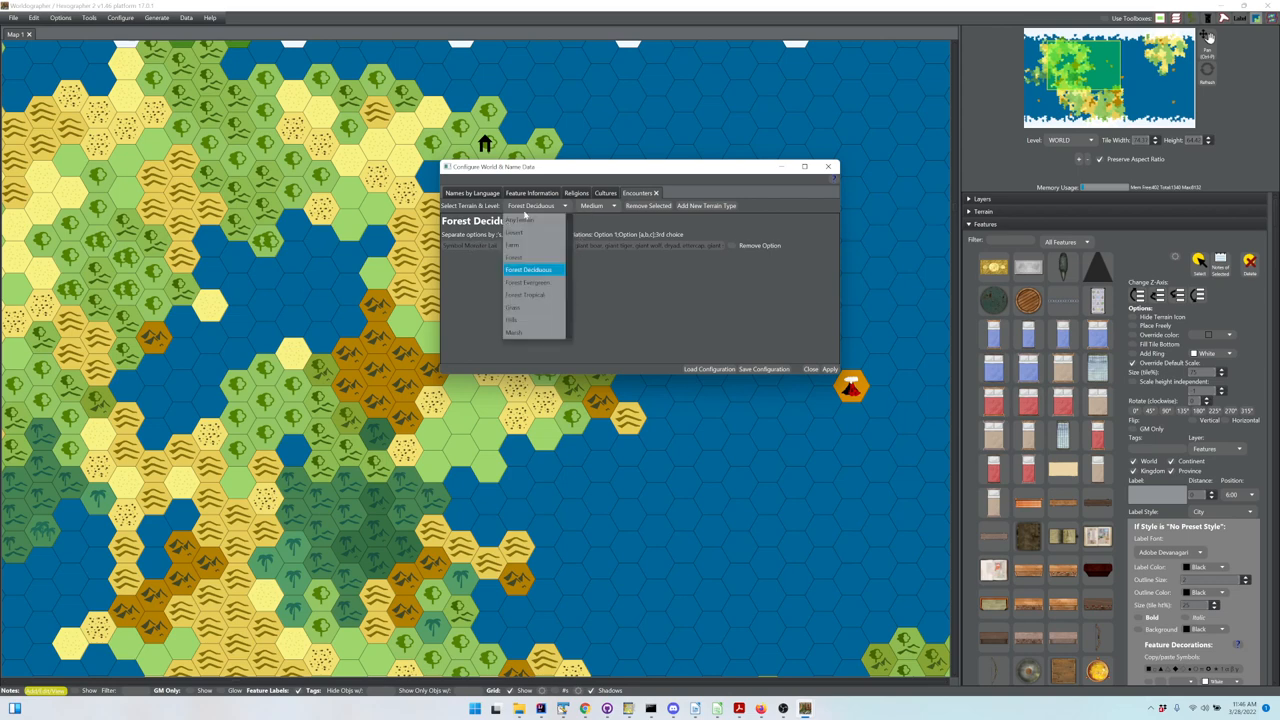
left_click(520, 218)
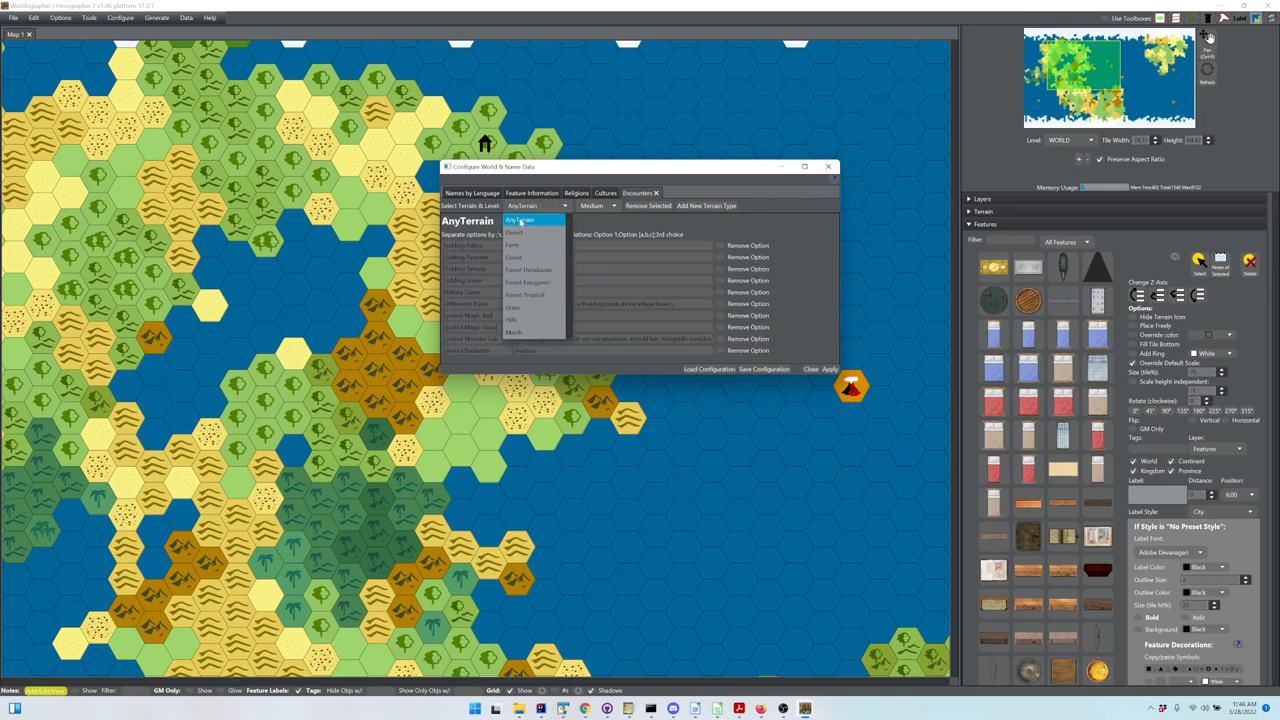
left_click(520, 220)
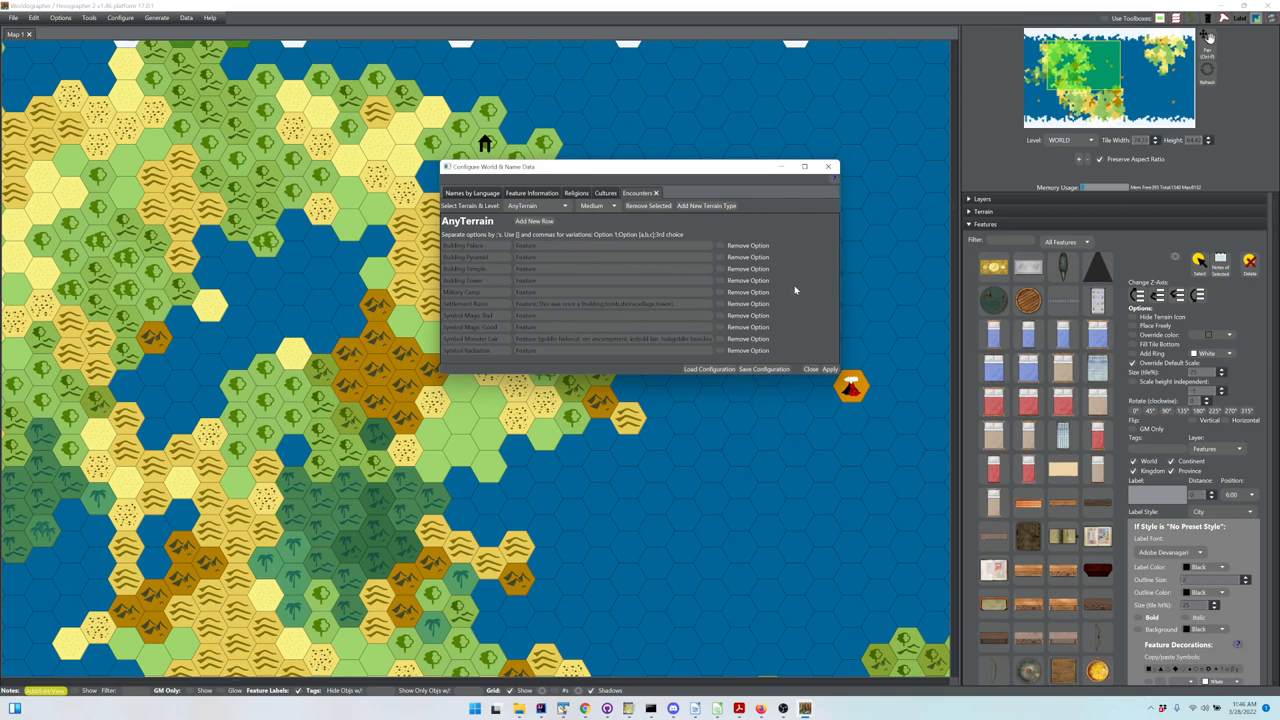
mouse_move(590, 212)
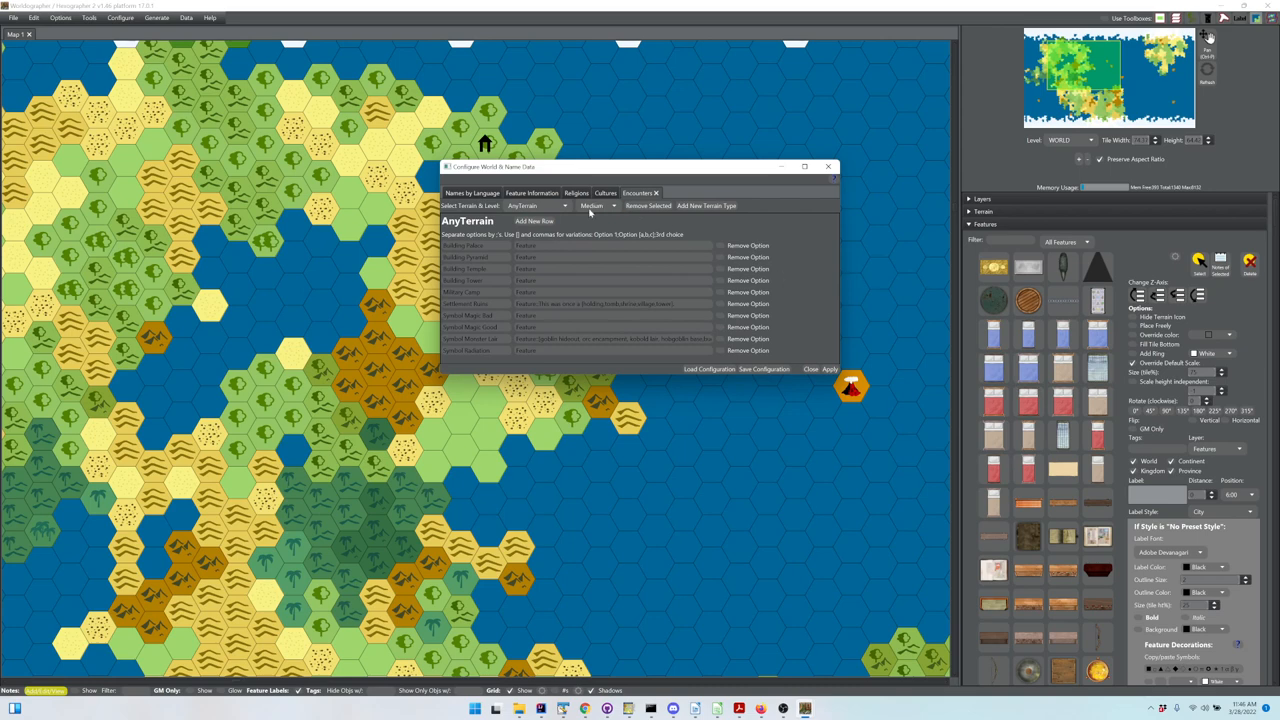
left_click(596, 204)
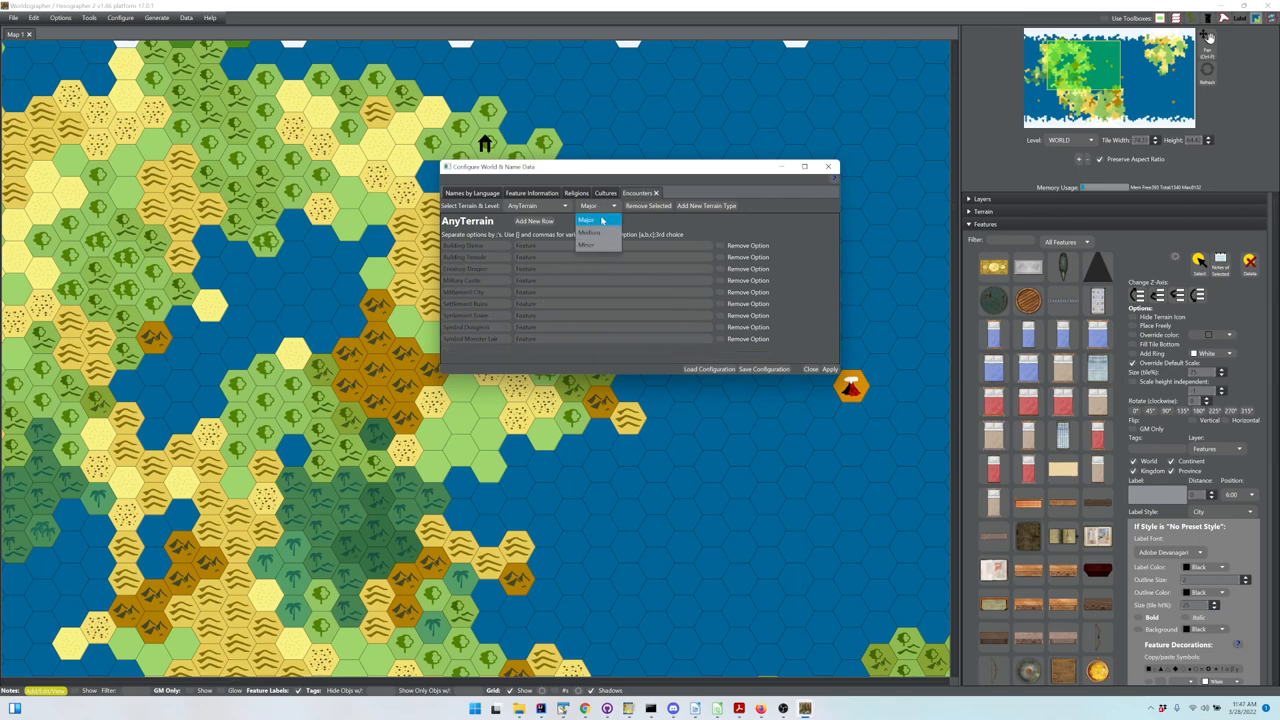
left_click(588, 218)
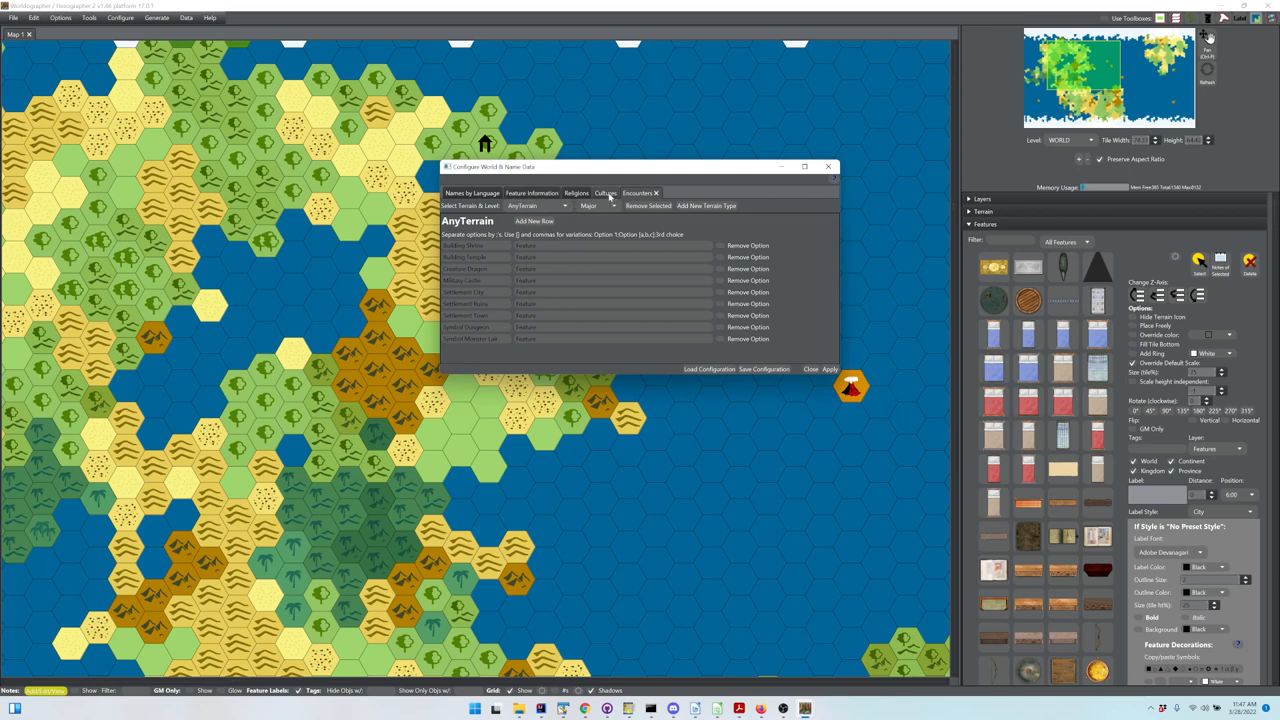
Step: Switch the AnyTerrain table to the Minor encounter level
left_click(536, 206)
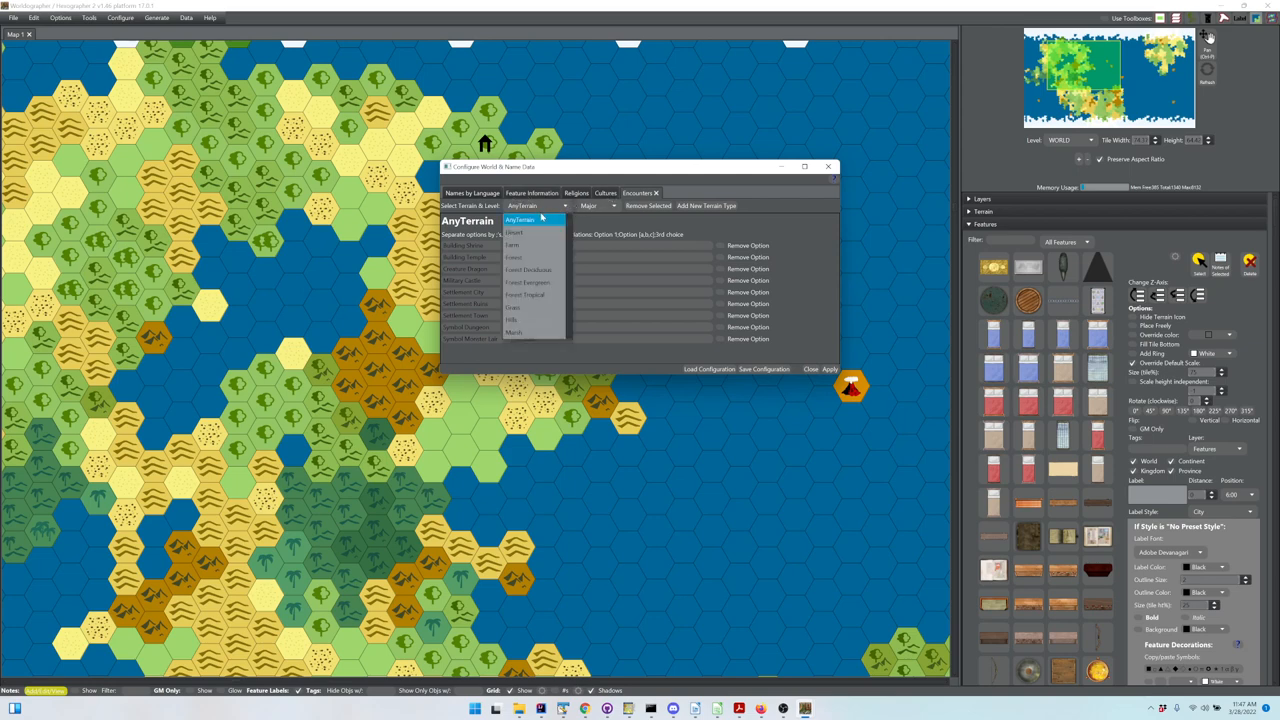
left_click(598, 206)
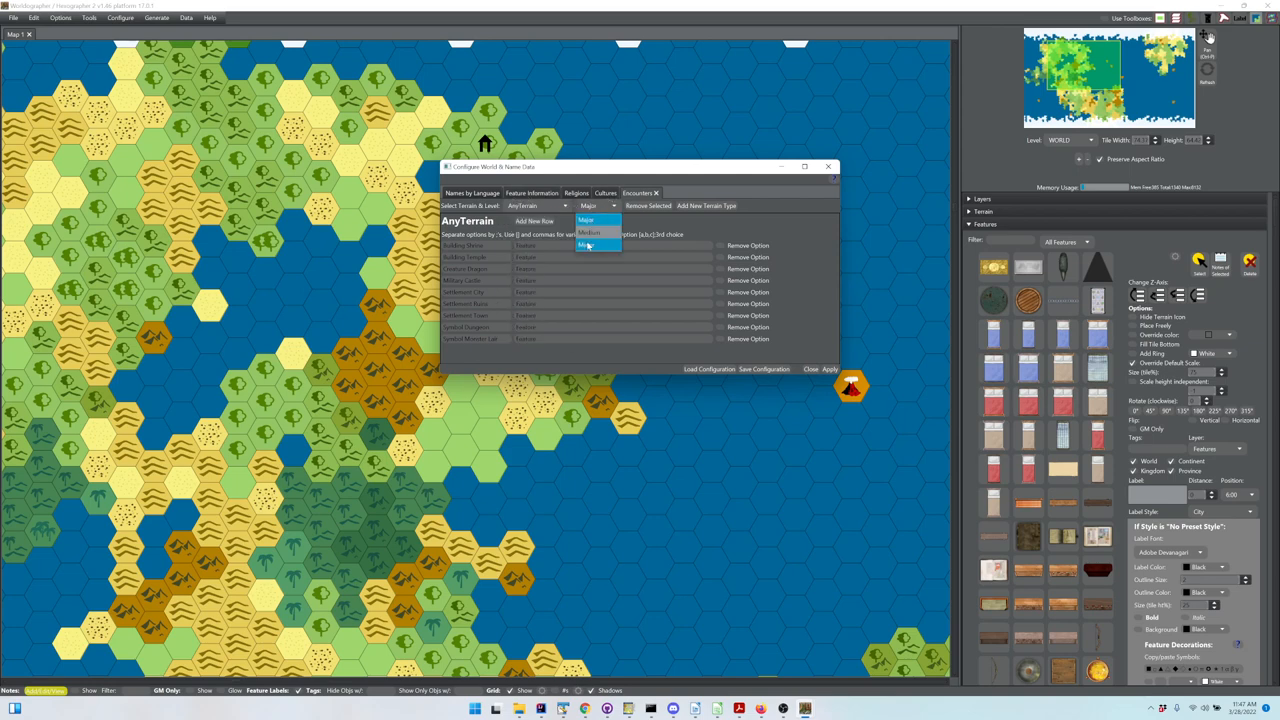
left_click(590, 244)
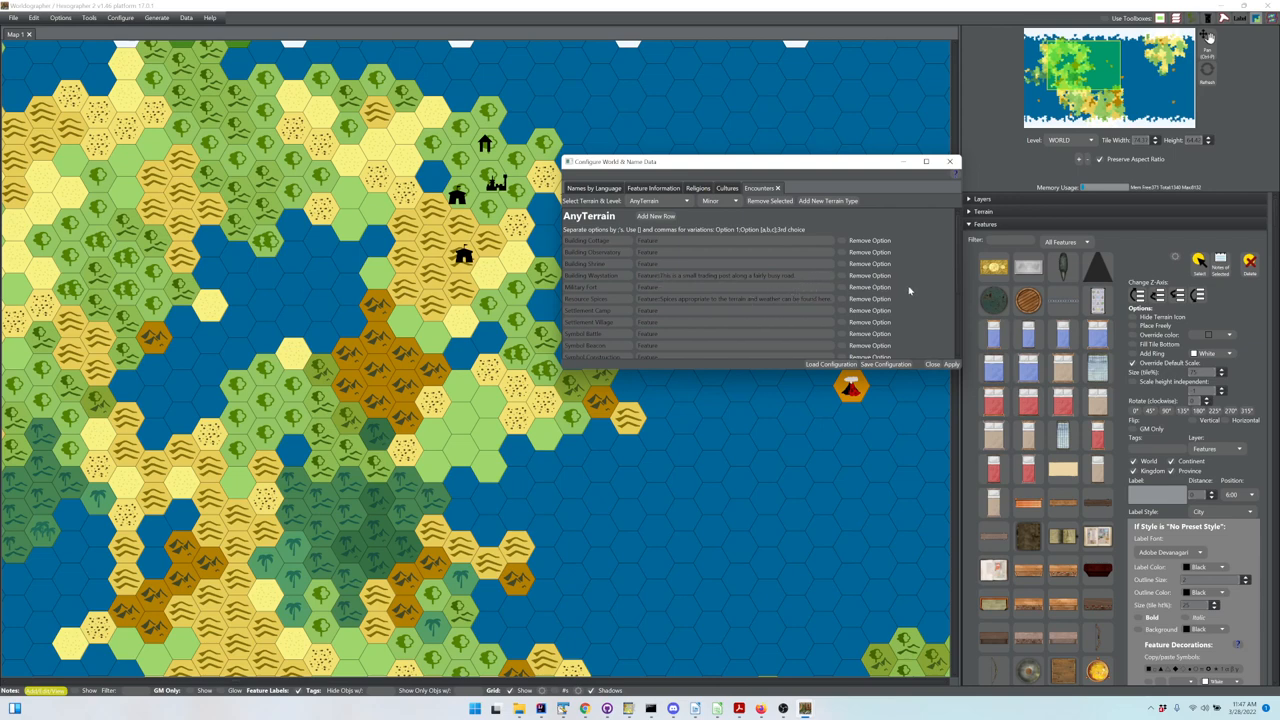
scroll("down", 3)
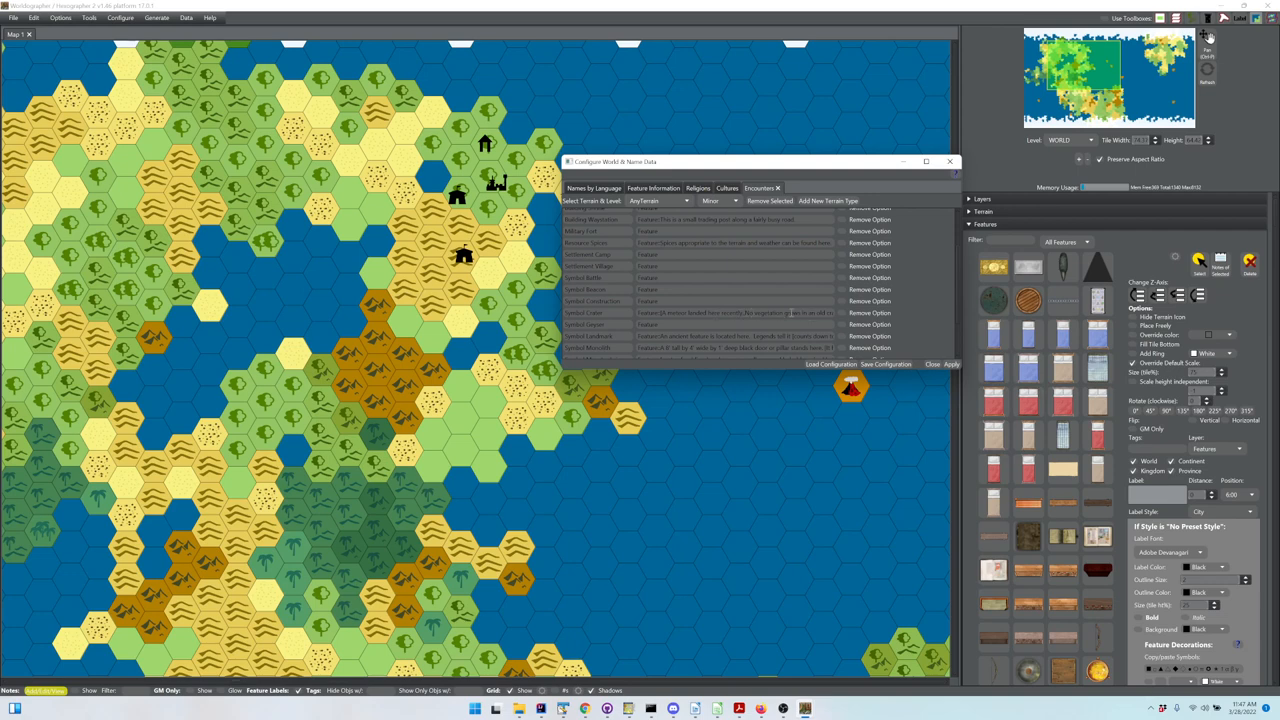
scroll("down", 3)
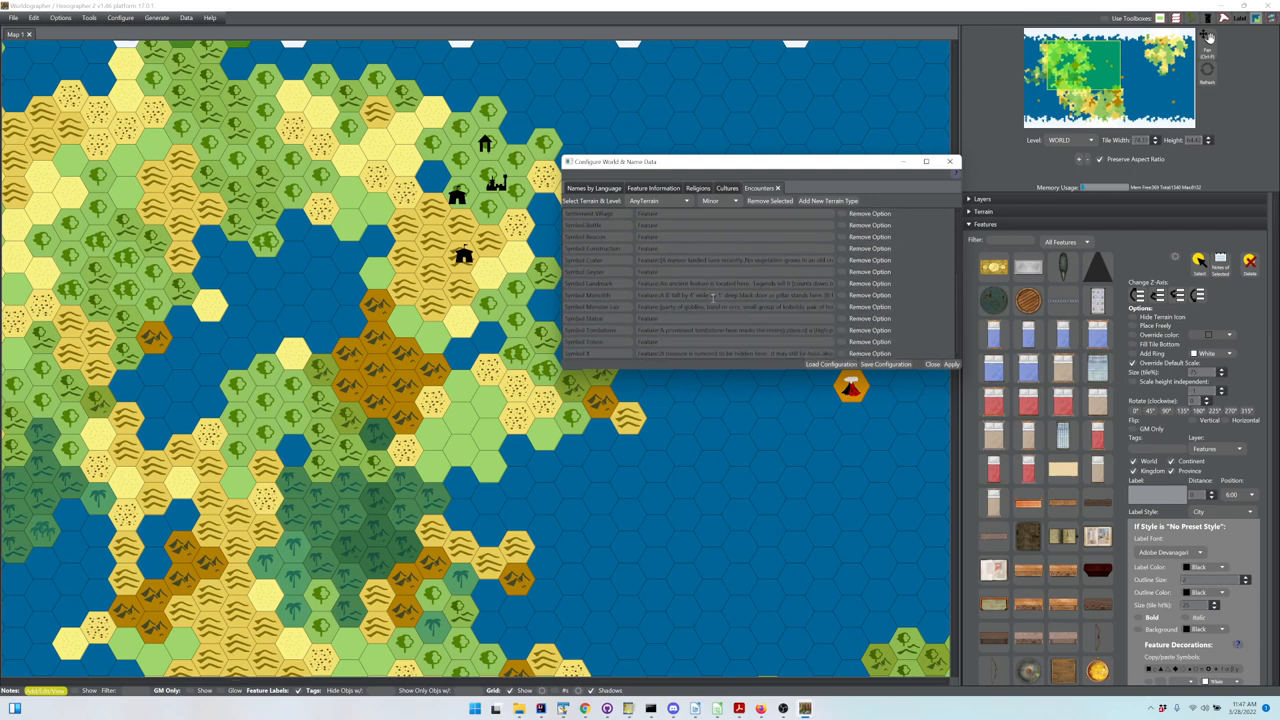
scroll("up", 3)
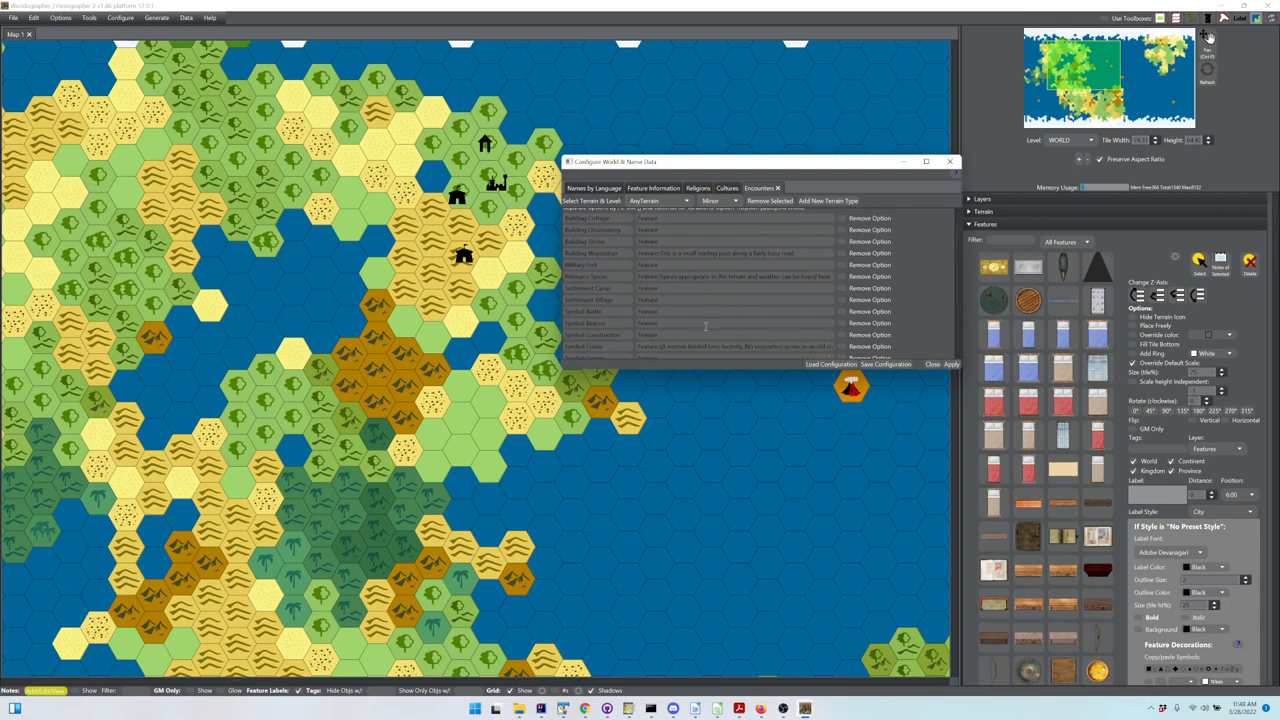
scroll("down", 3)
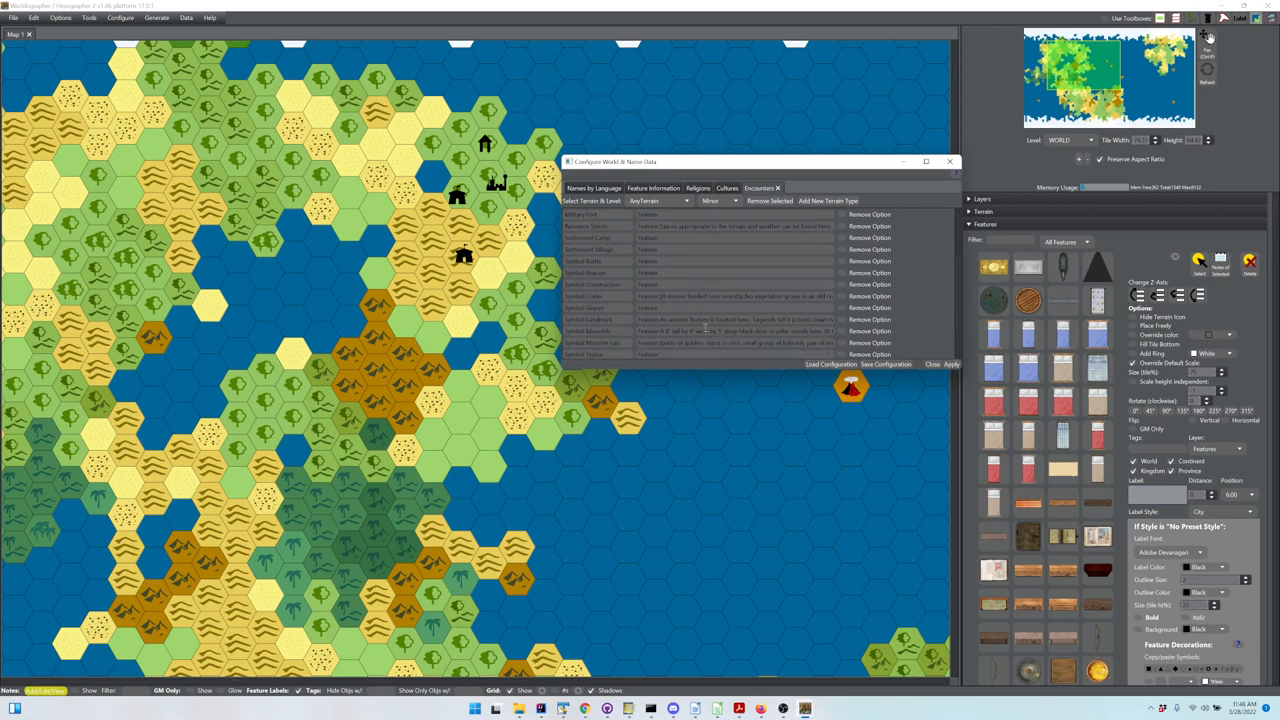
mouse_move(670, 340)
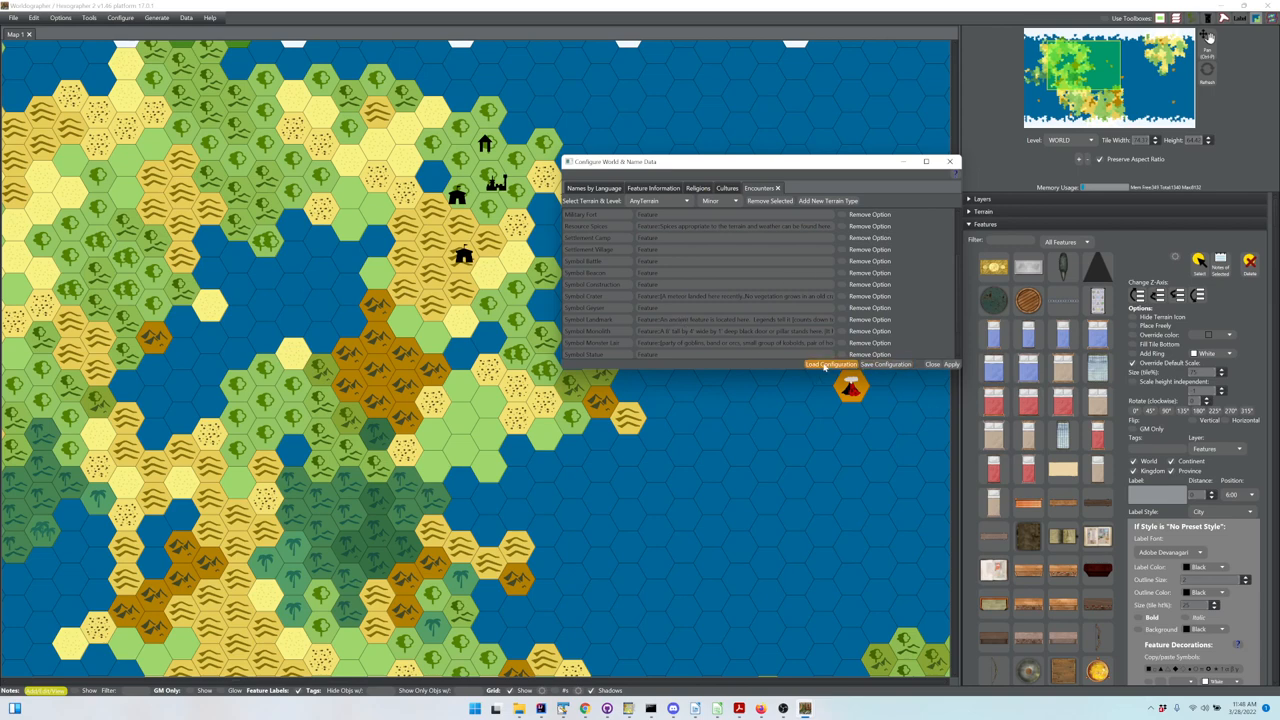
mouse_move(804, 292)
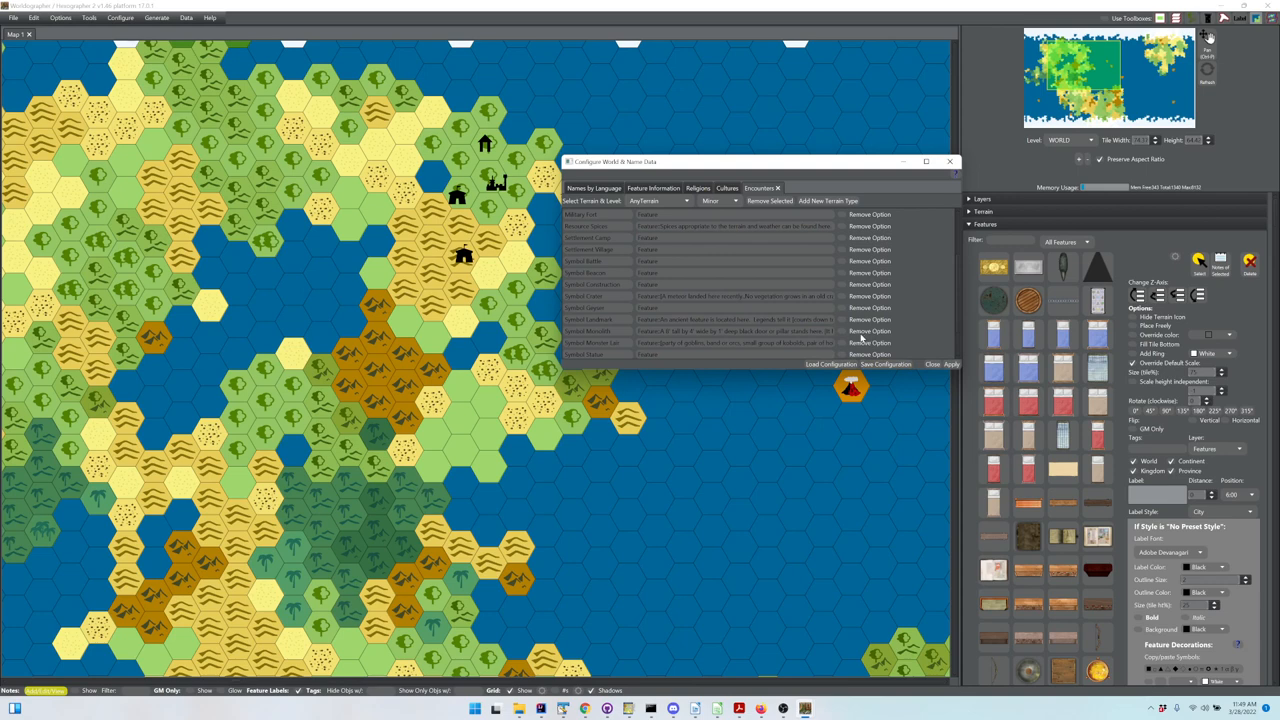
mouse_move(624, 206)
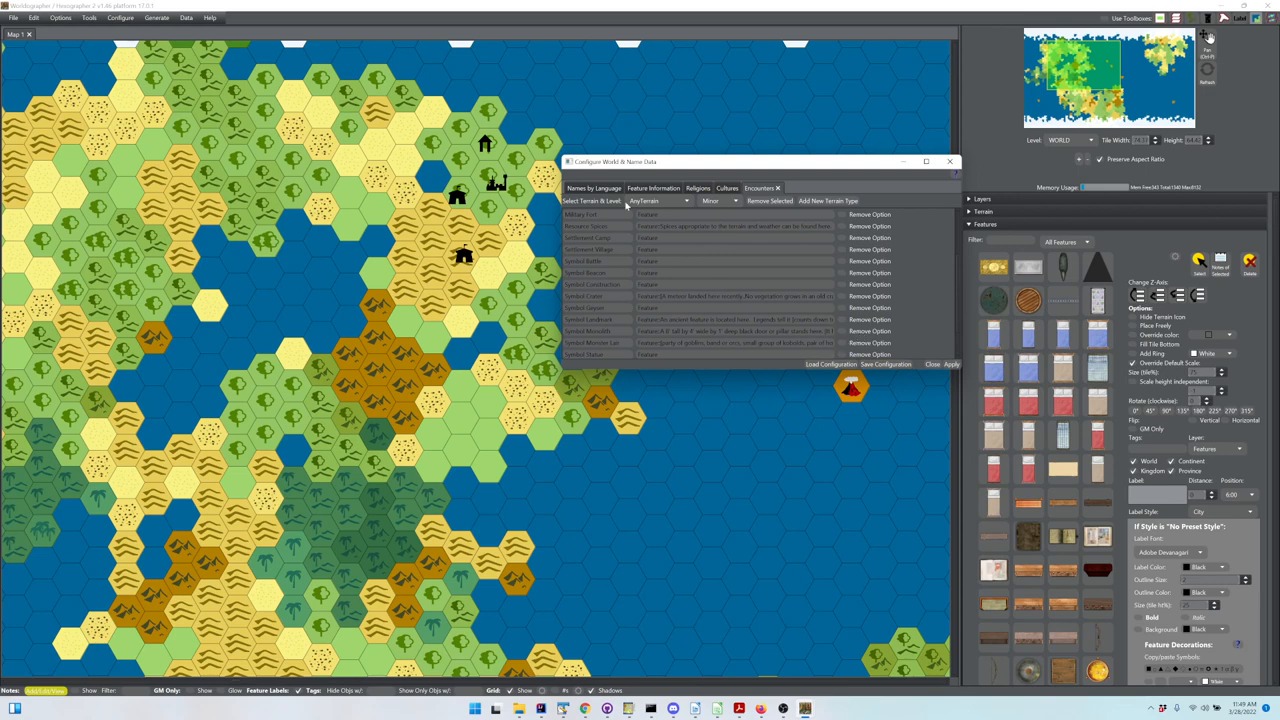
Step: Show the English location and person naming rules under Names by Language
left_click(592, 188)
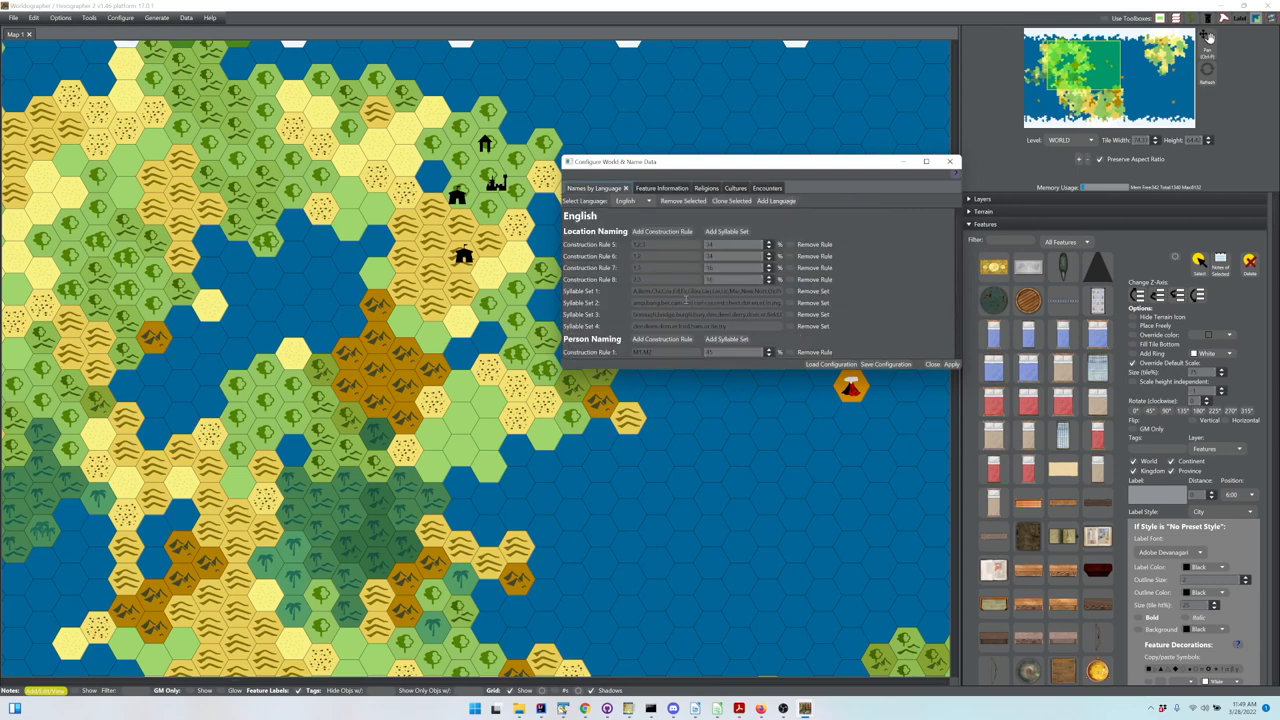
mouse_move(798, 336)
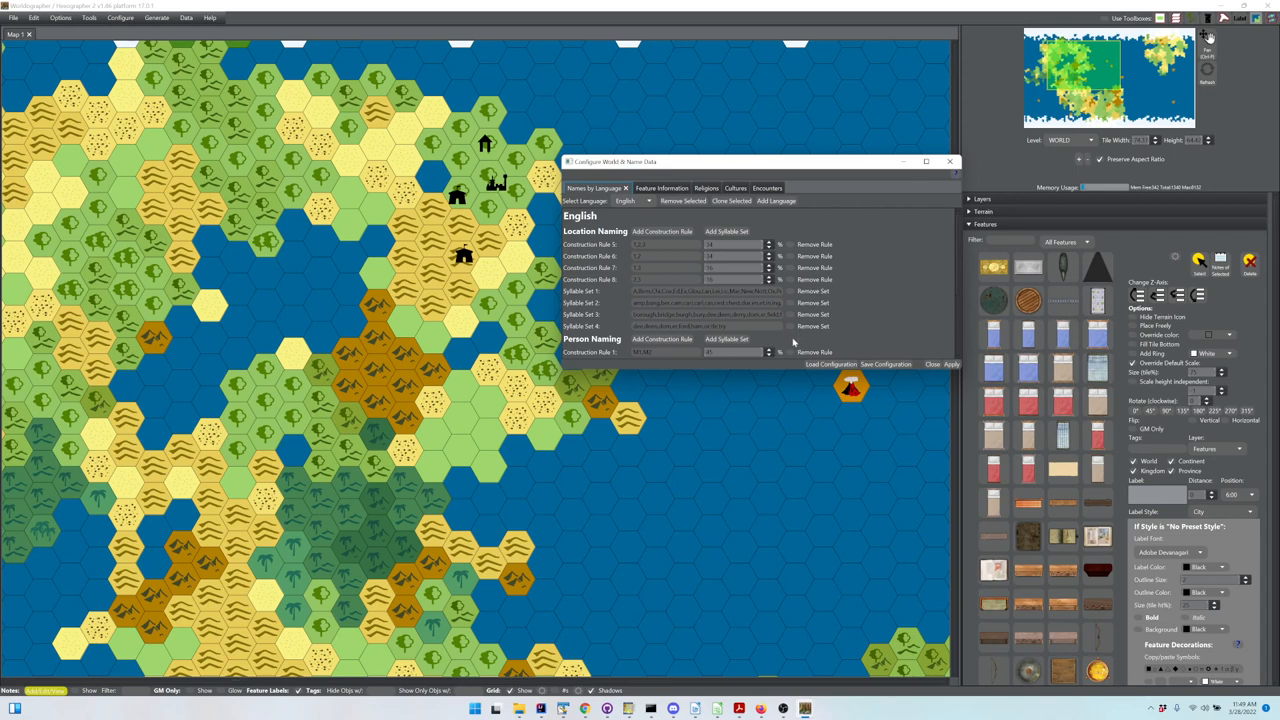
mouse_move(792, 364)
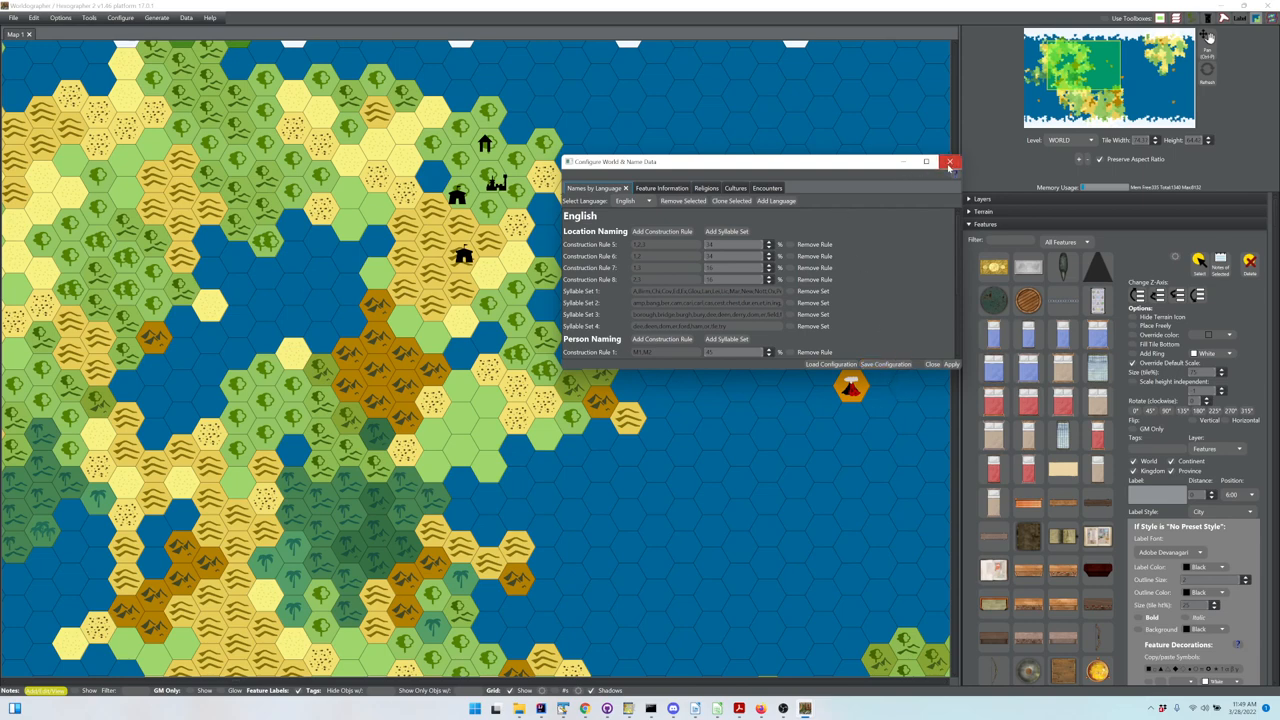
Step: Close the Configure World & Name Data dialog to return to the hex map
left_click(950, 160)
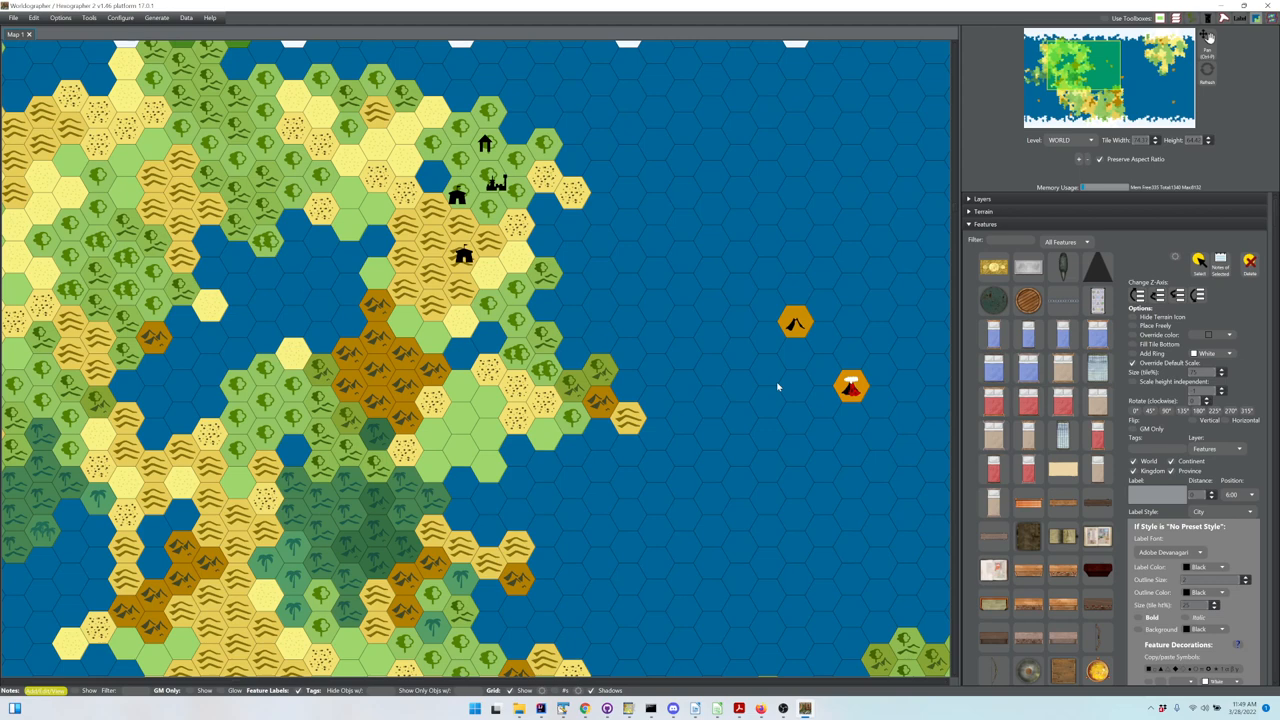
mouse_move(778, 388)
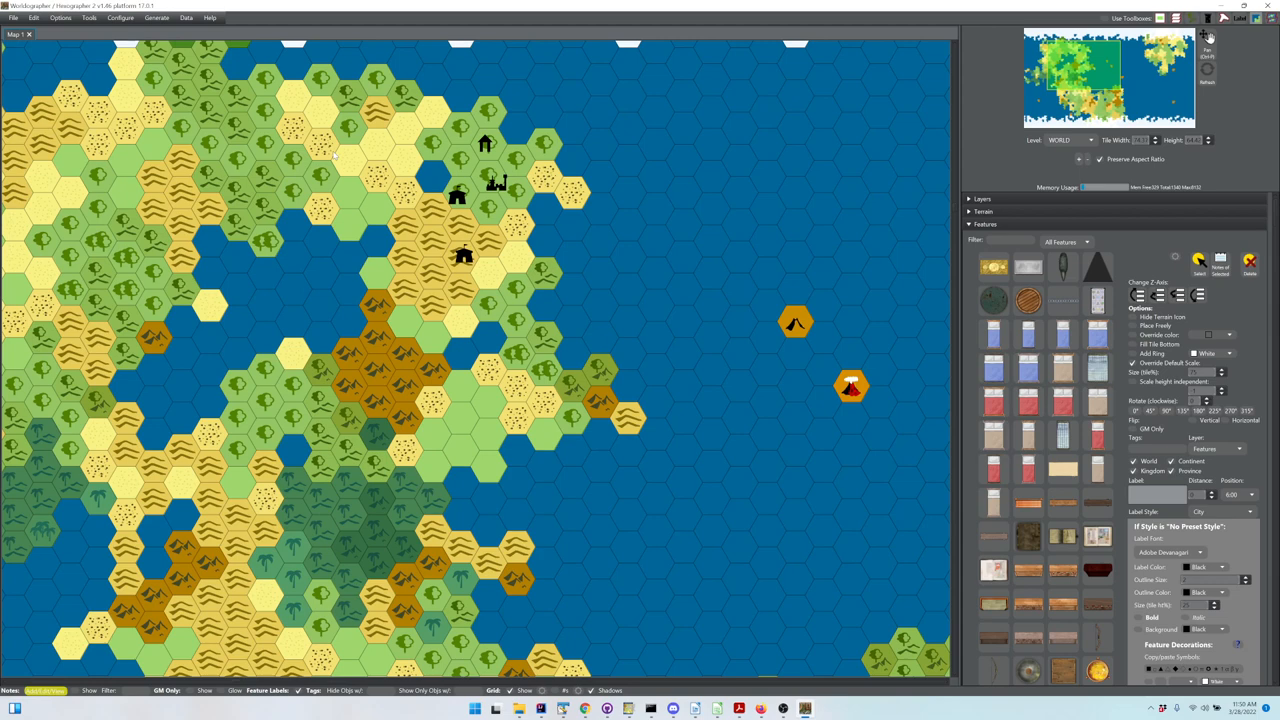
mouse_move(330, 176)
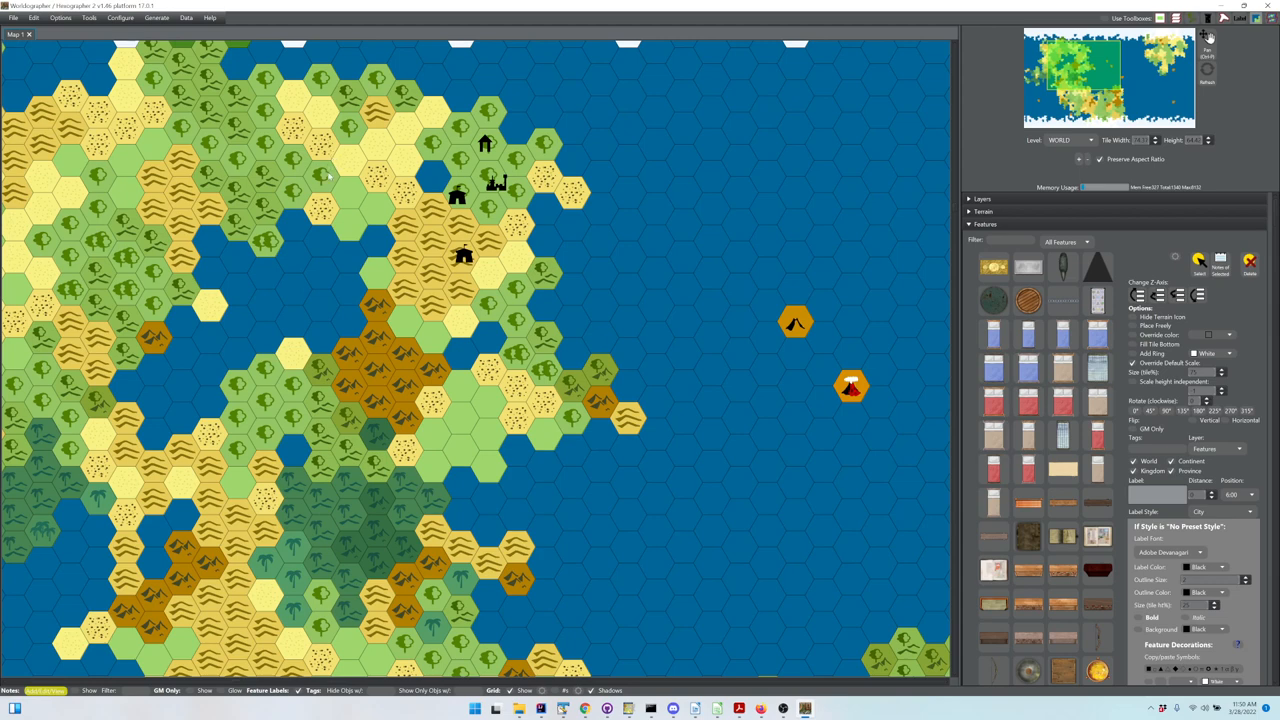